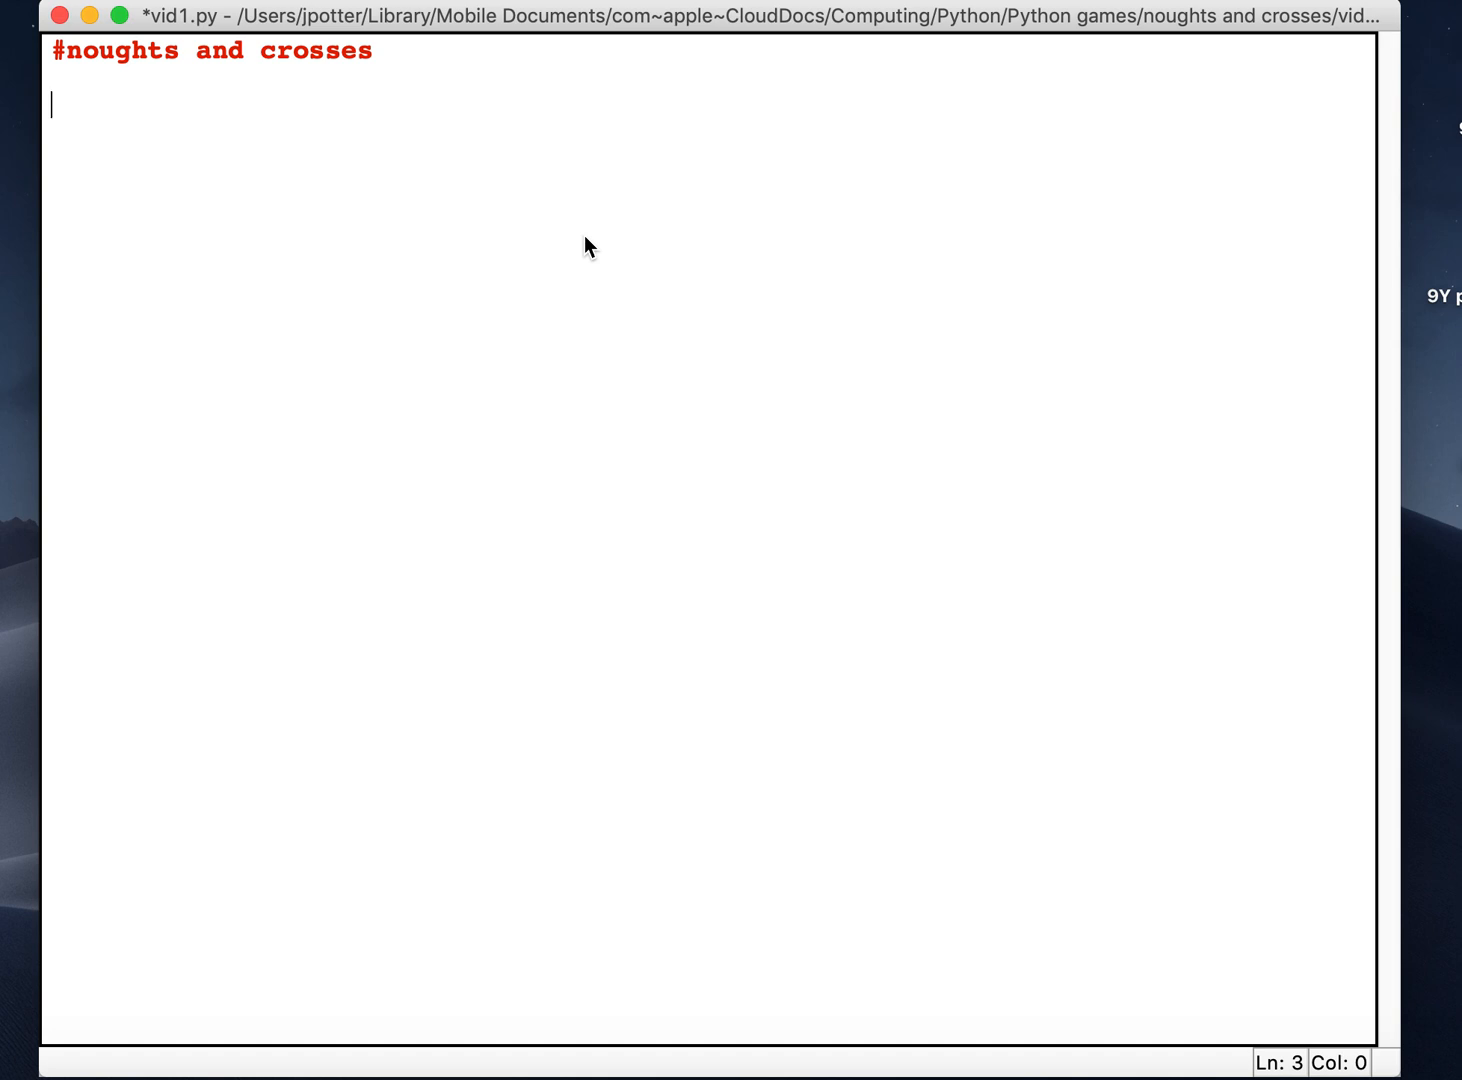
Define row as a list of nine single-space strings under the title comment.
text(row = [" "," "," "," "," "," "," "," "," "])
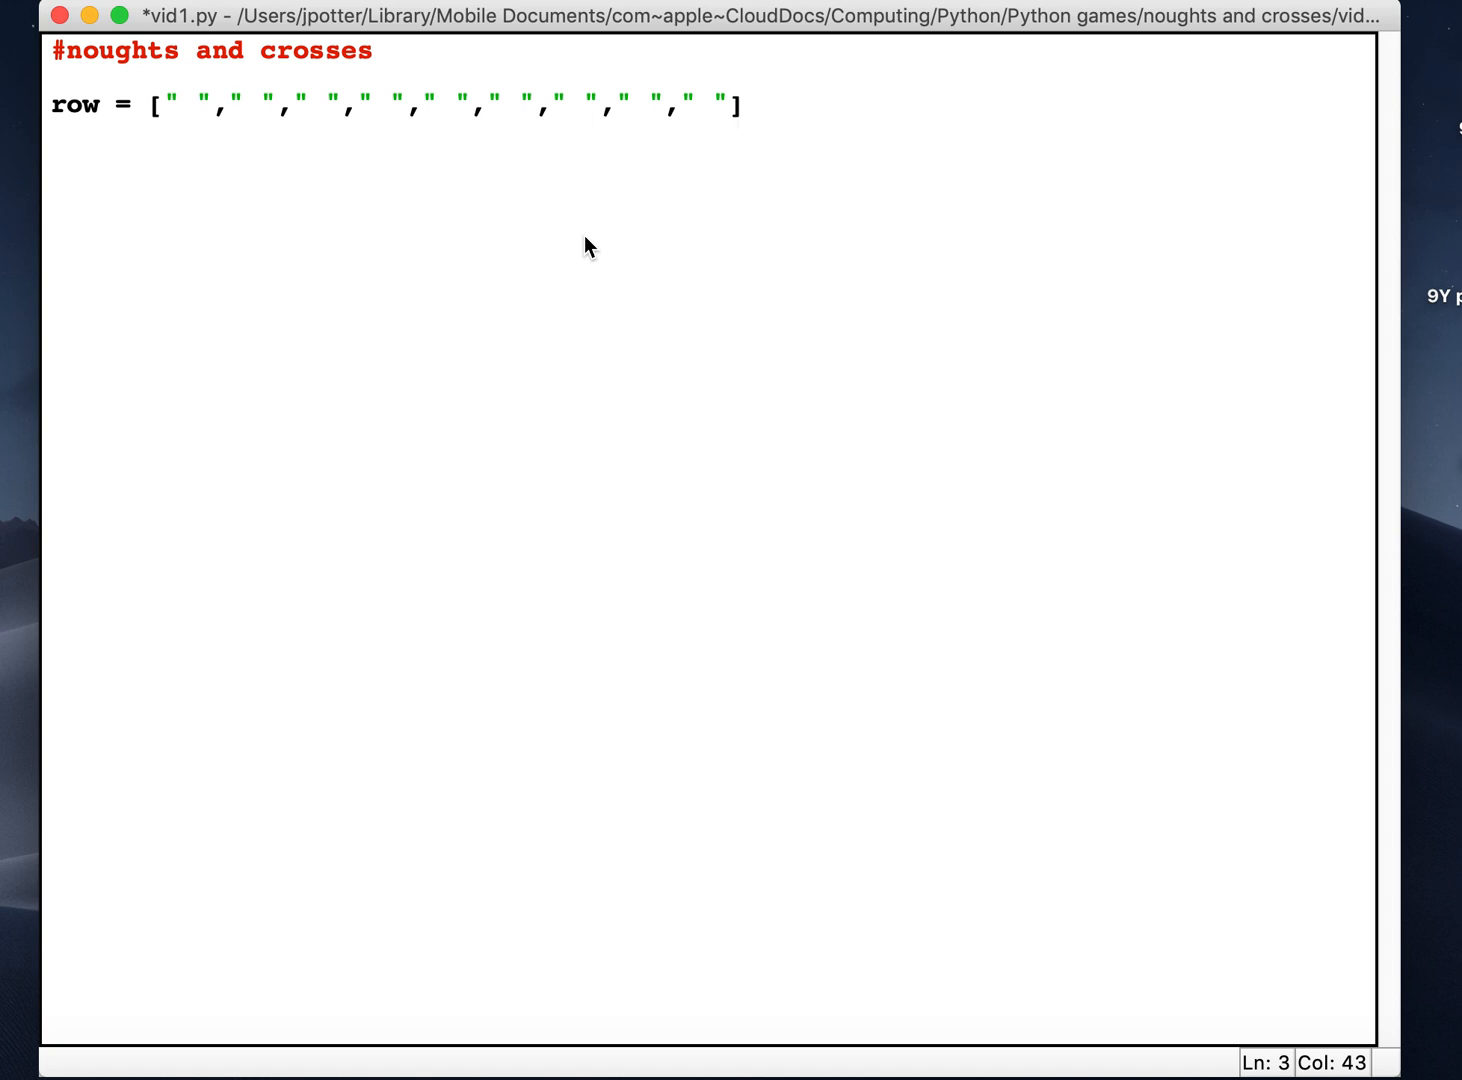
click(740, 104)
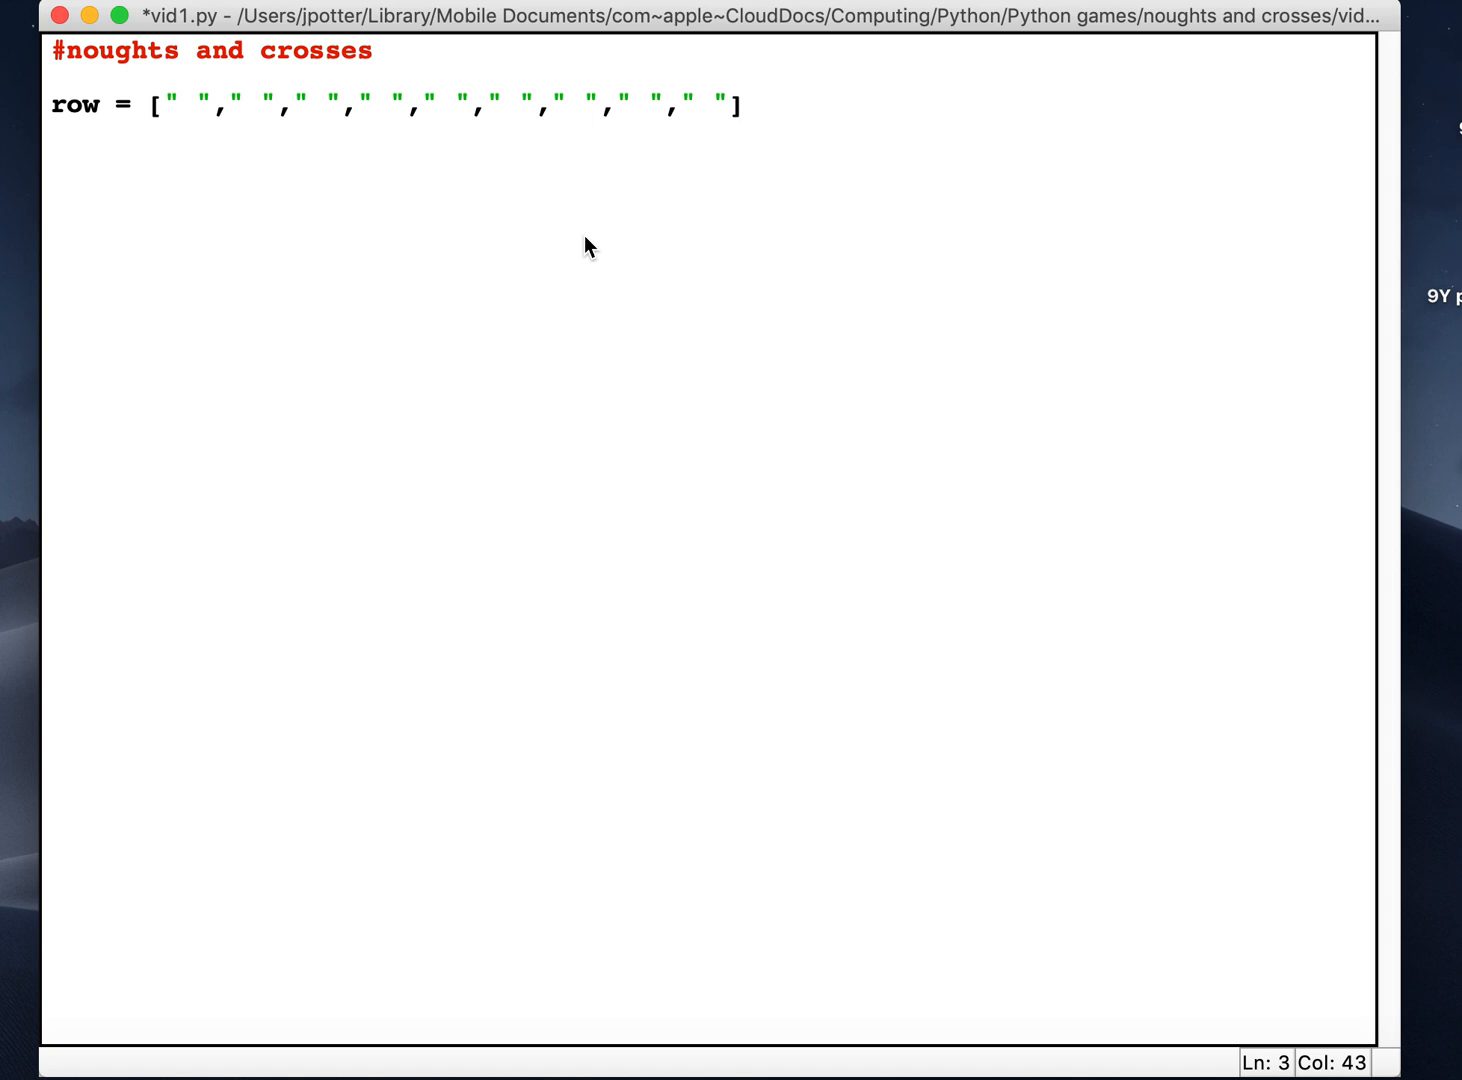
click(740, 104)
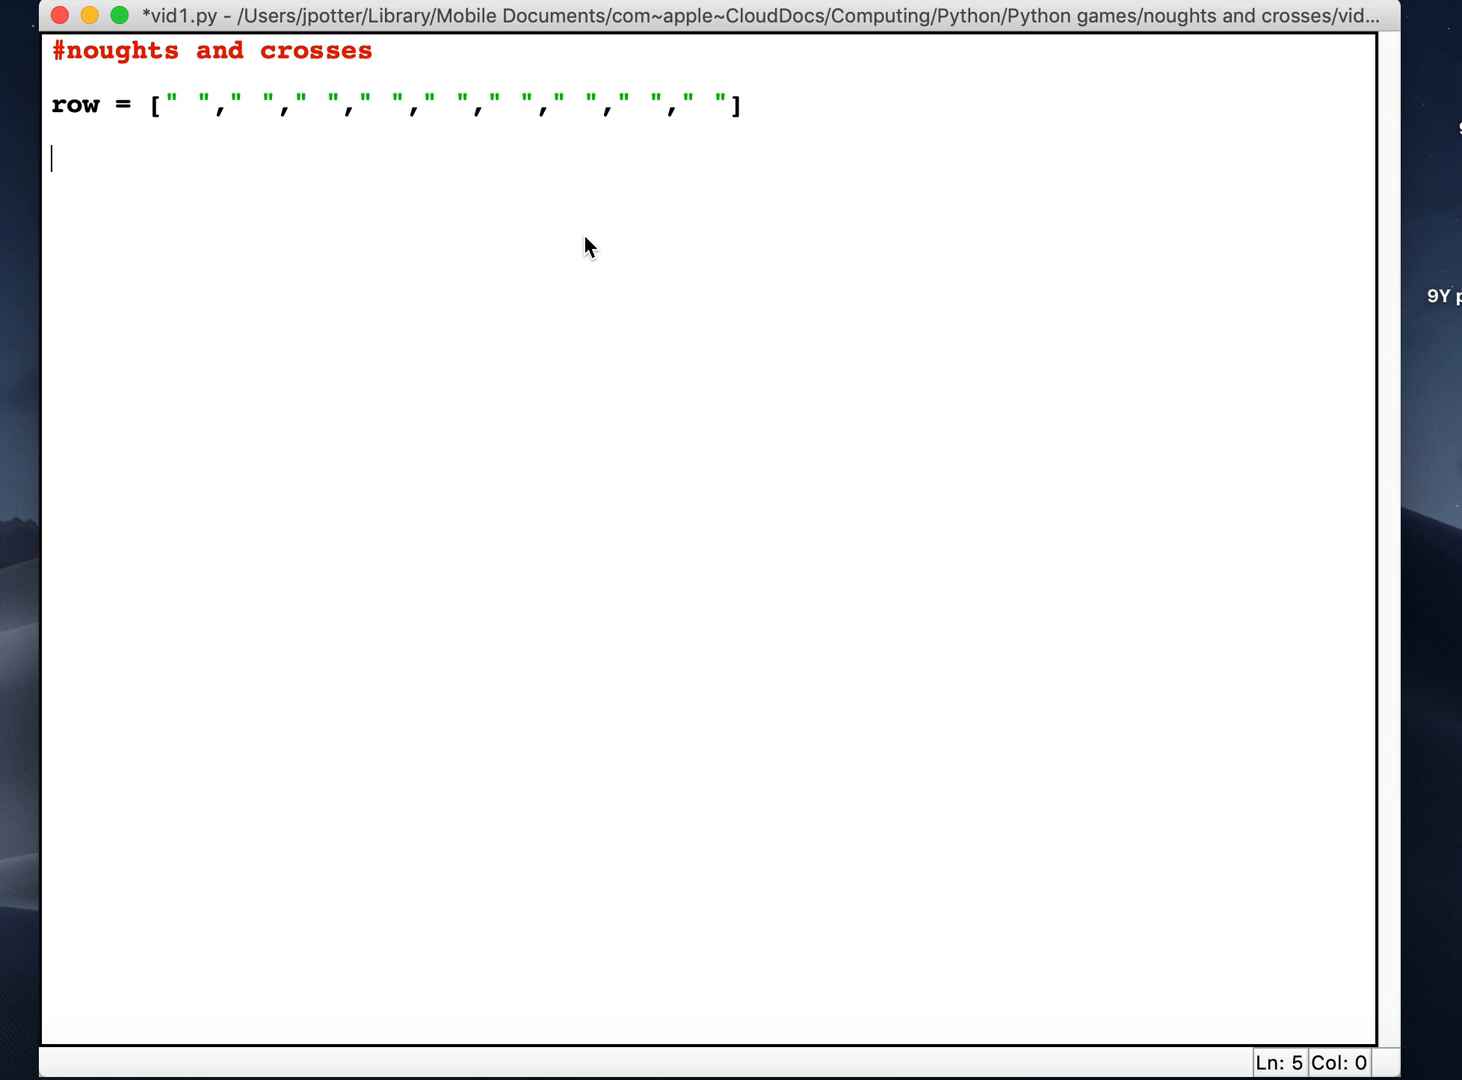
Write move = int(input("Which position do you want to put an x in?")).
text(moive)
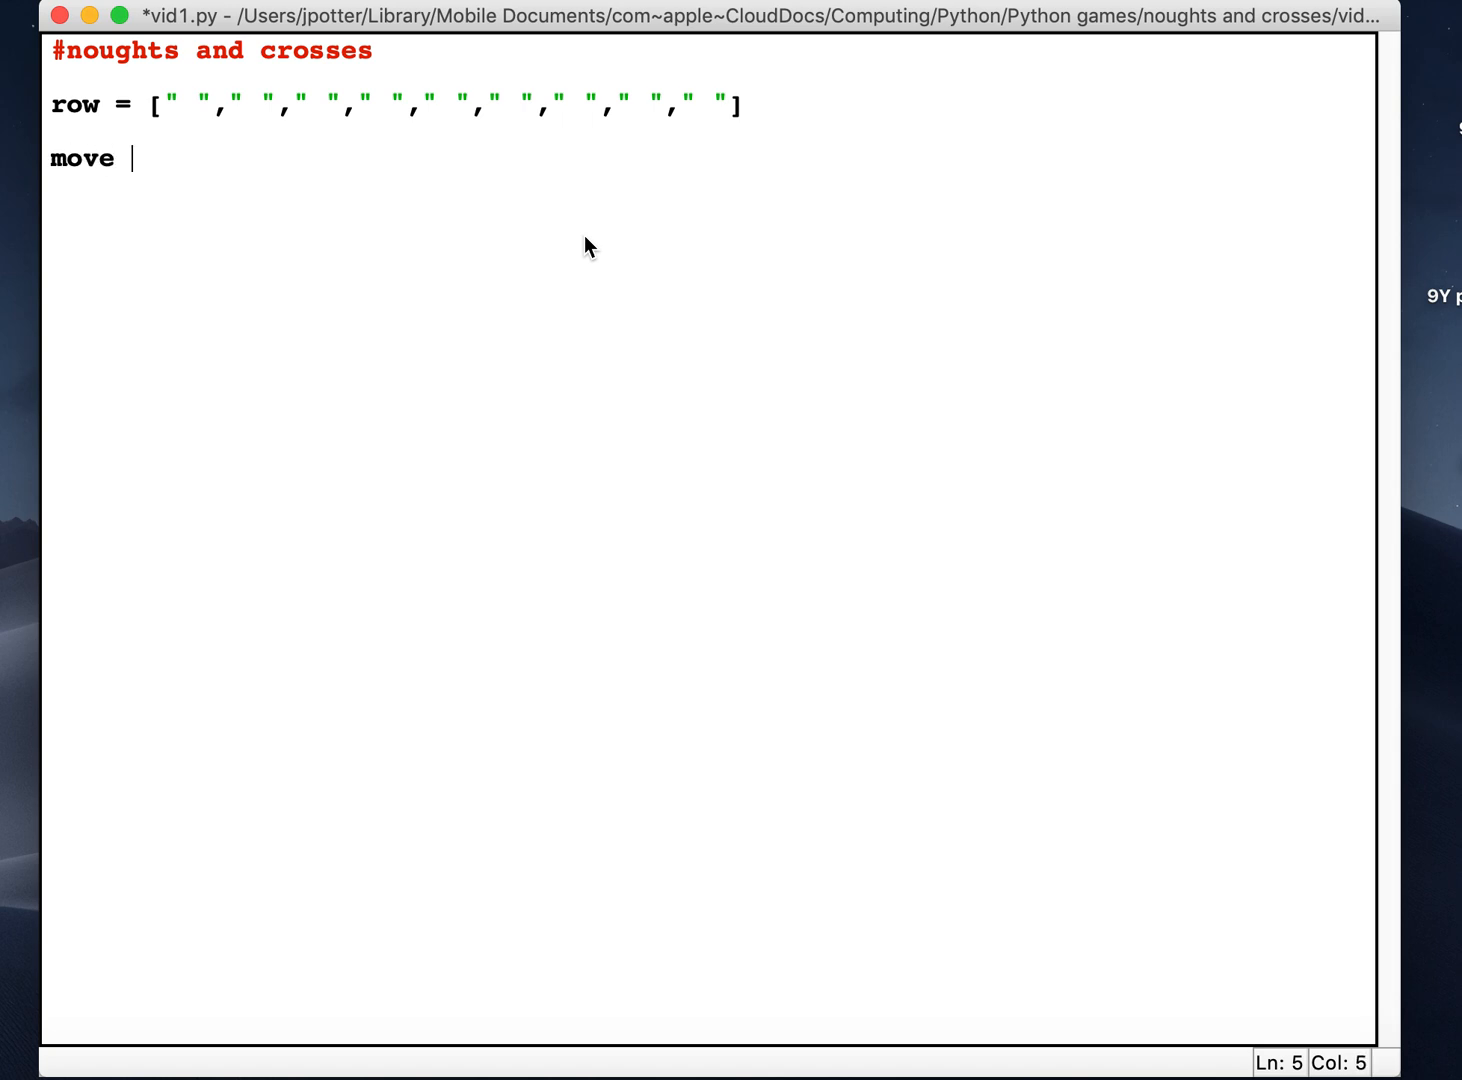
text(= inp)
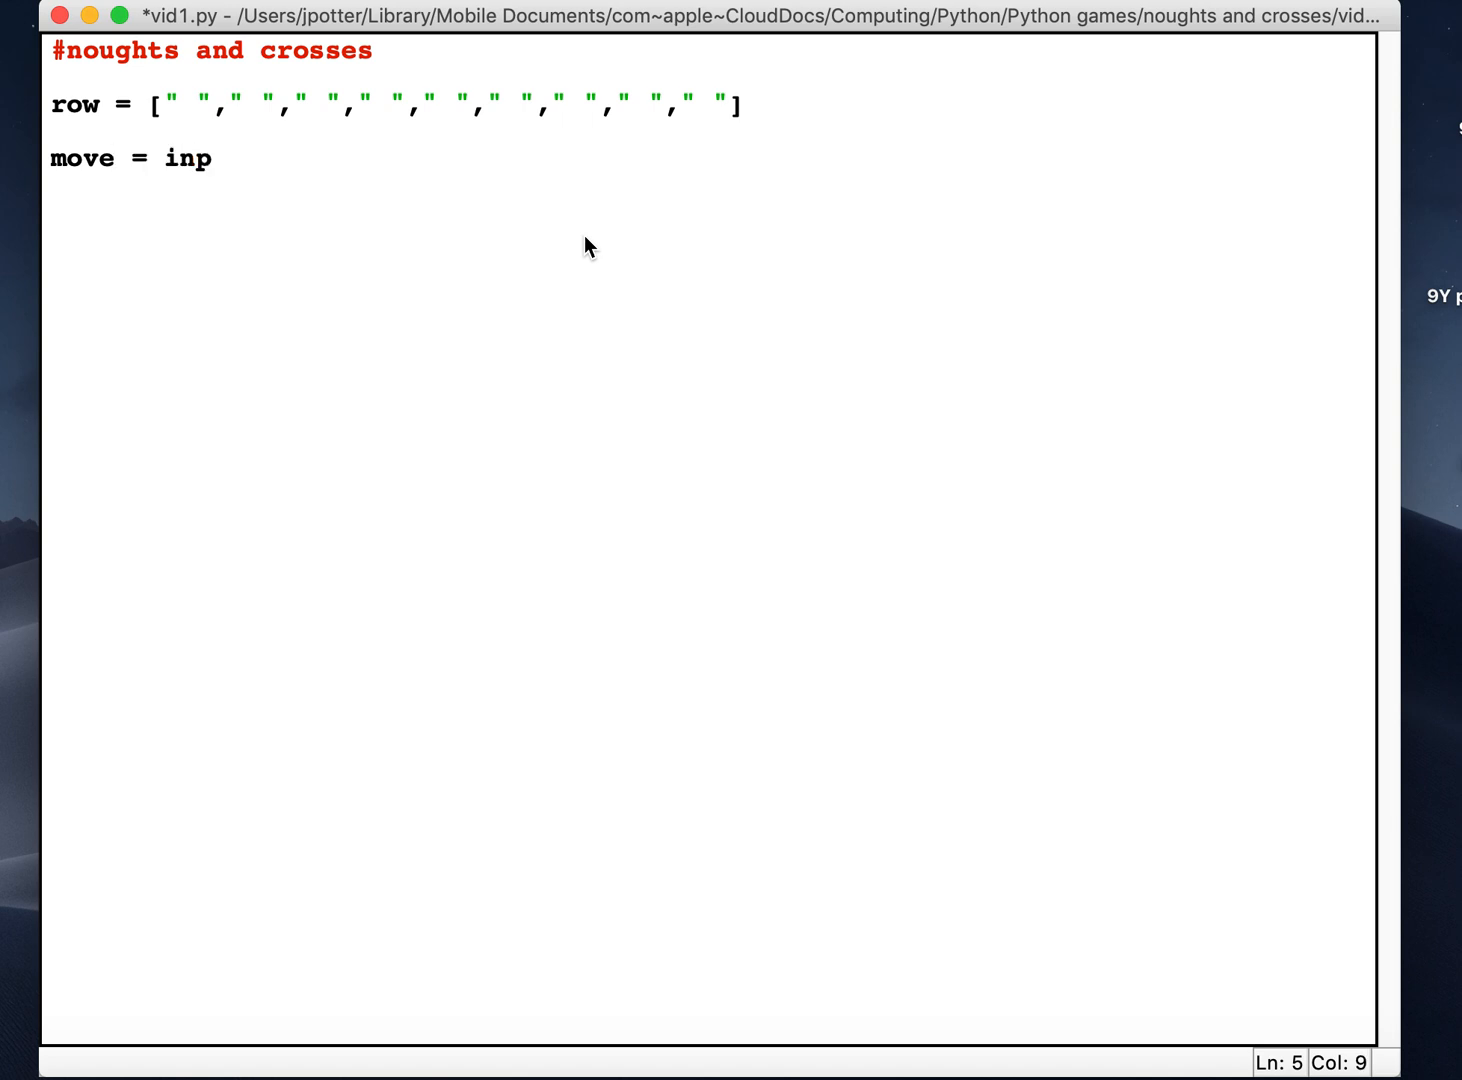
text(ut)
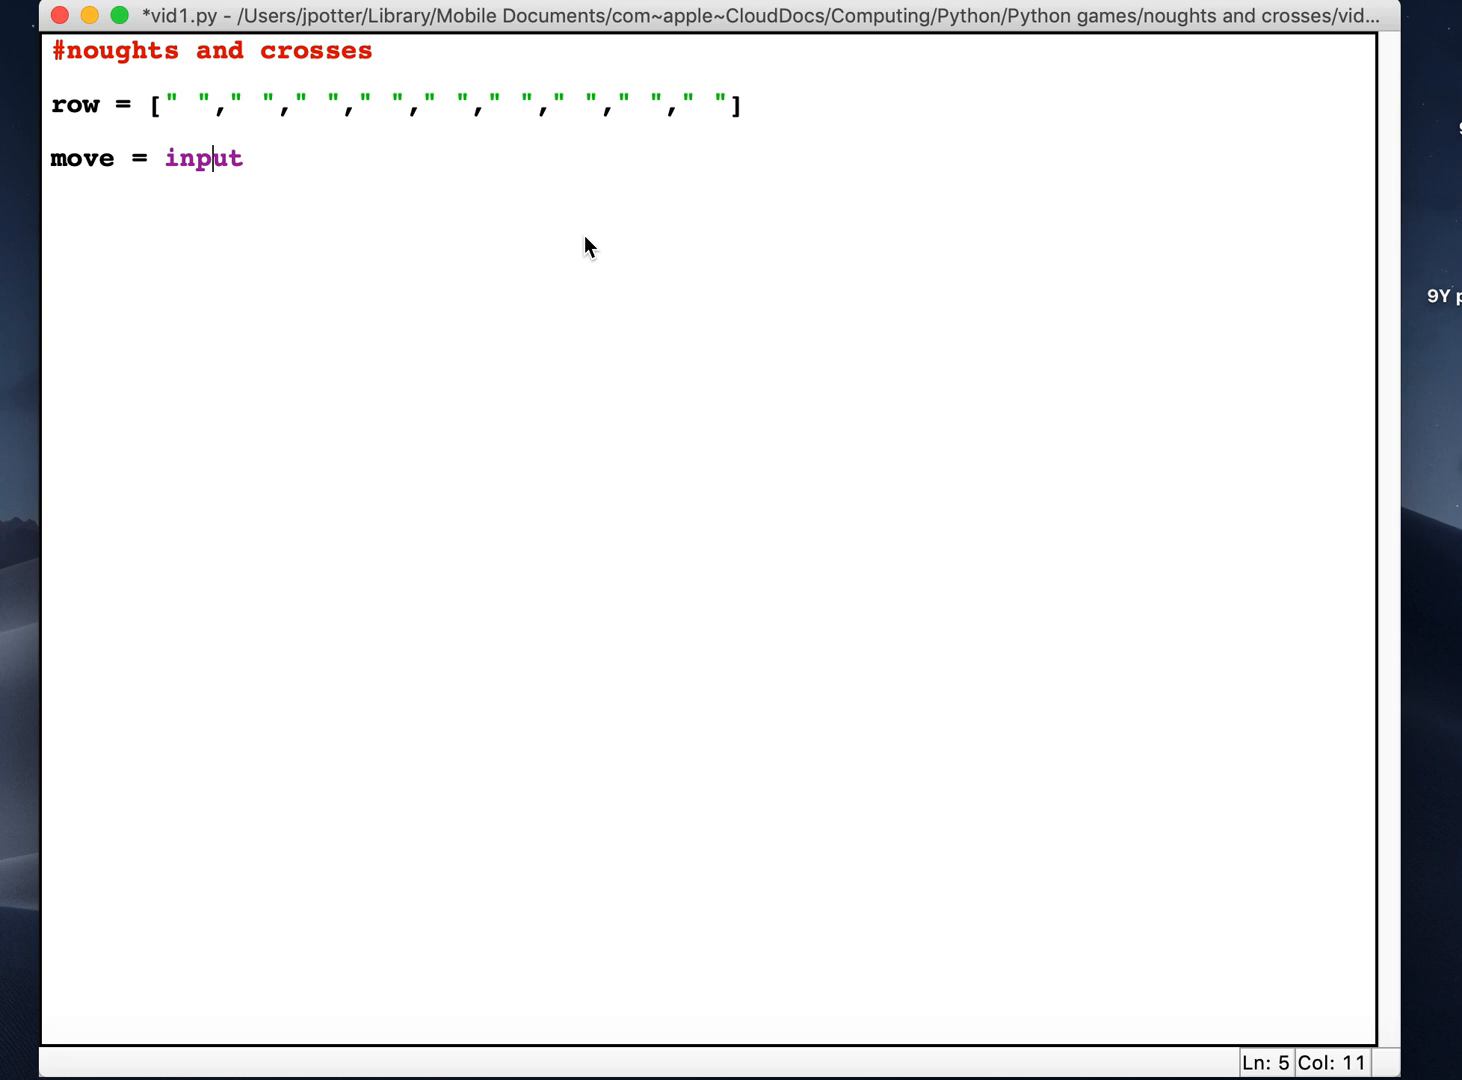
text(intin)
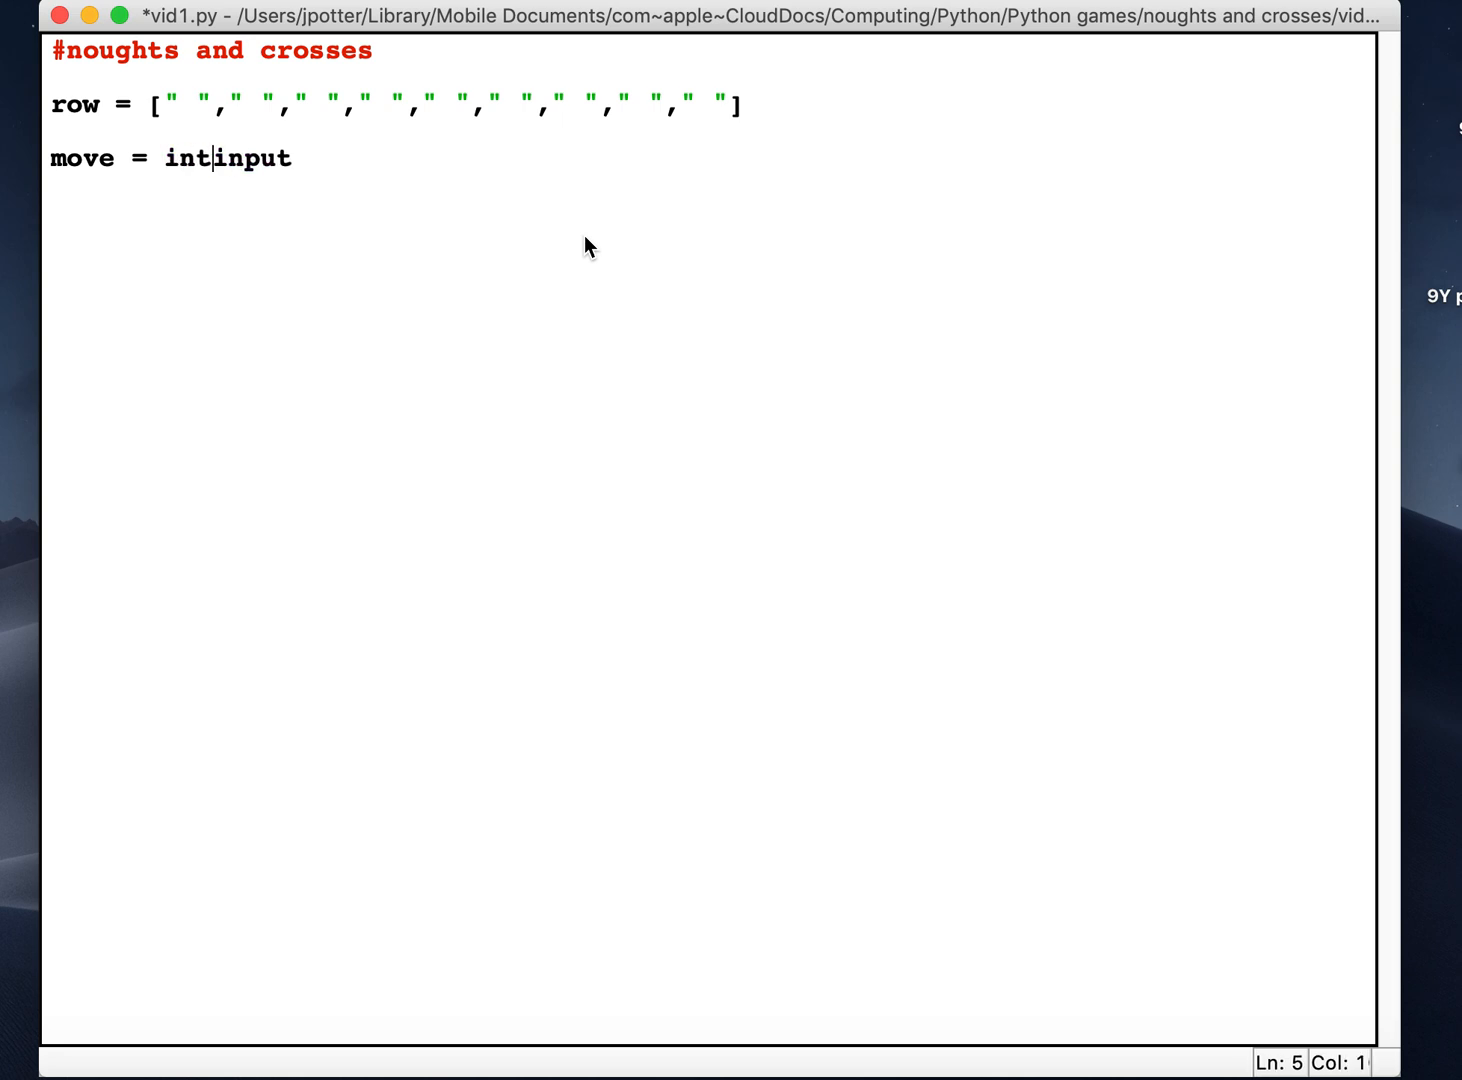
text(()
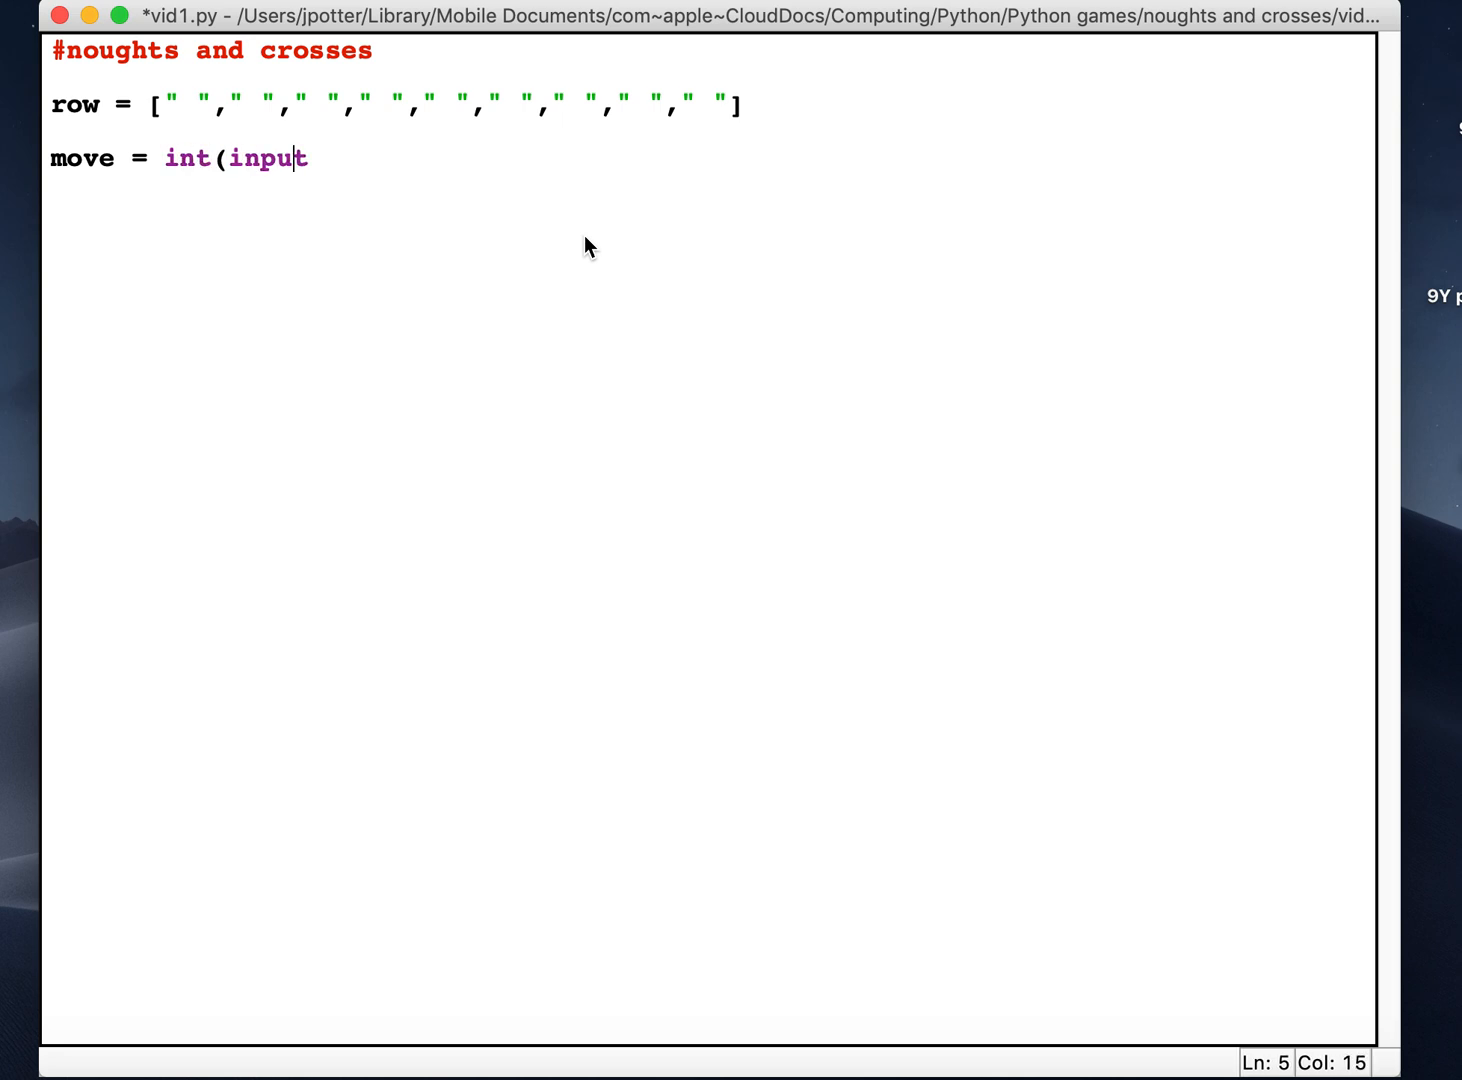
text((")
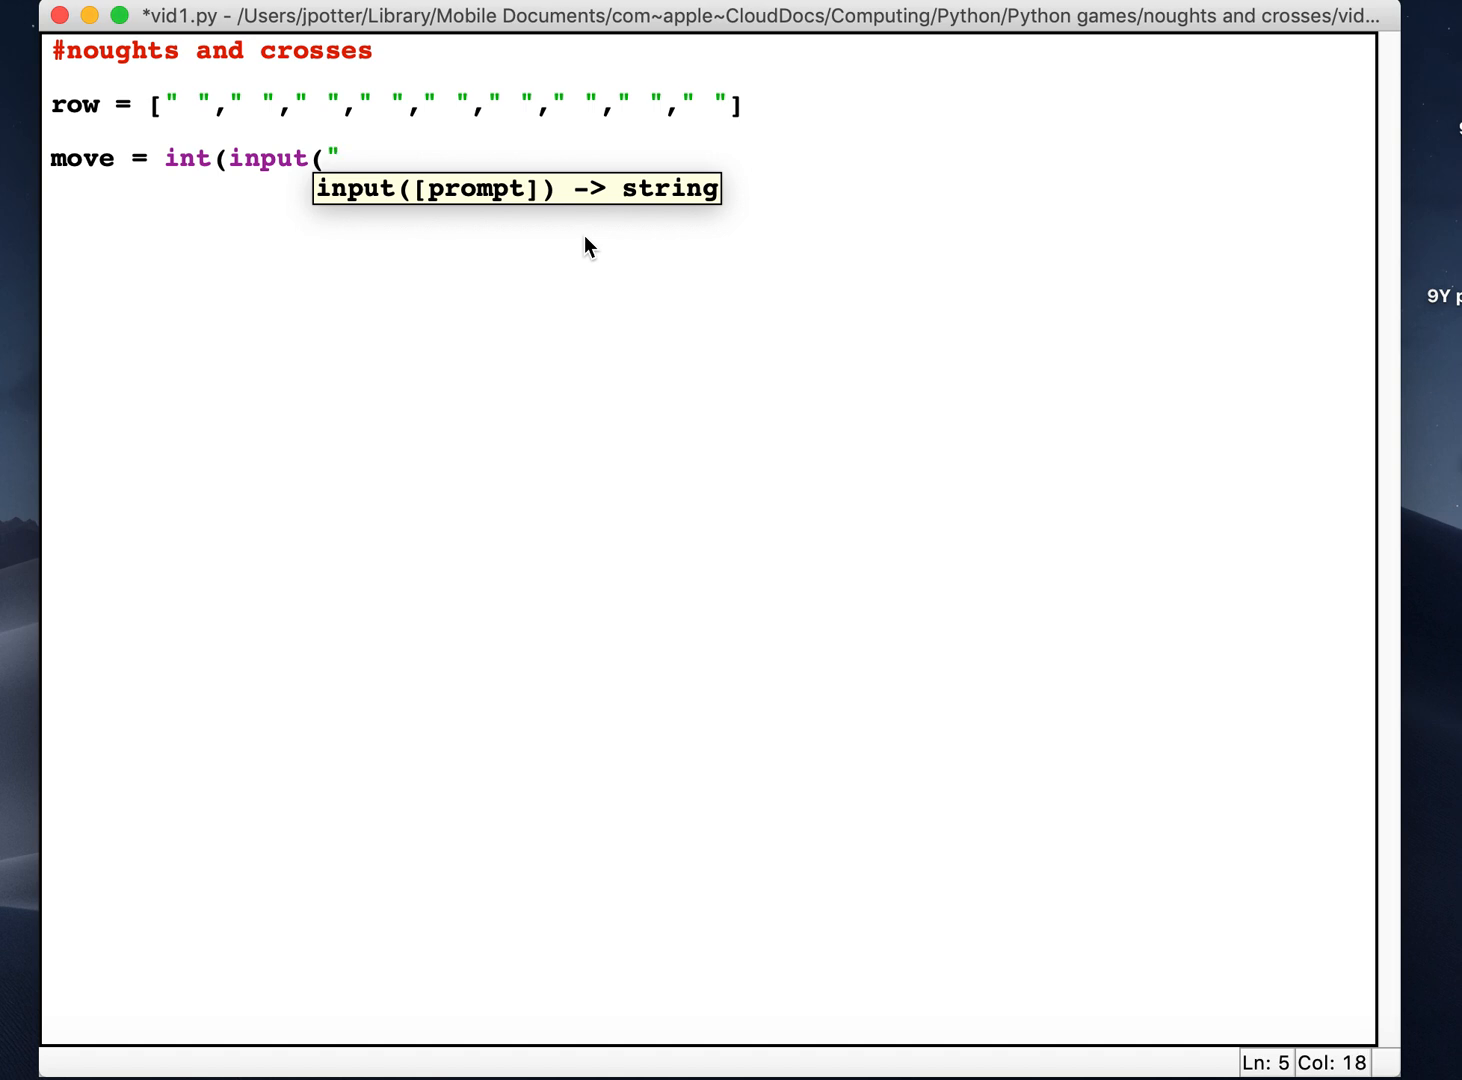
text(Which position)
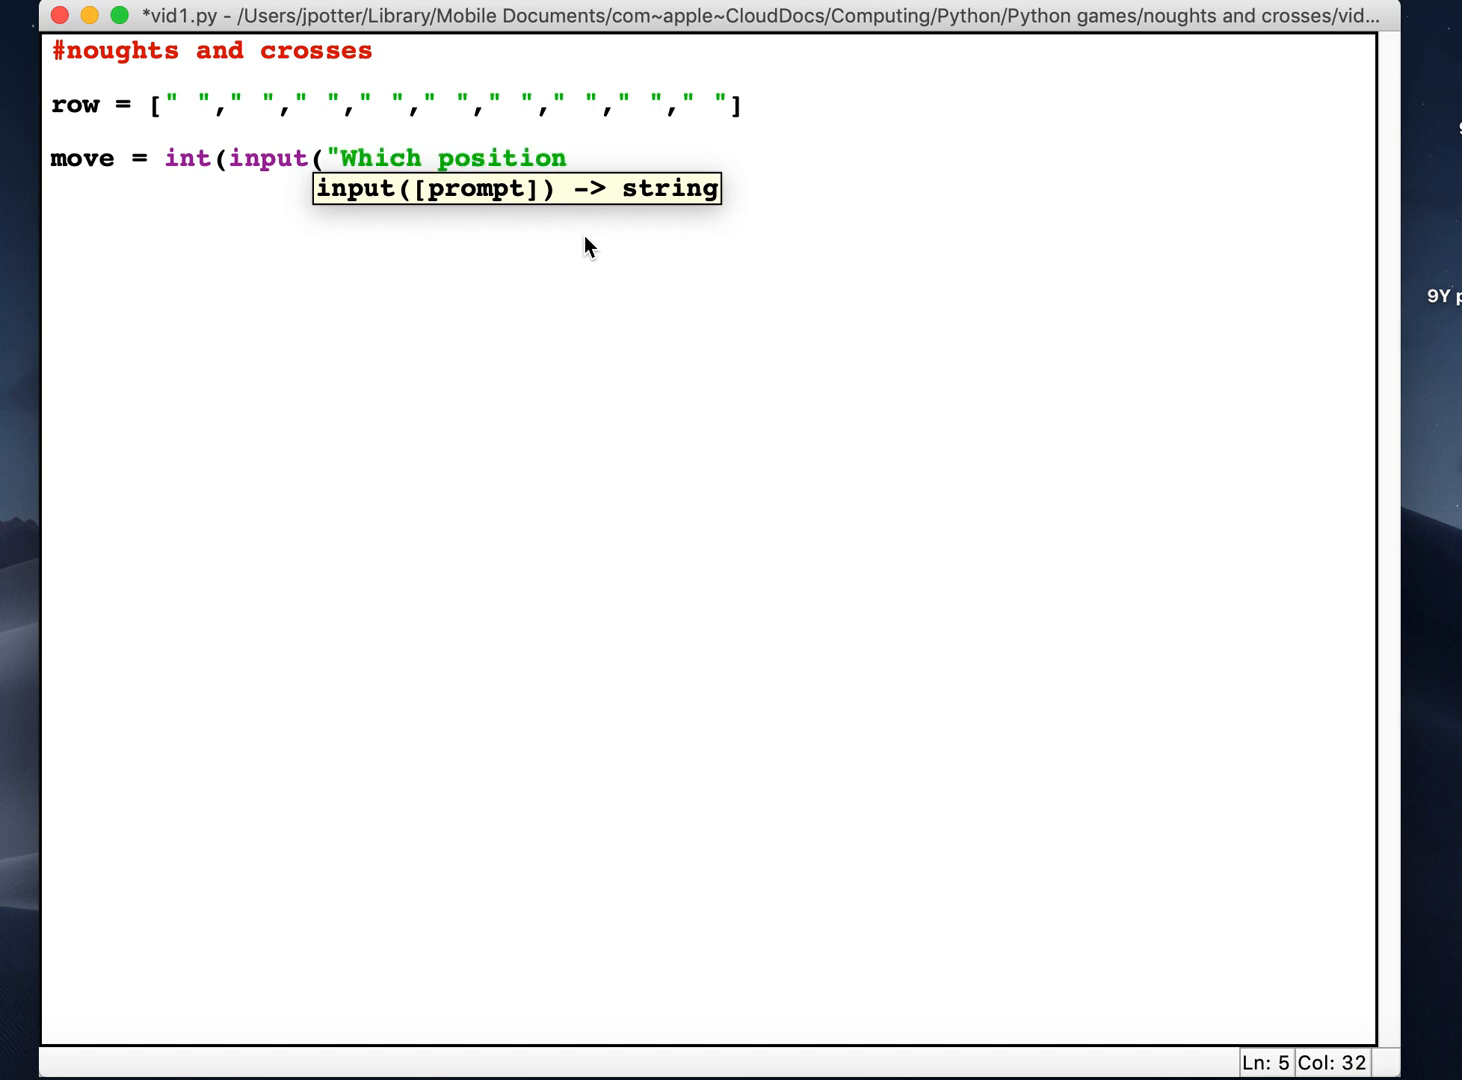
text(do you want to put)
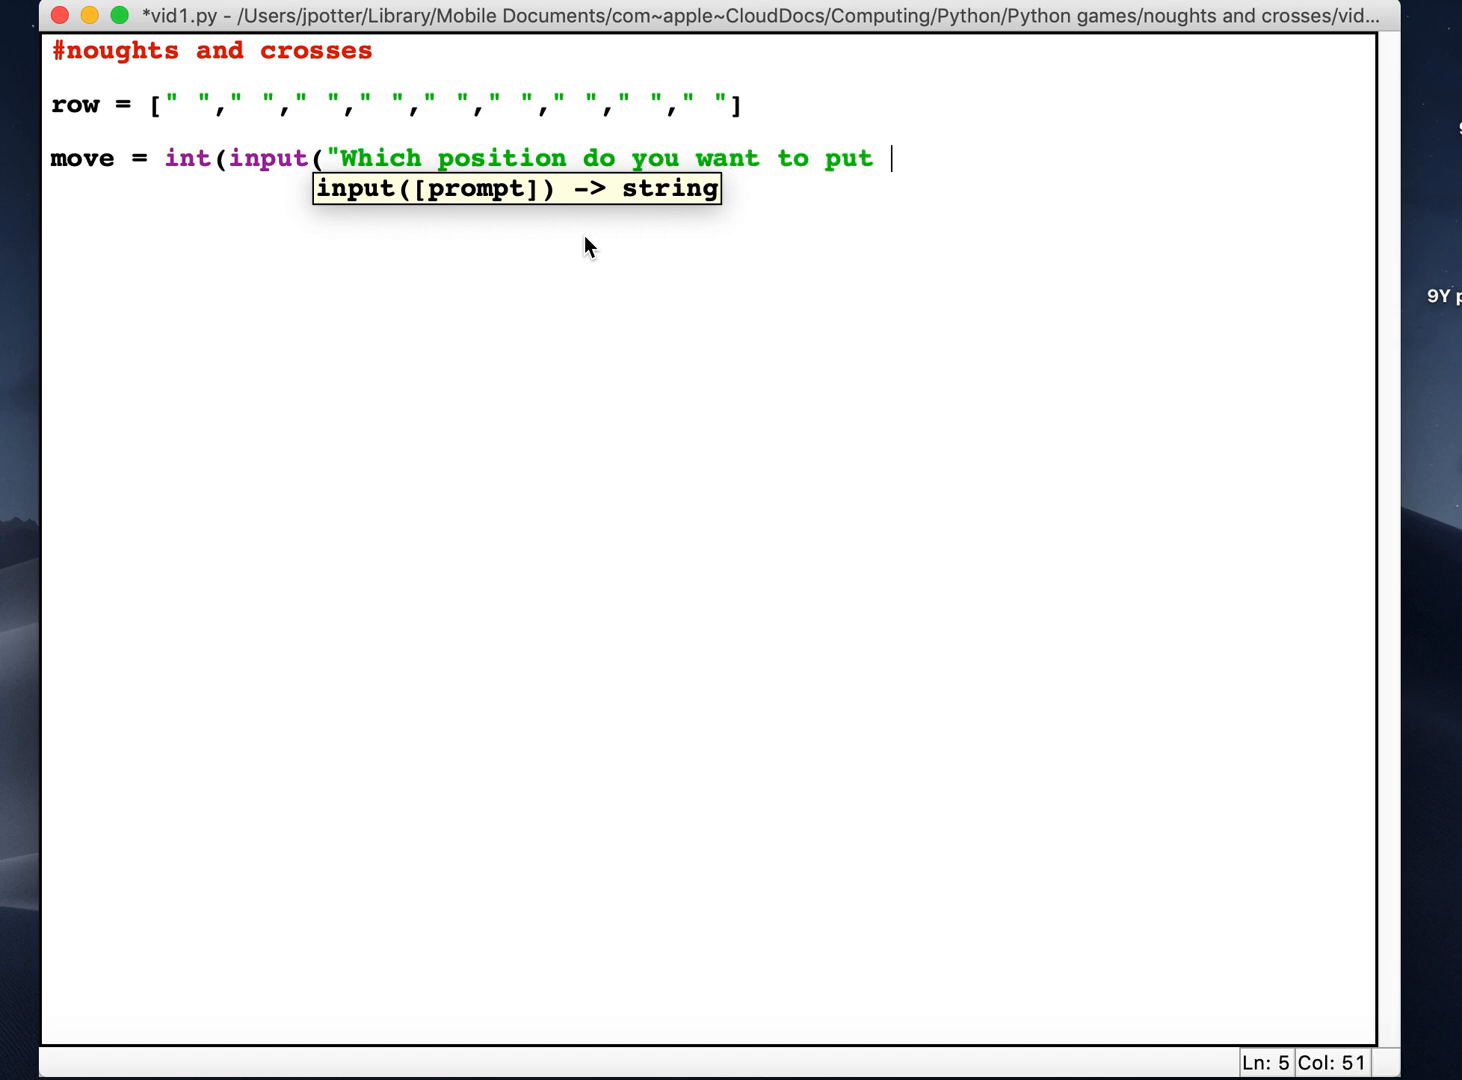
text(an x in?)
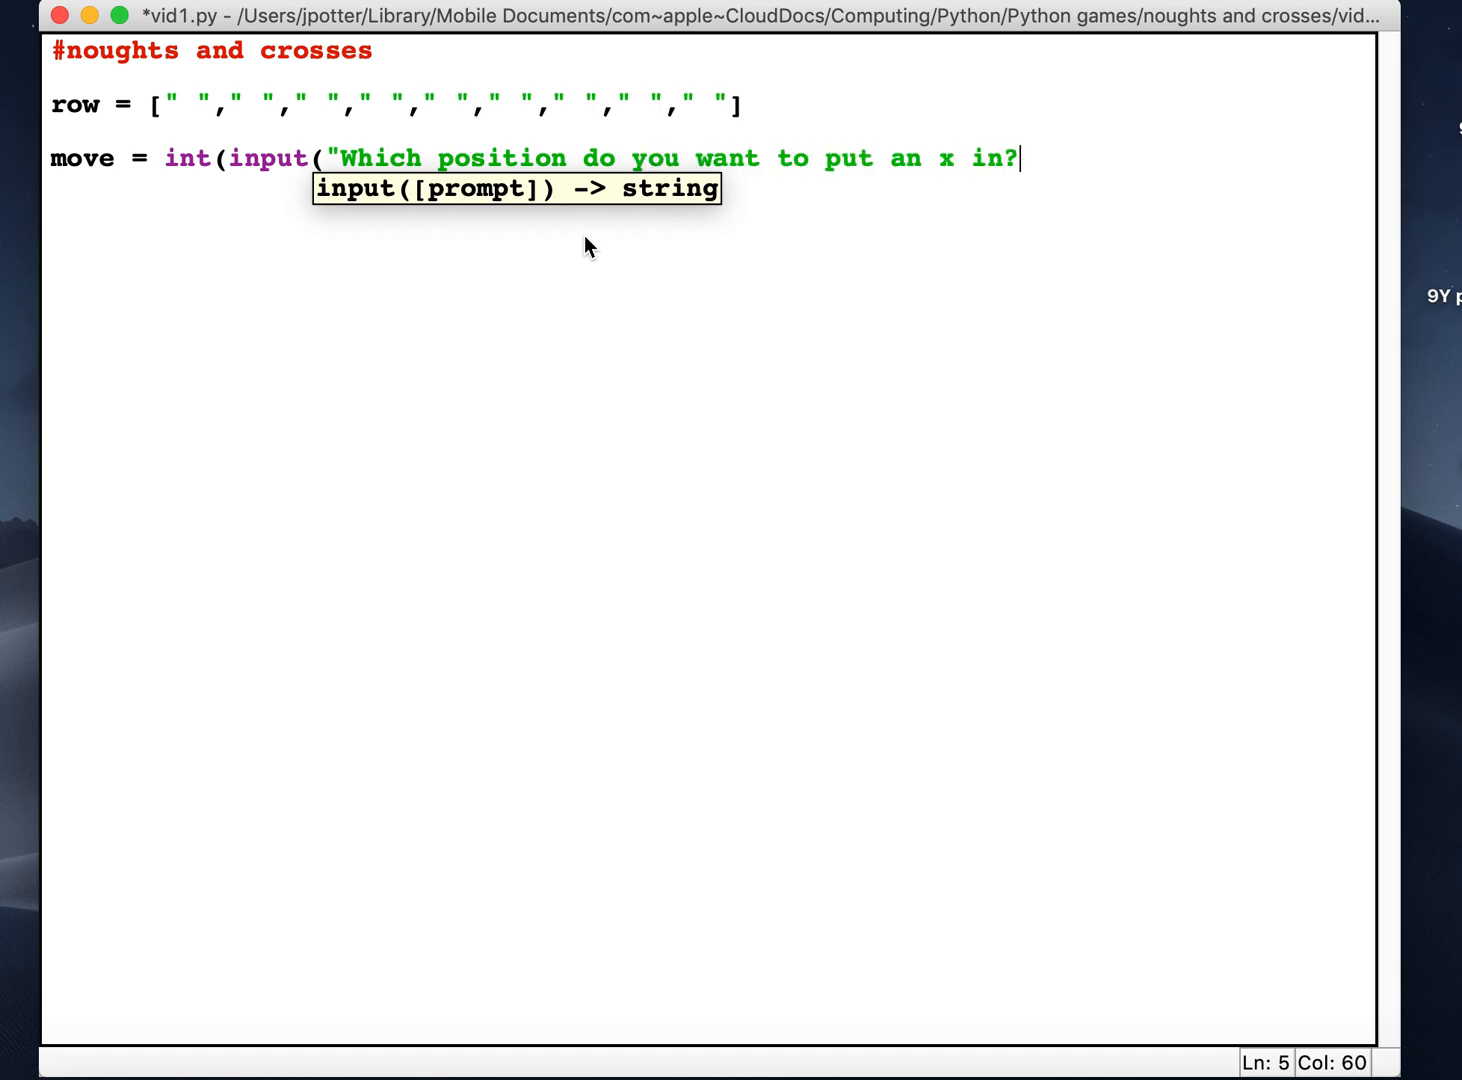
text("))
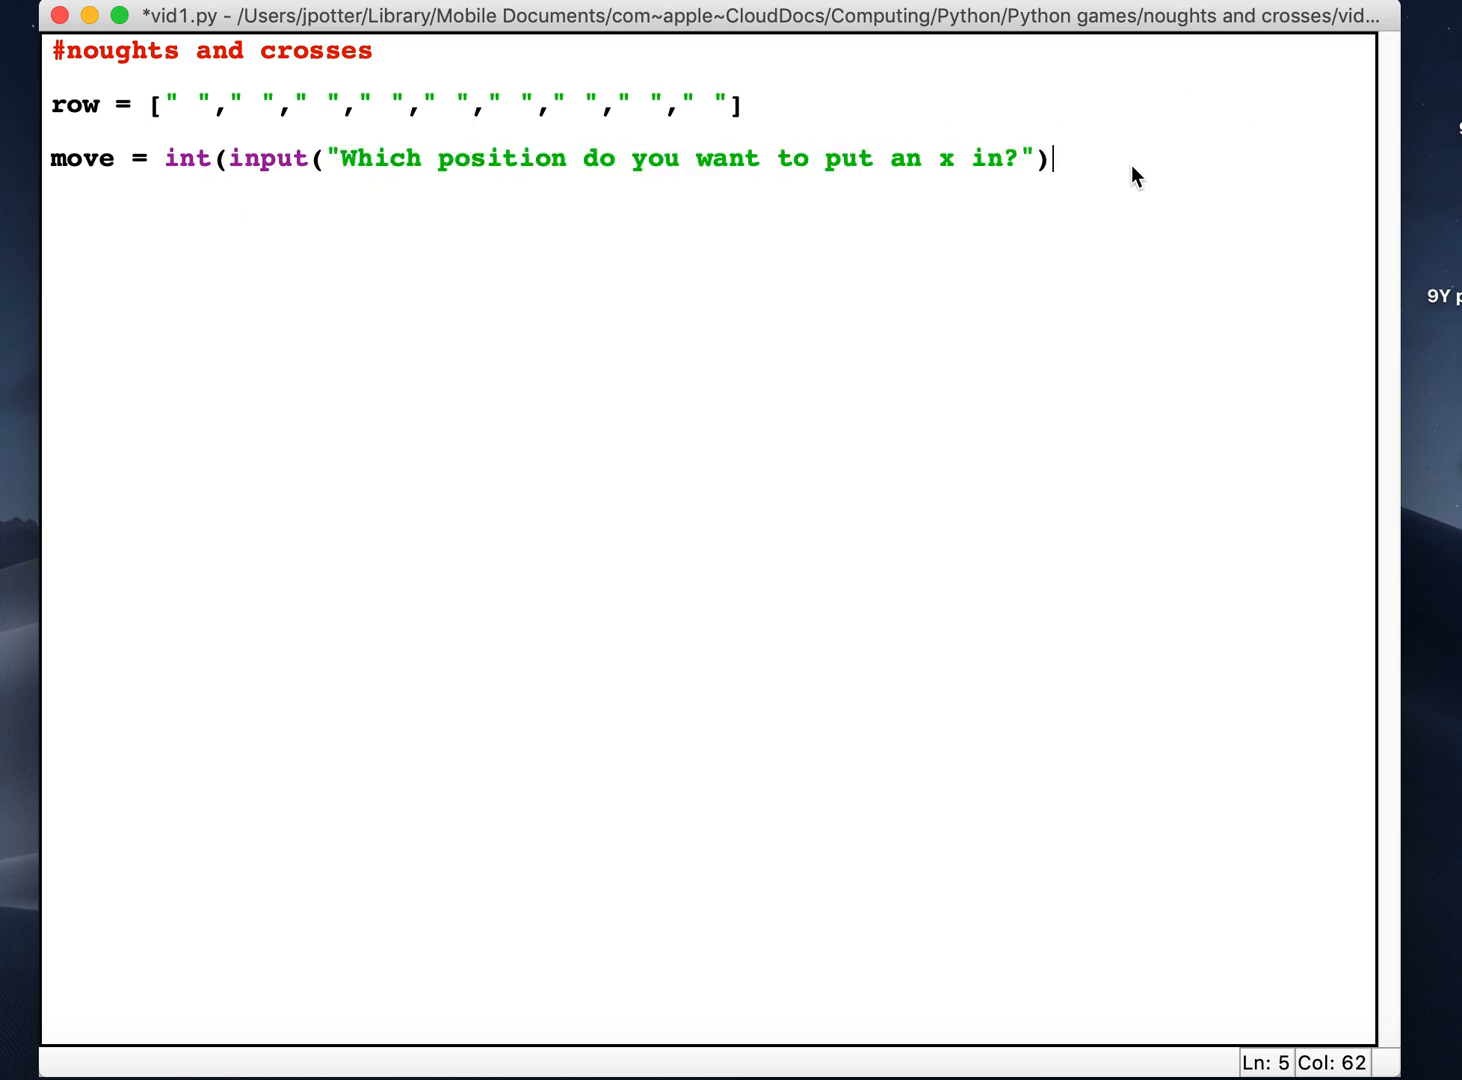
text())
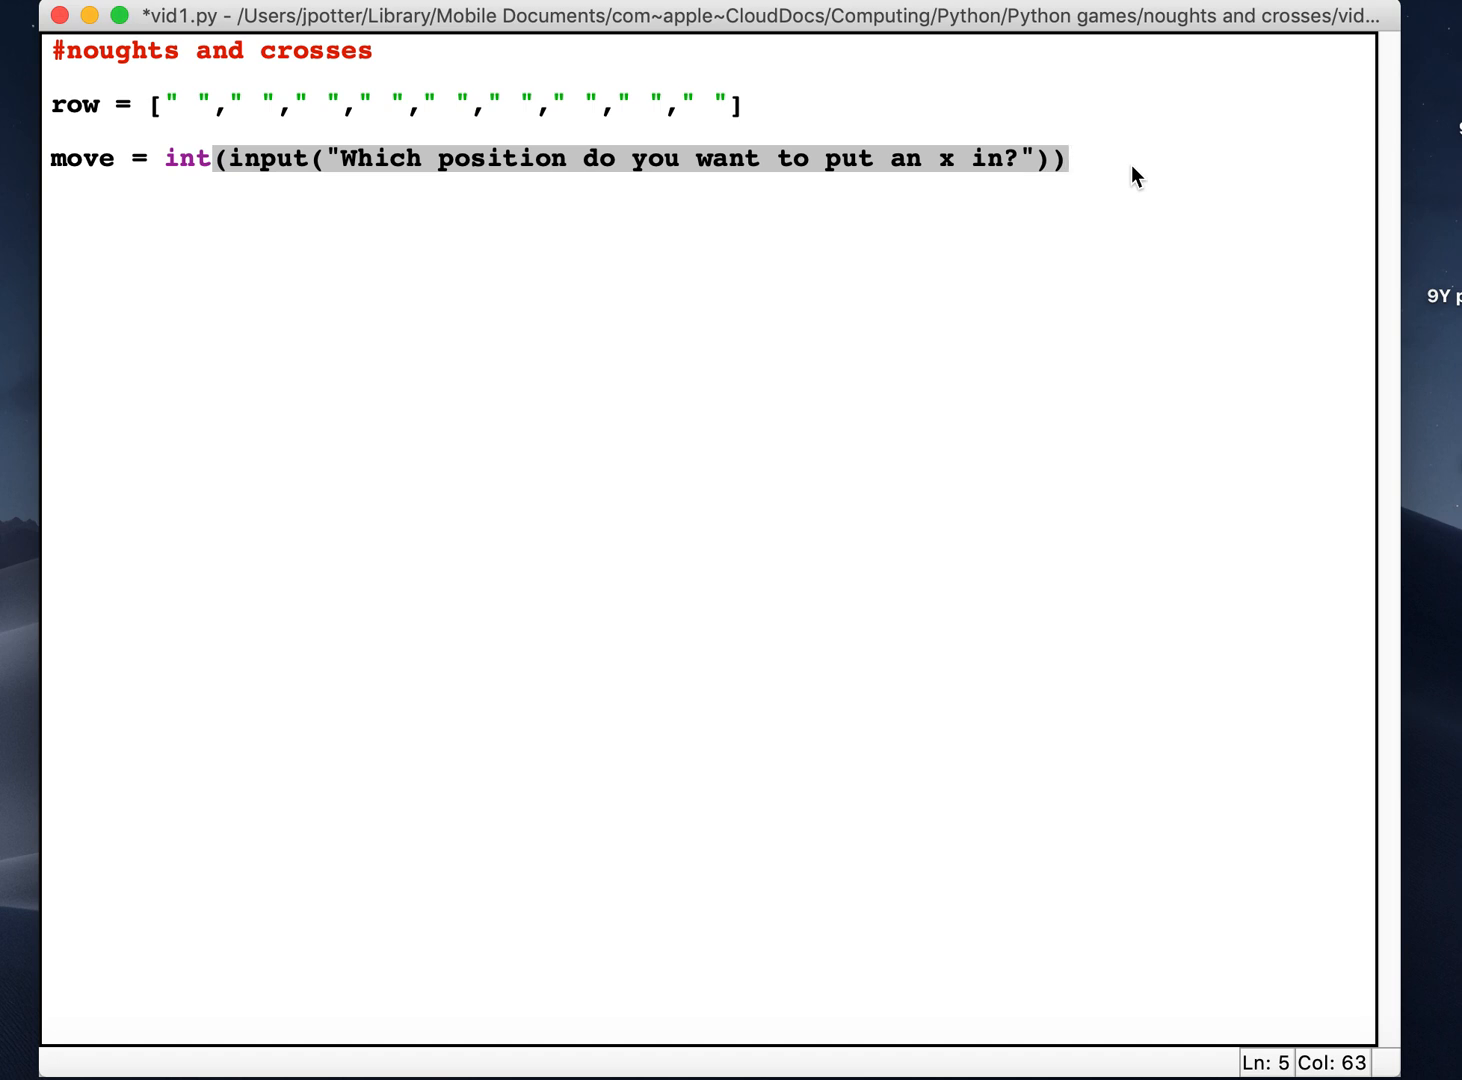
click(1068, 158)
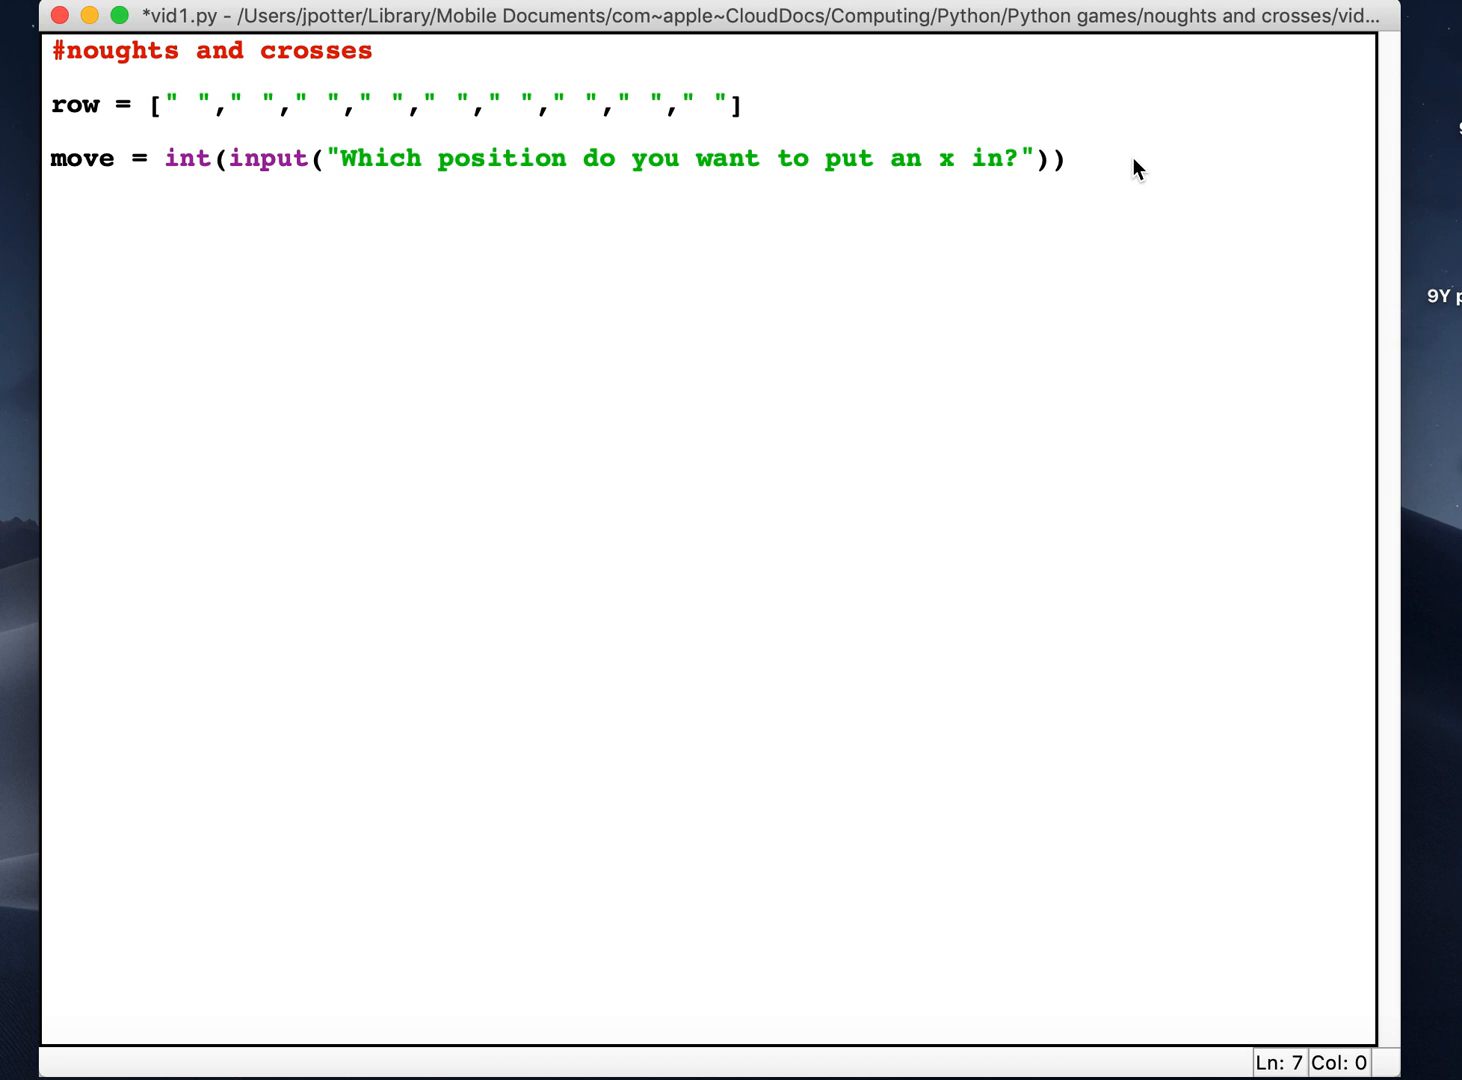
Write the condition if row[move-1] == " ": to test the chosen square is empty.
key(Return)
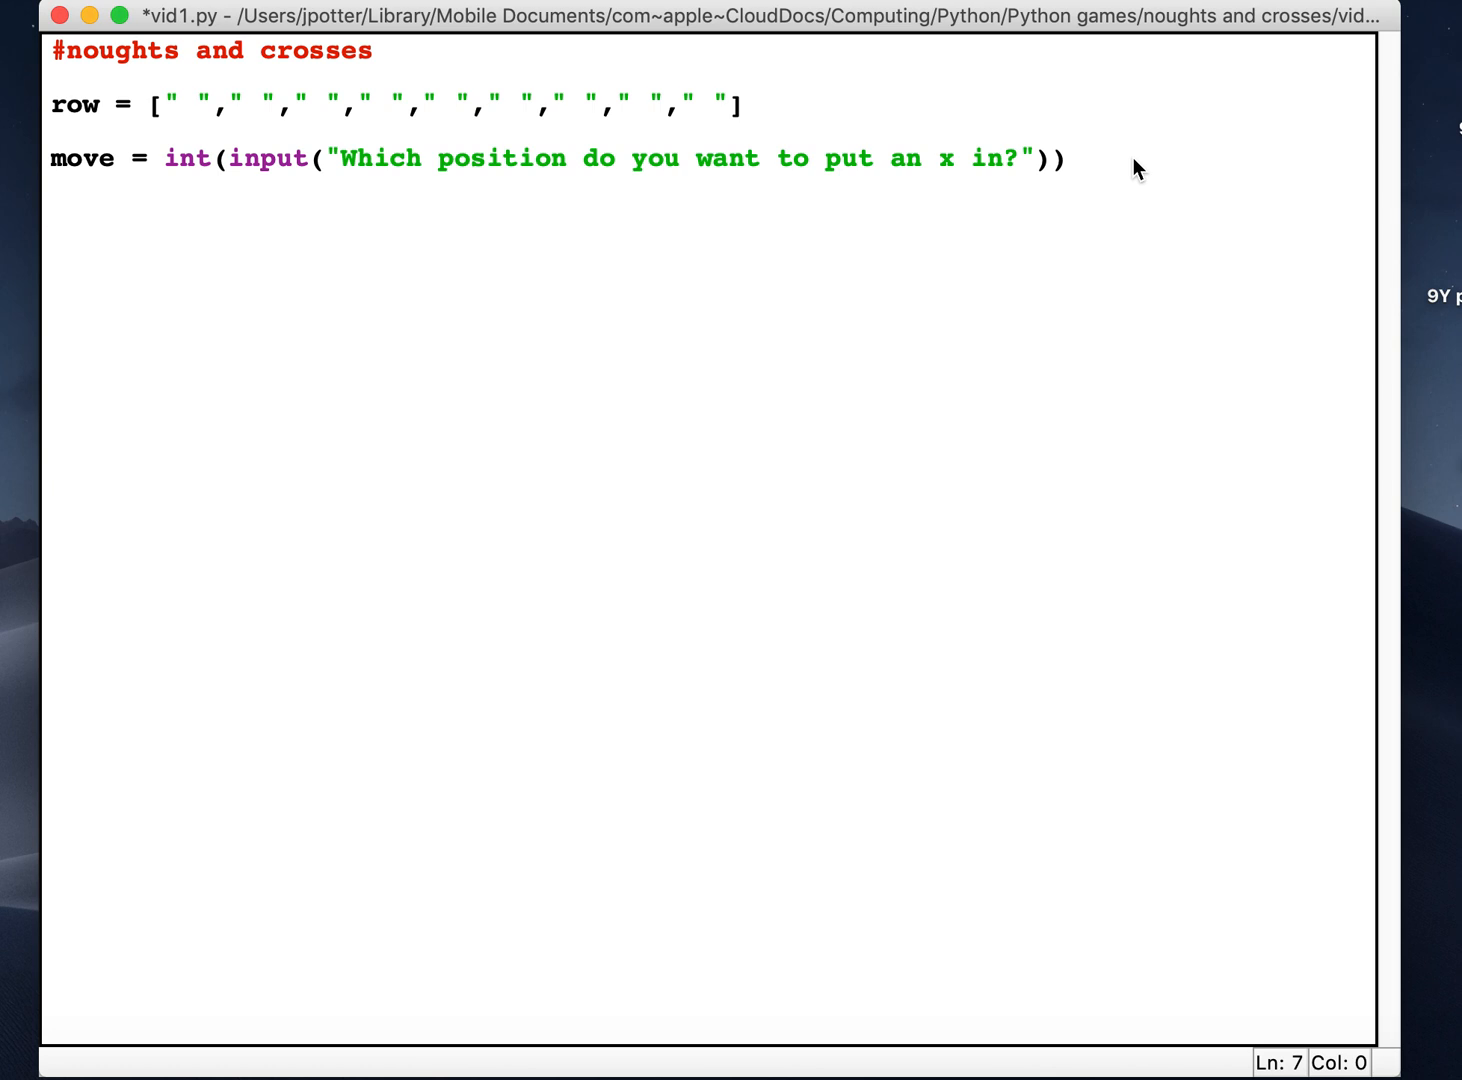
text(if)
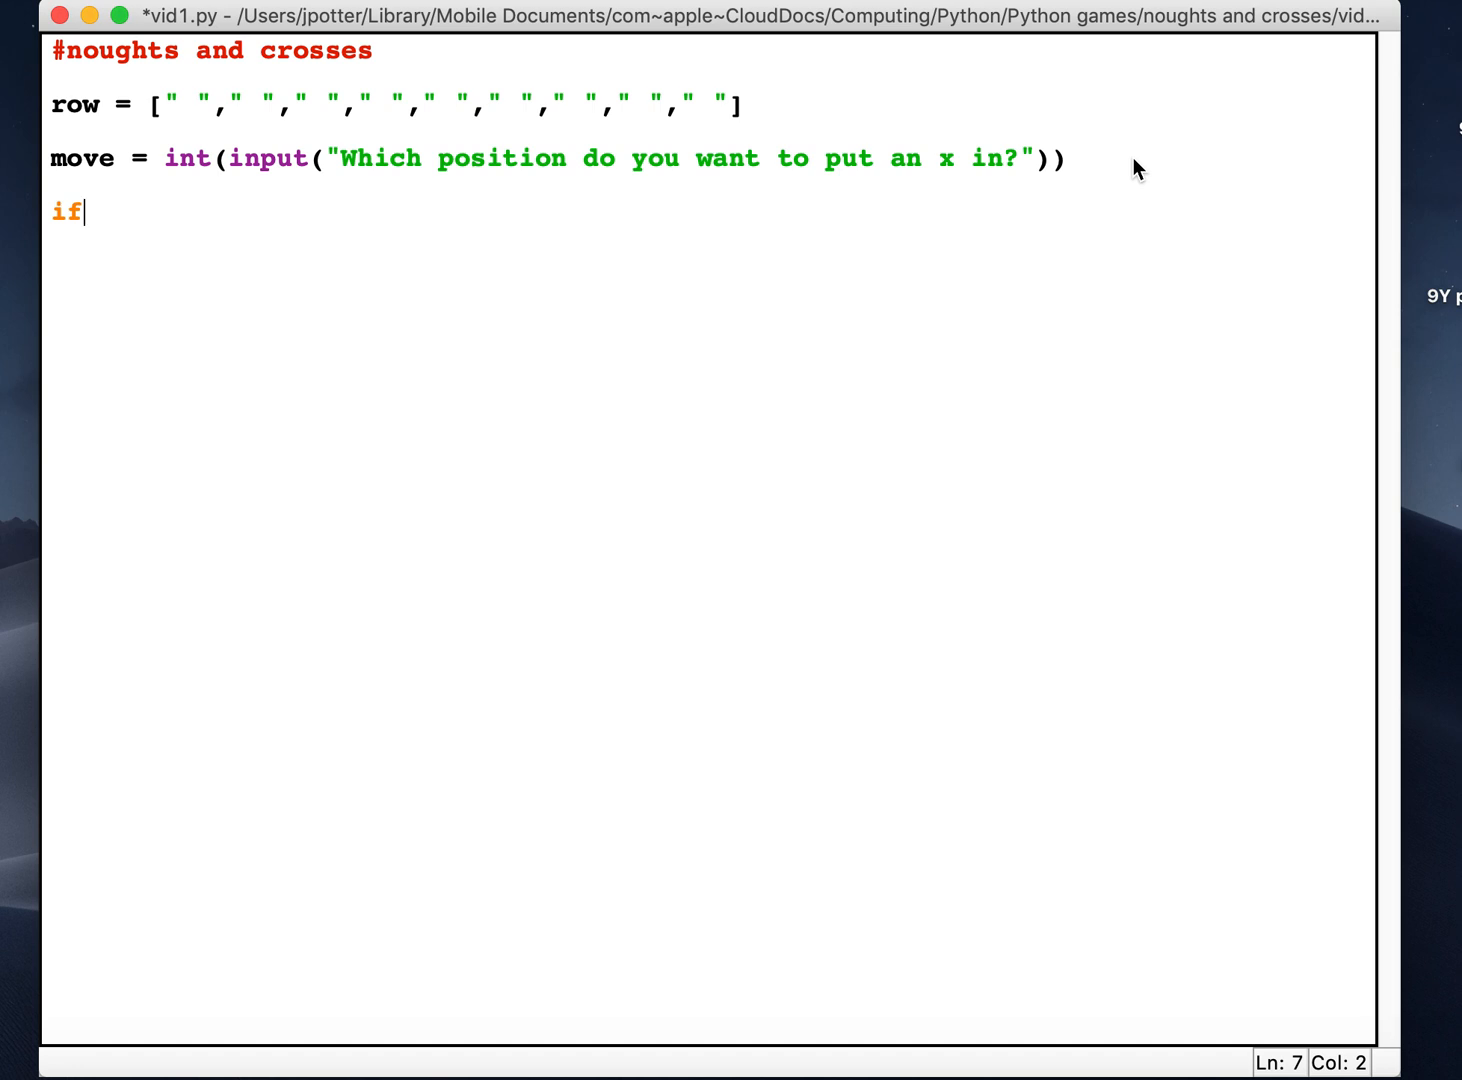
text(r)
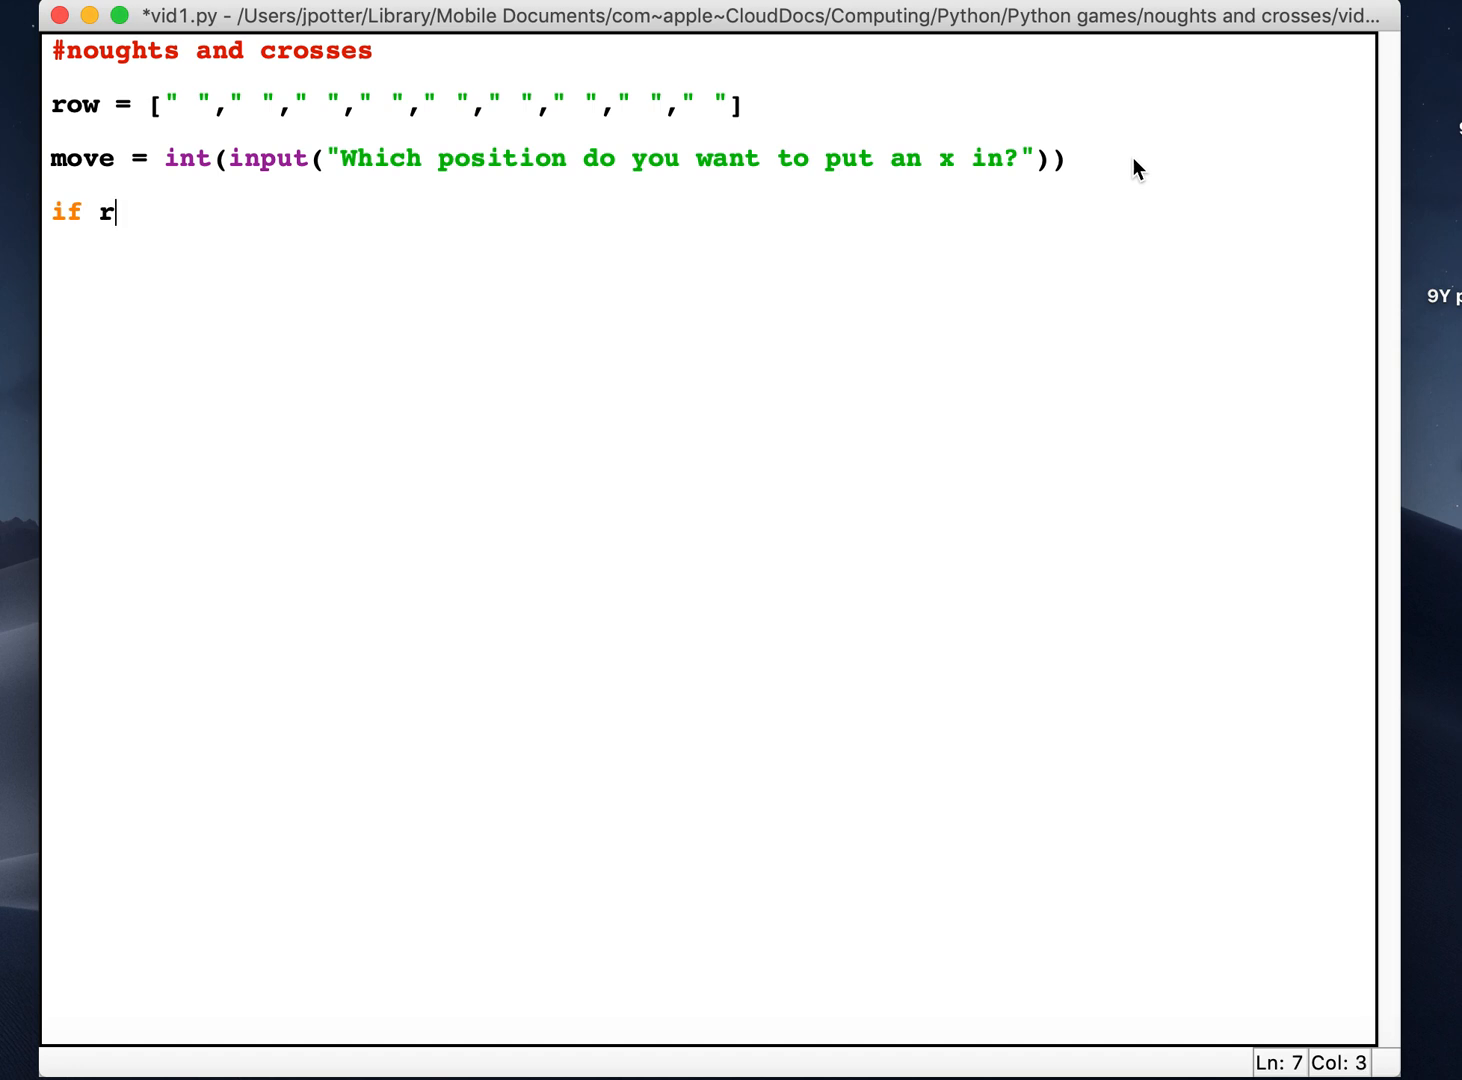
text(ow)
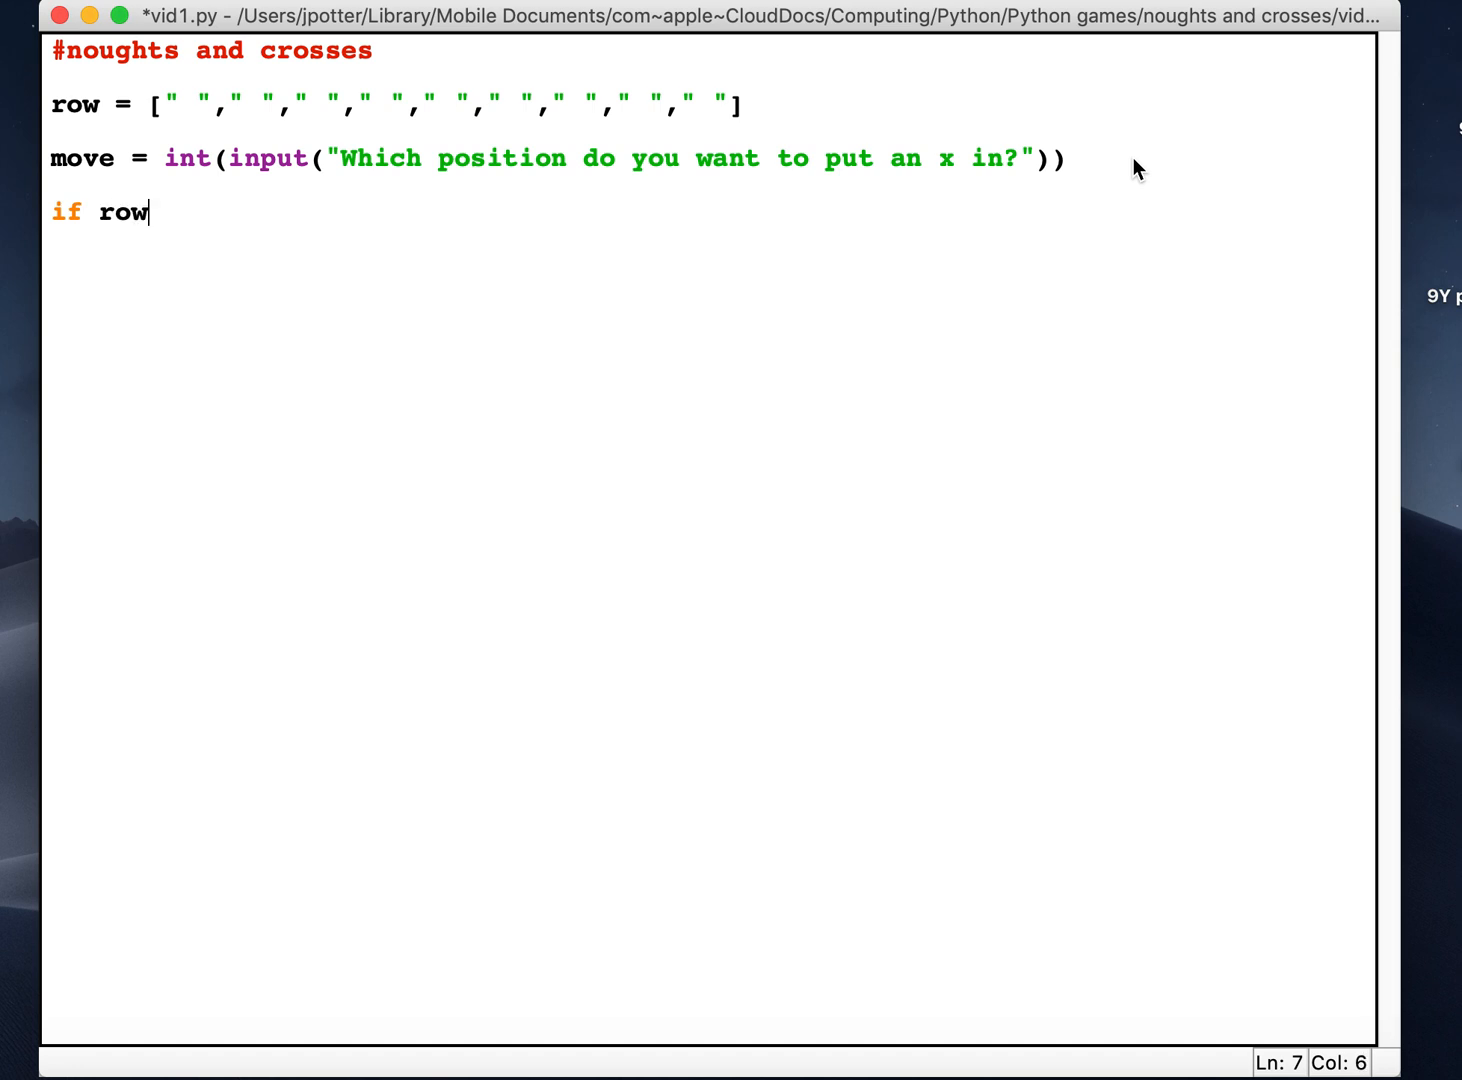
text([m)
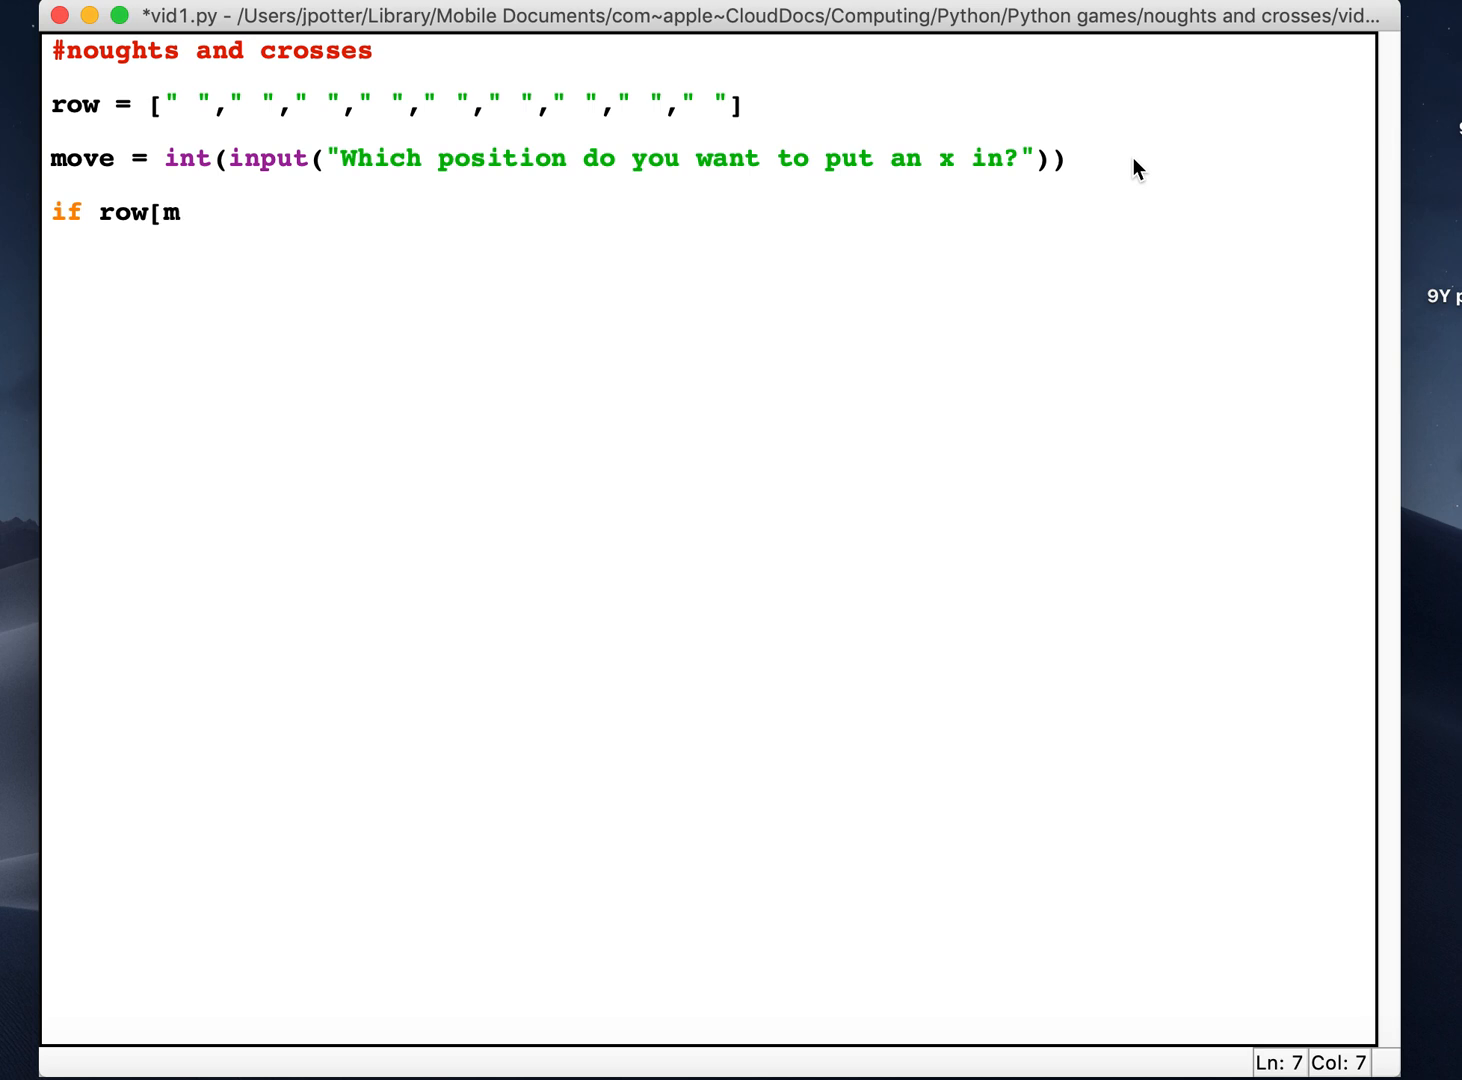
text(ove)
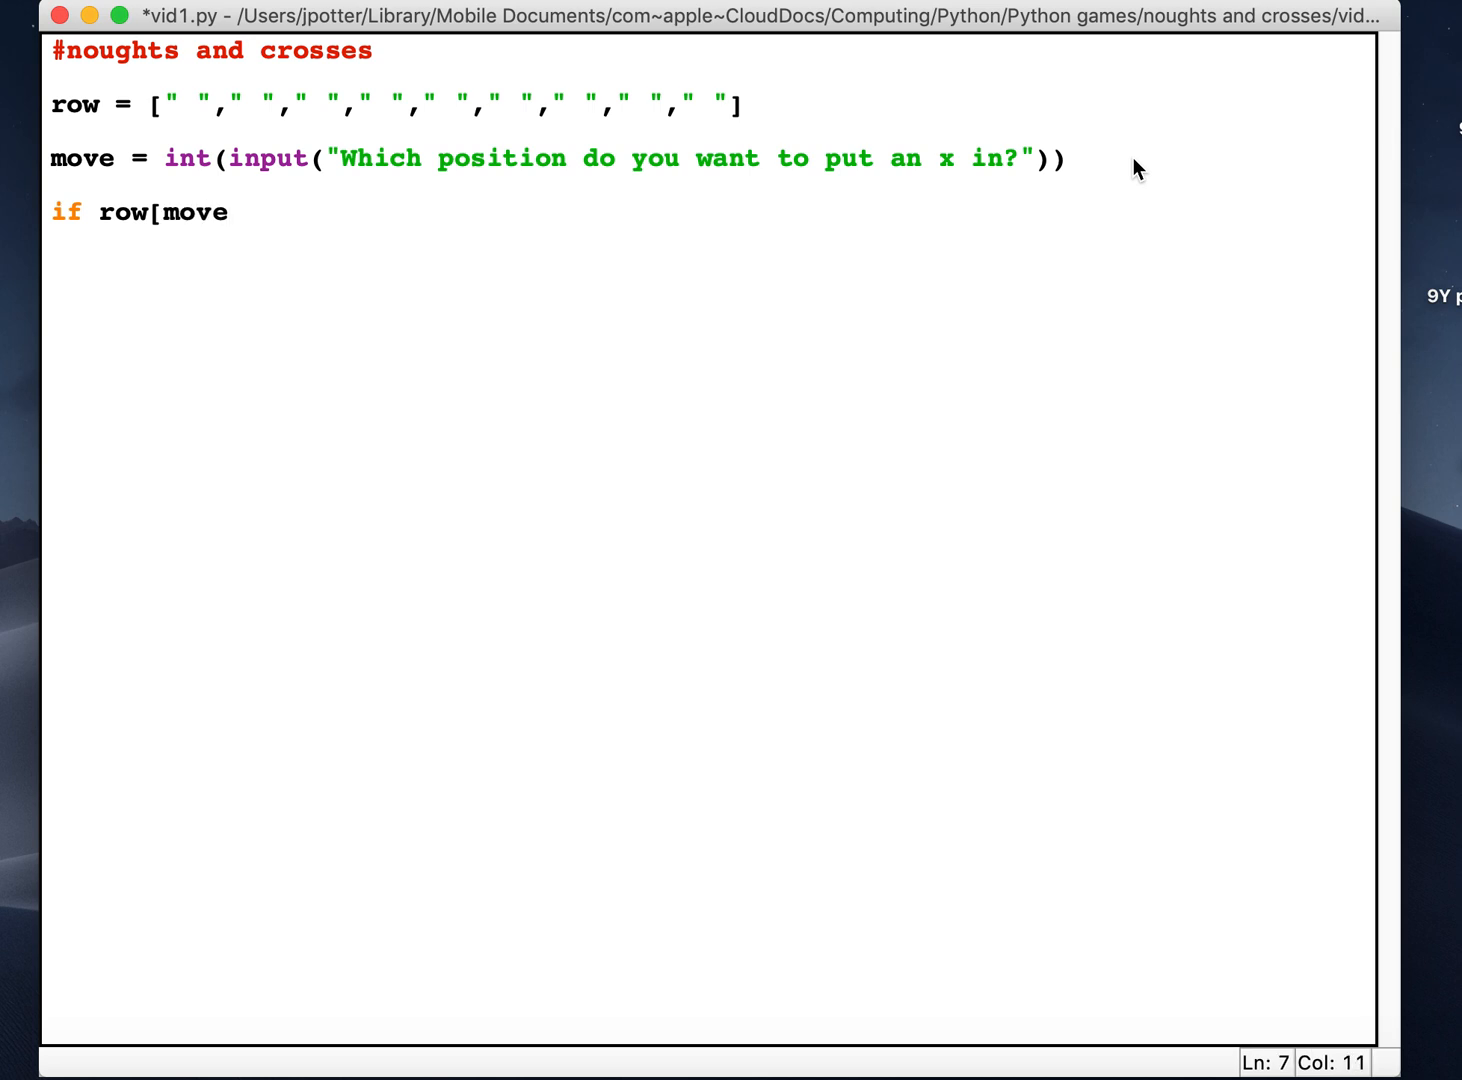
text(-1])
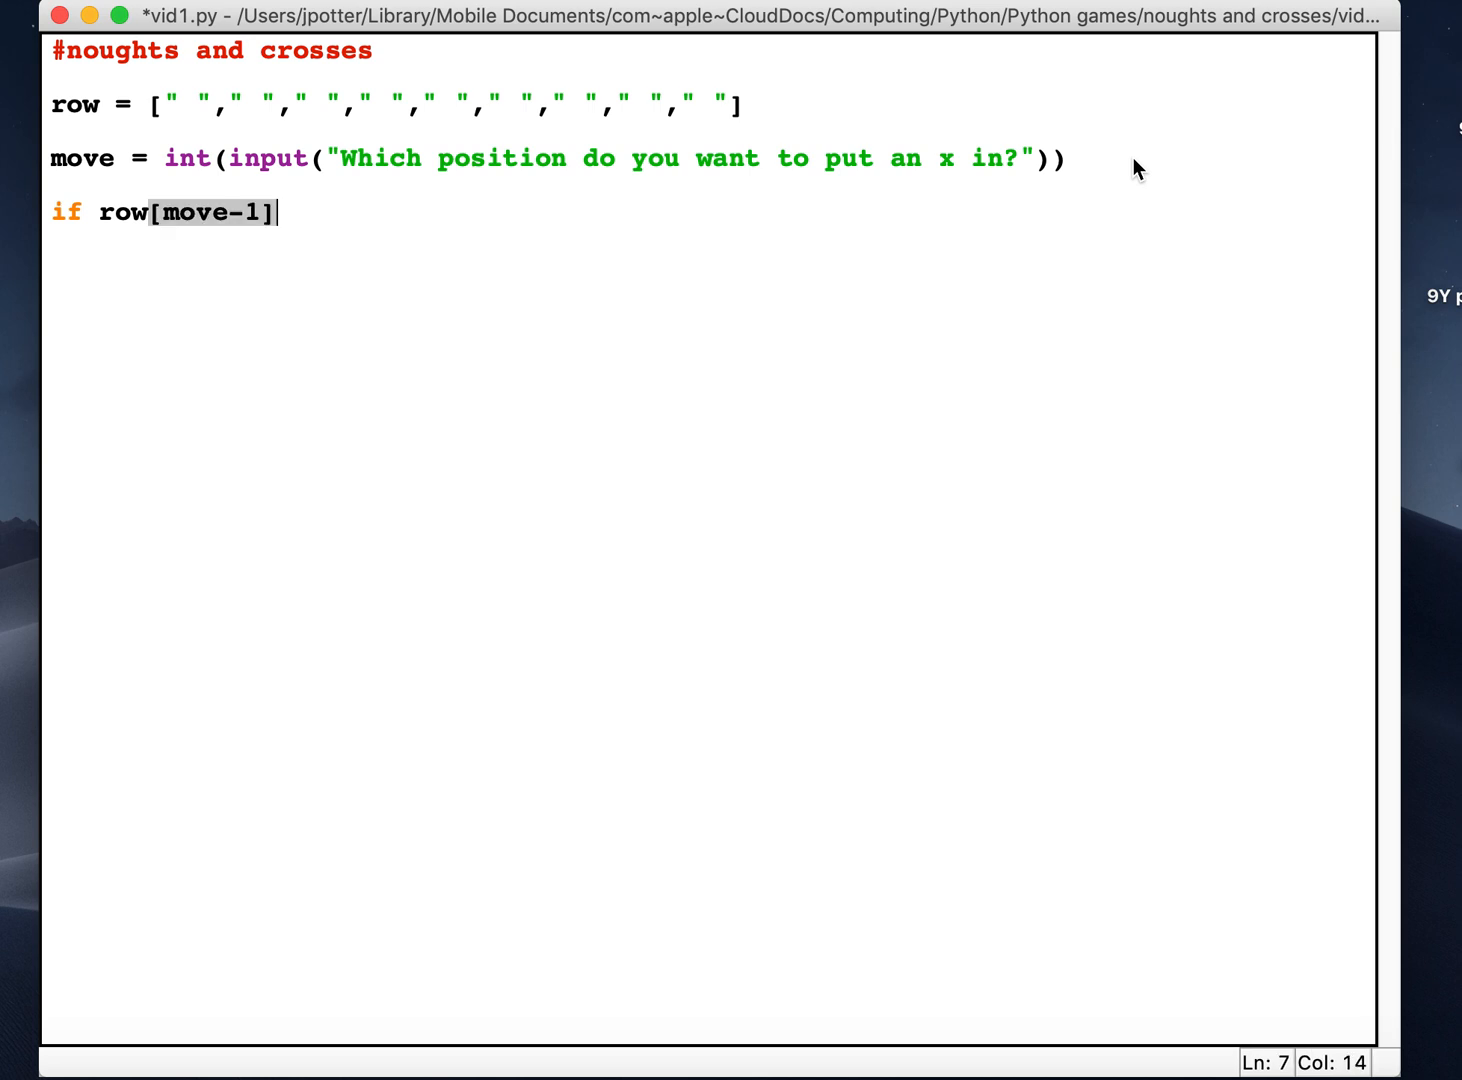
text(==)
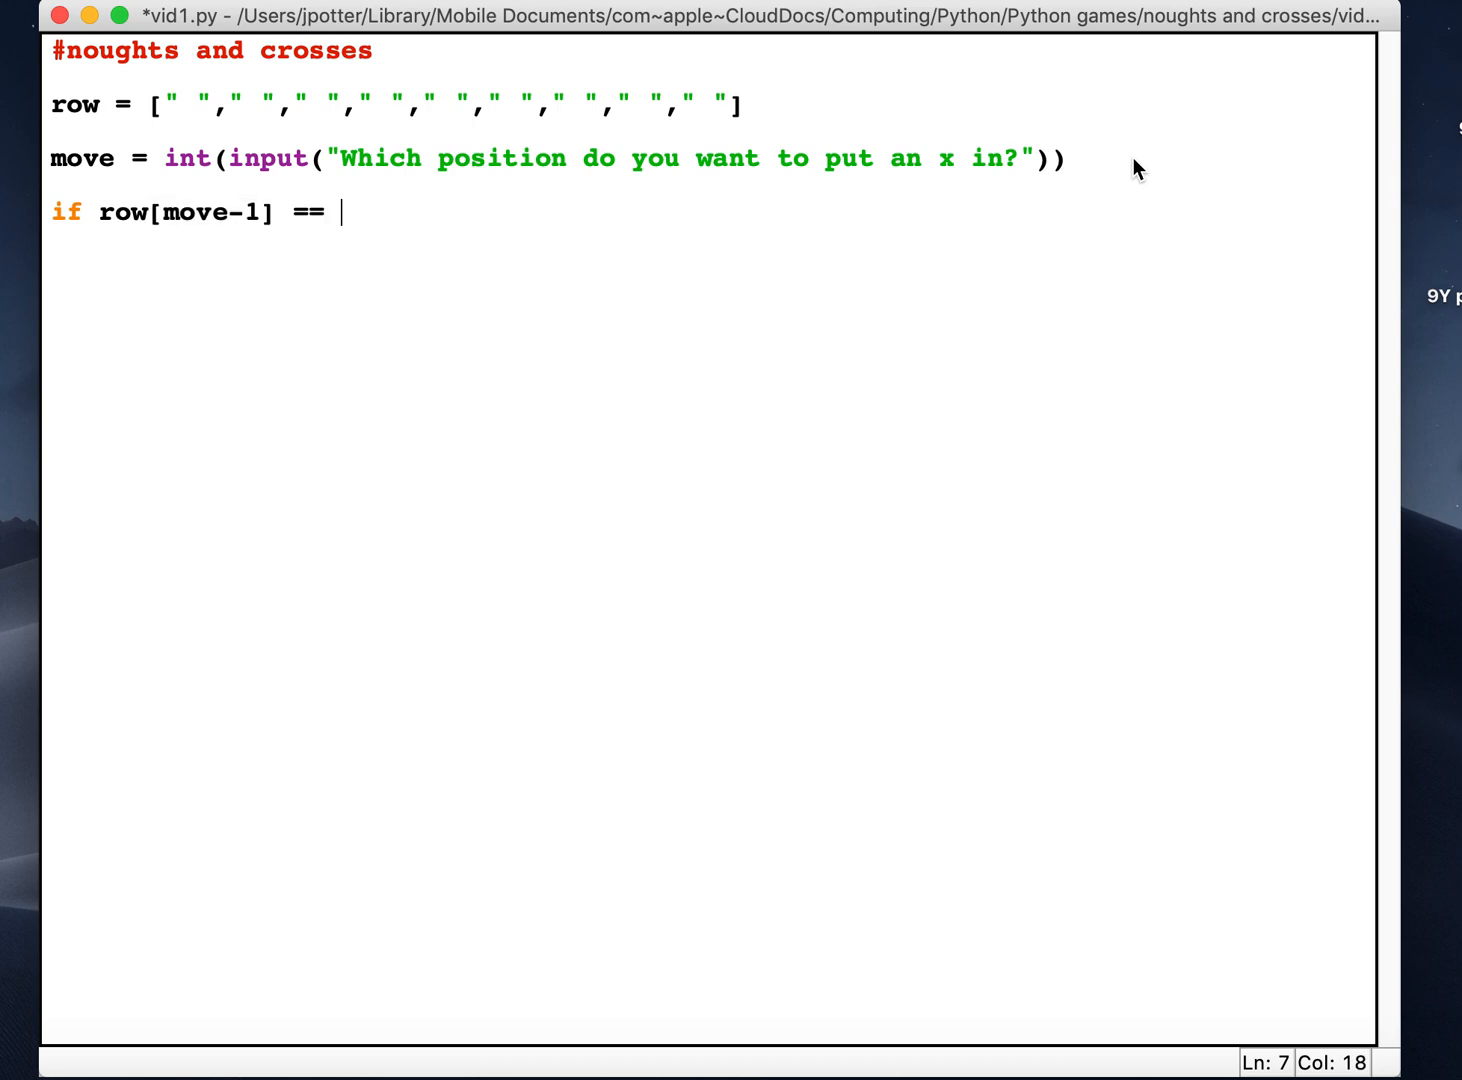
text(")
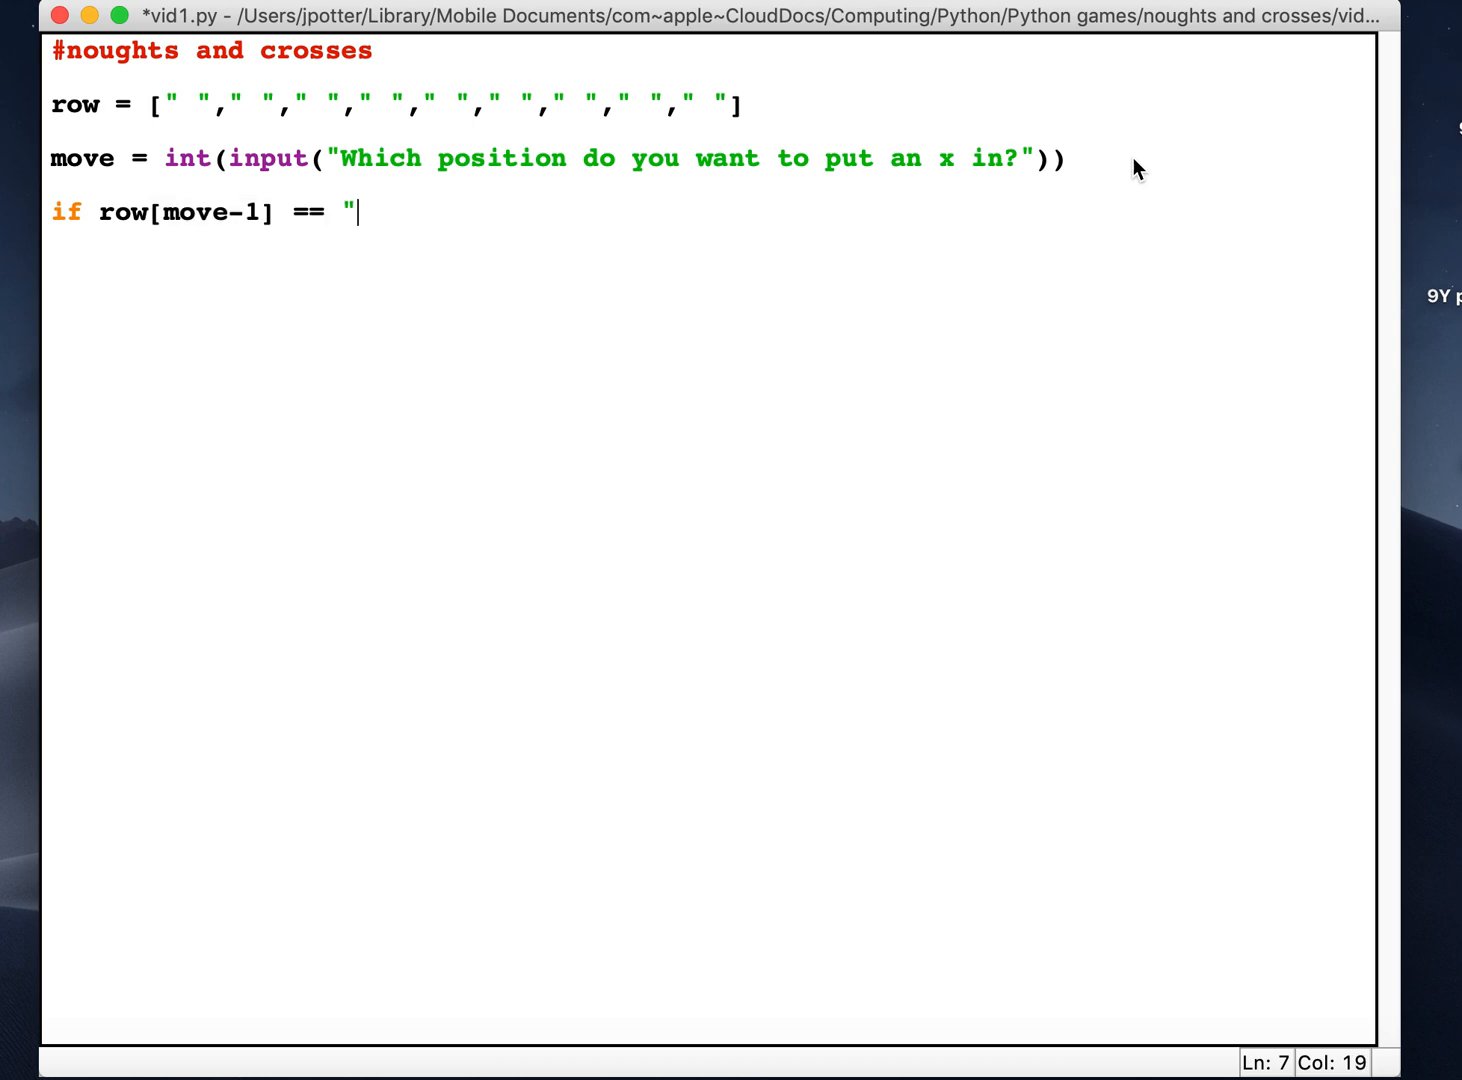
text(")
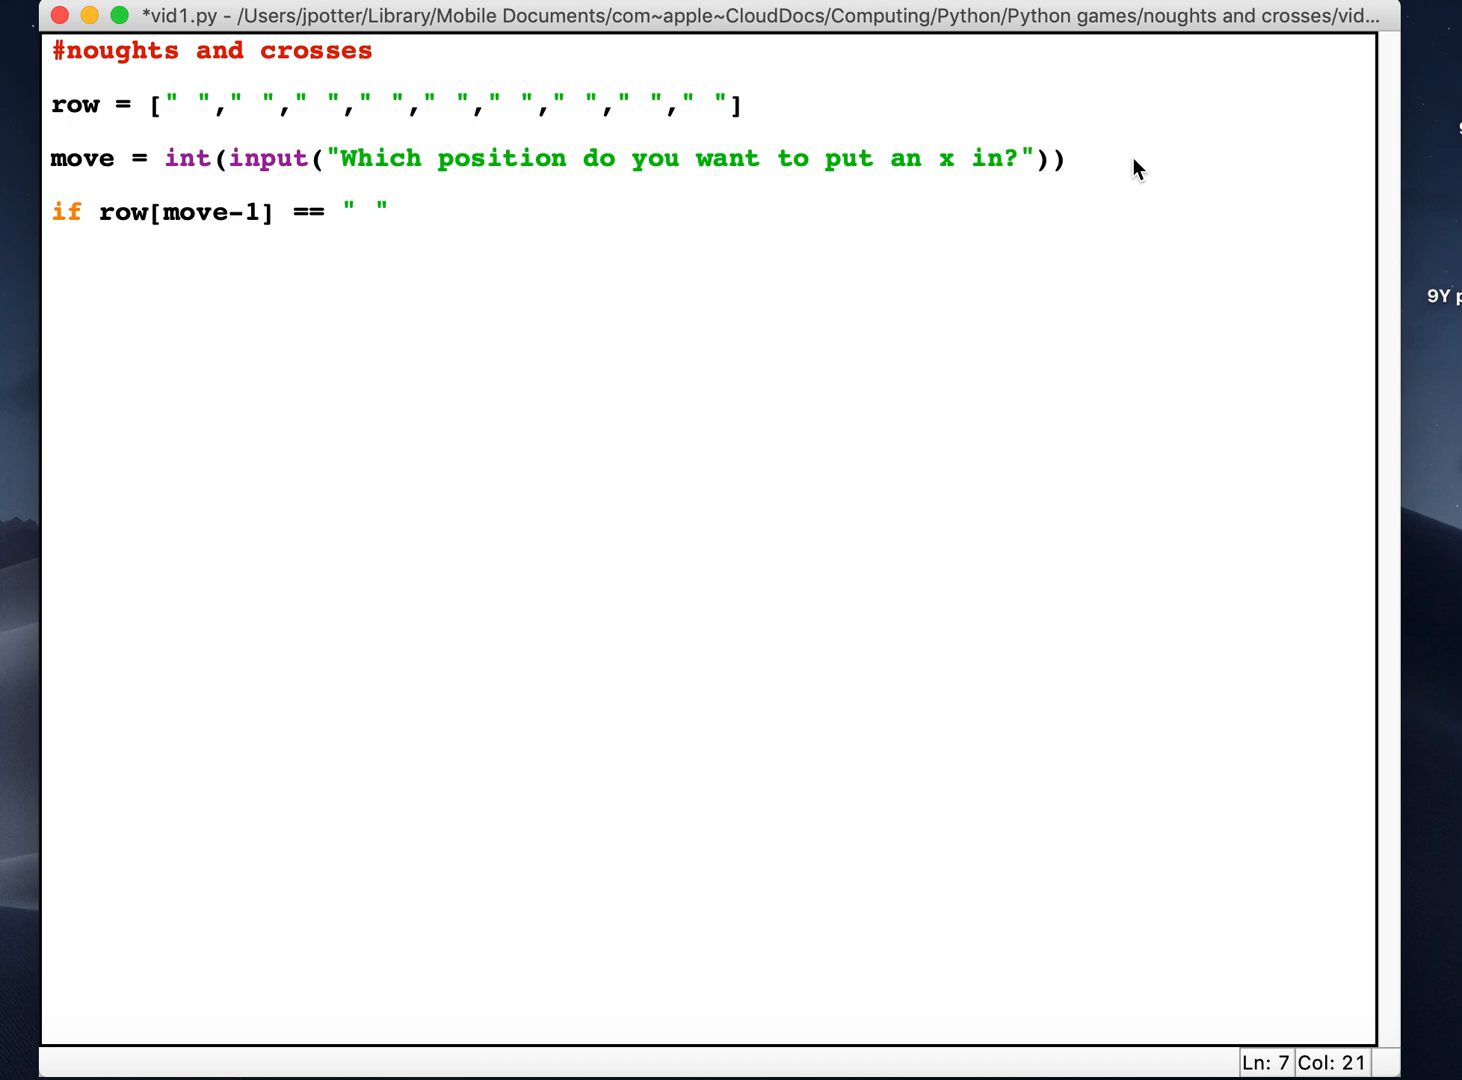
text(:)
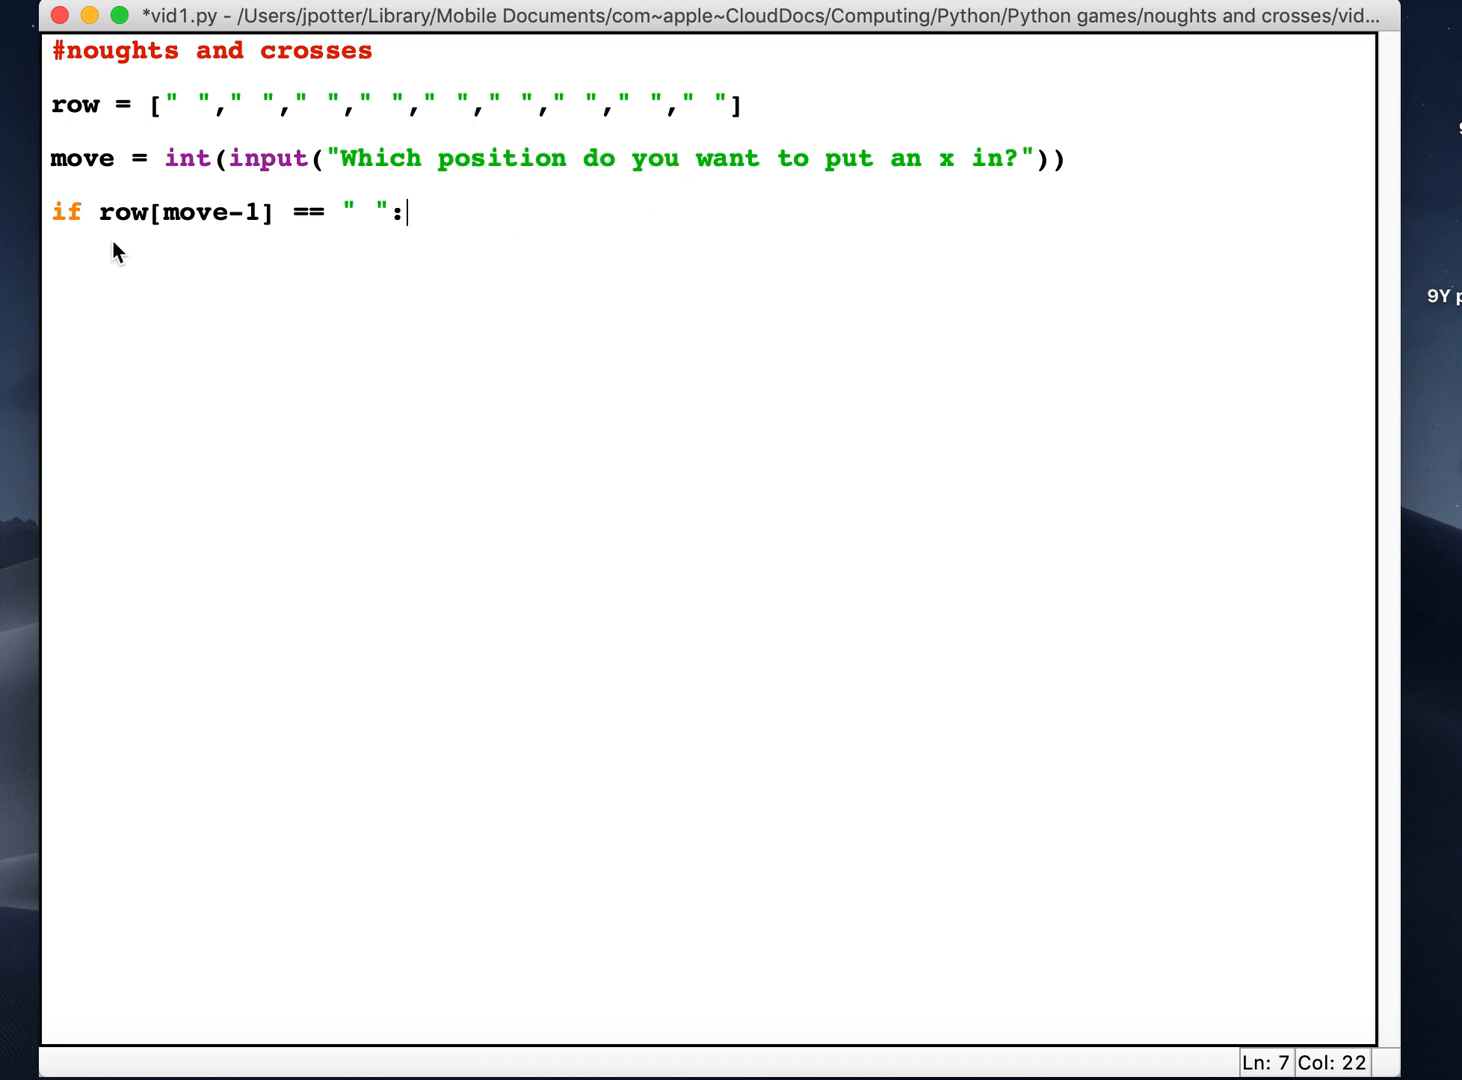
mouse_move(98, 140)
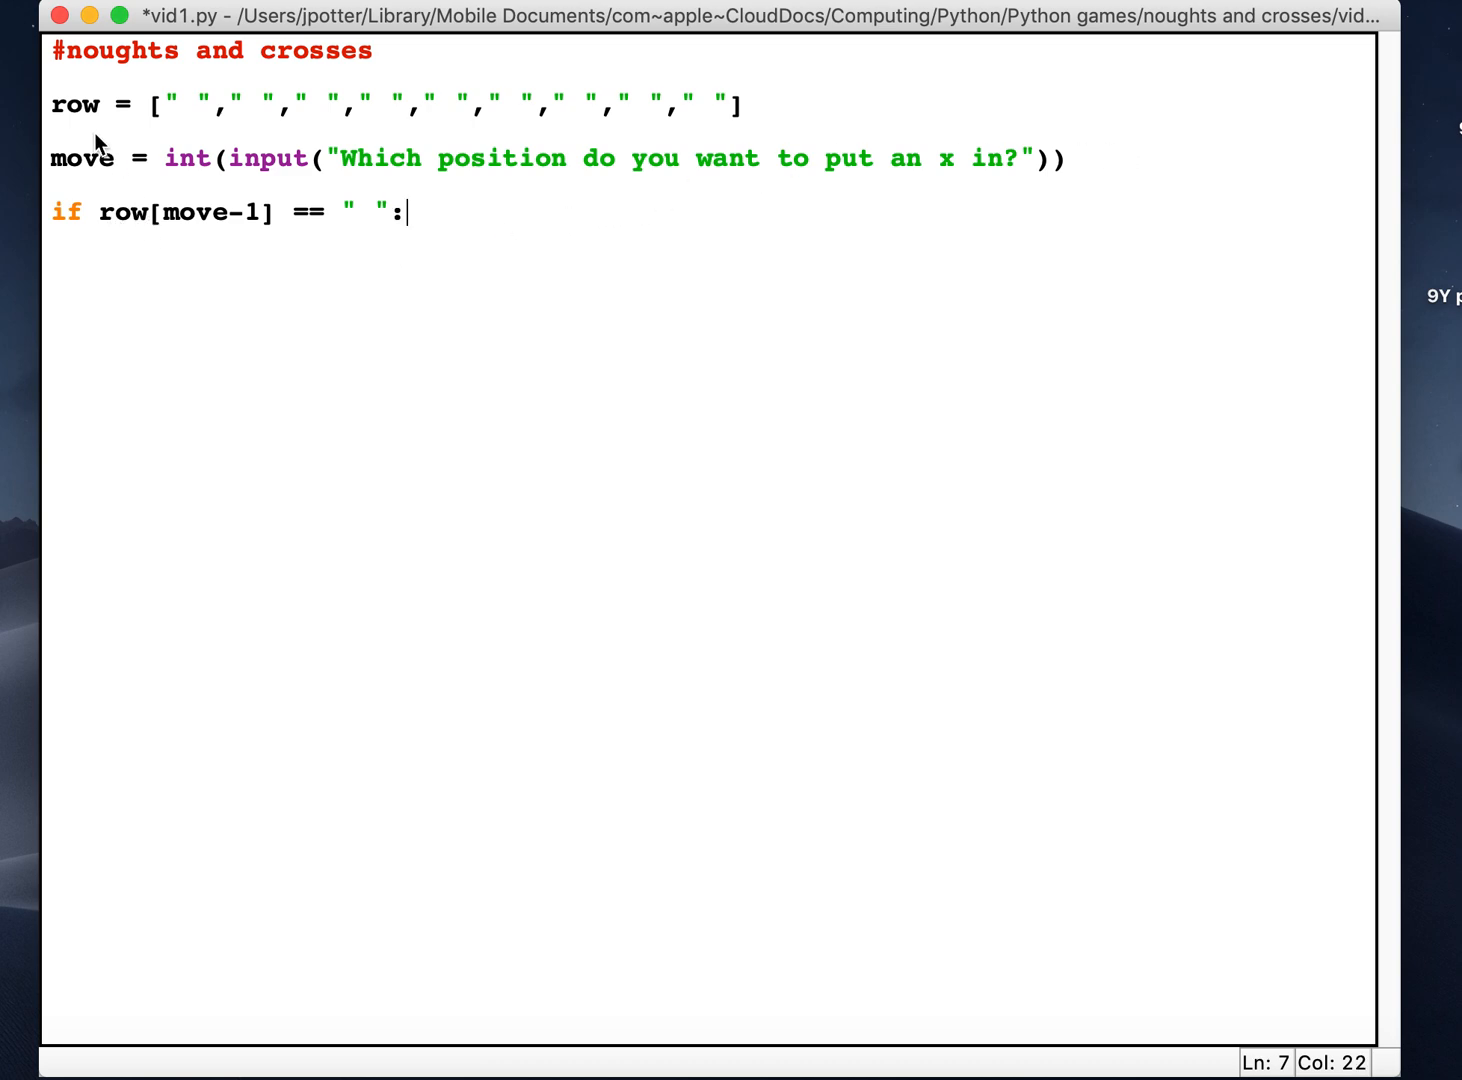
mouse_move(226, 236)
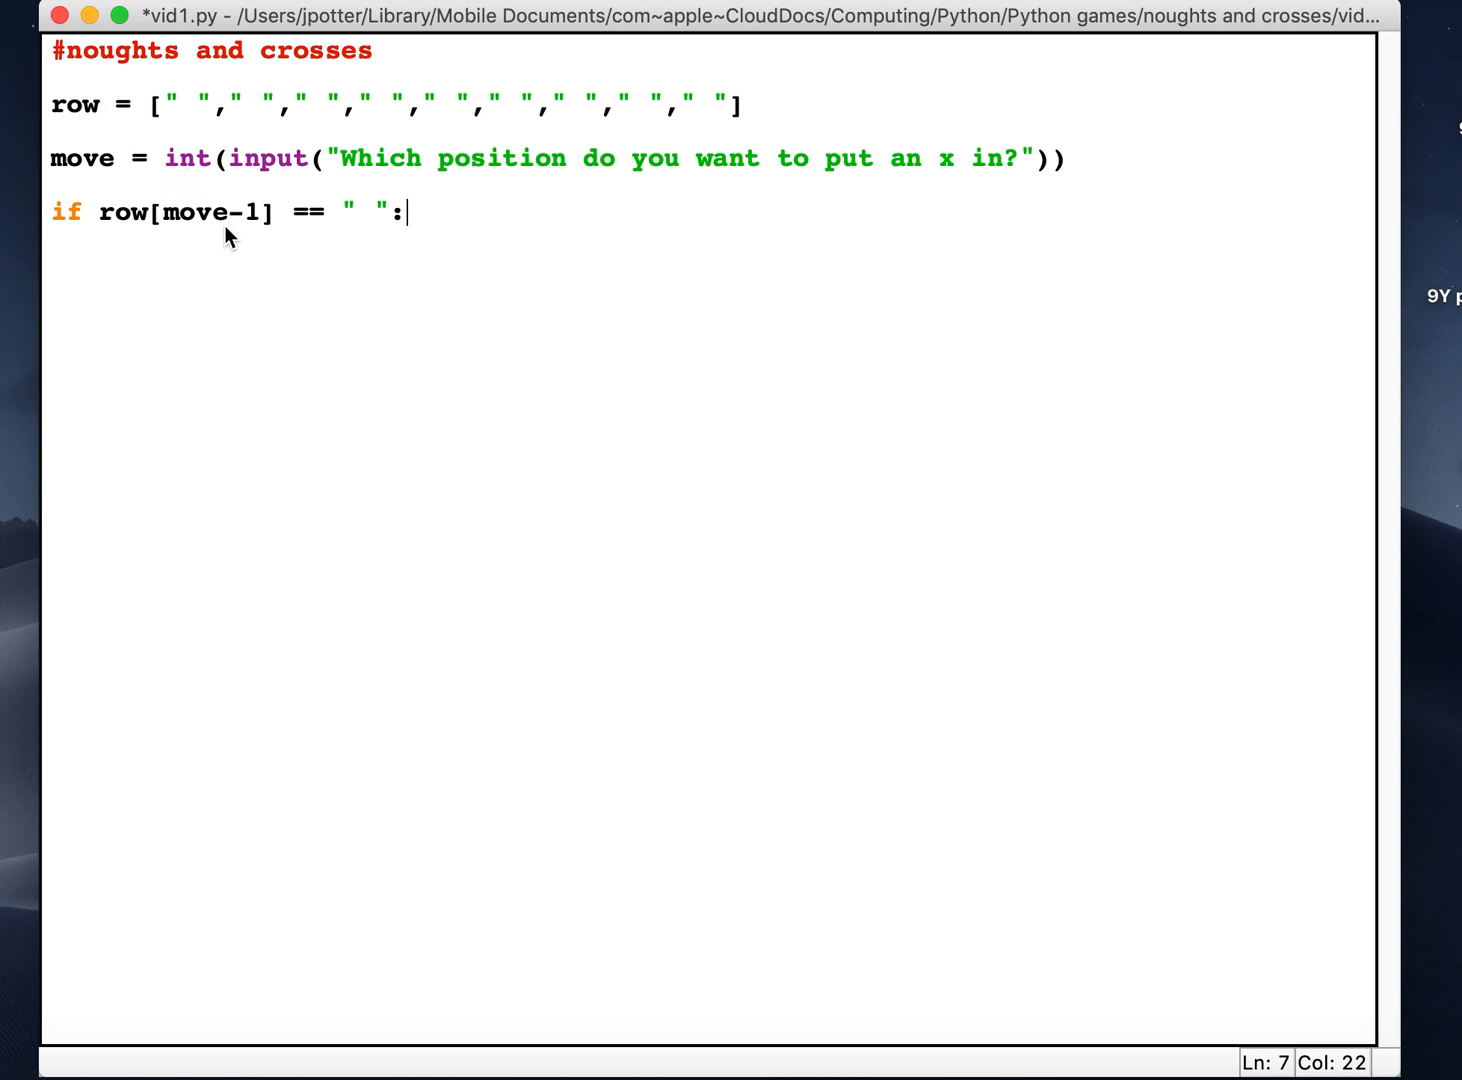
double_click(196, 212)
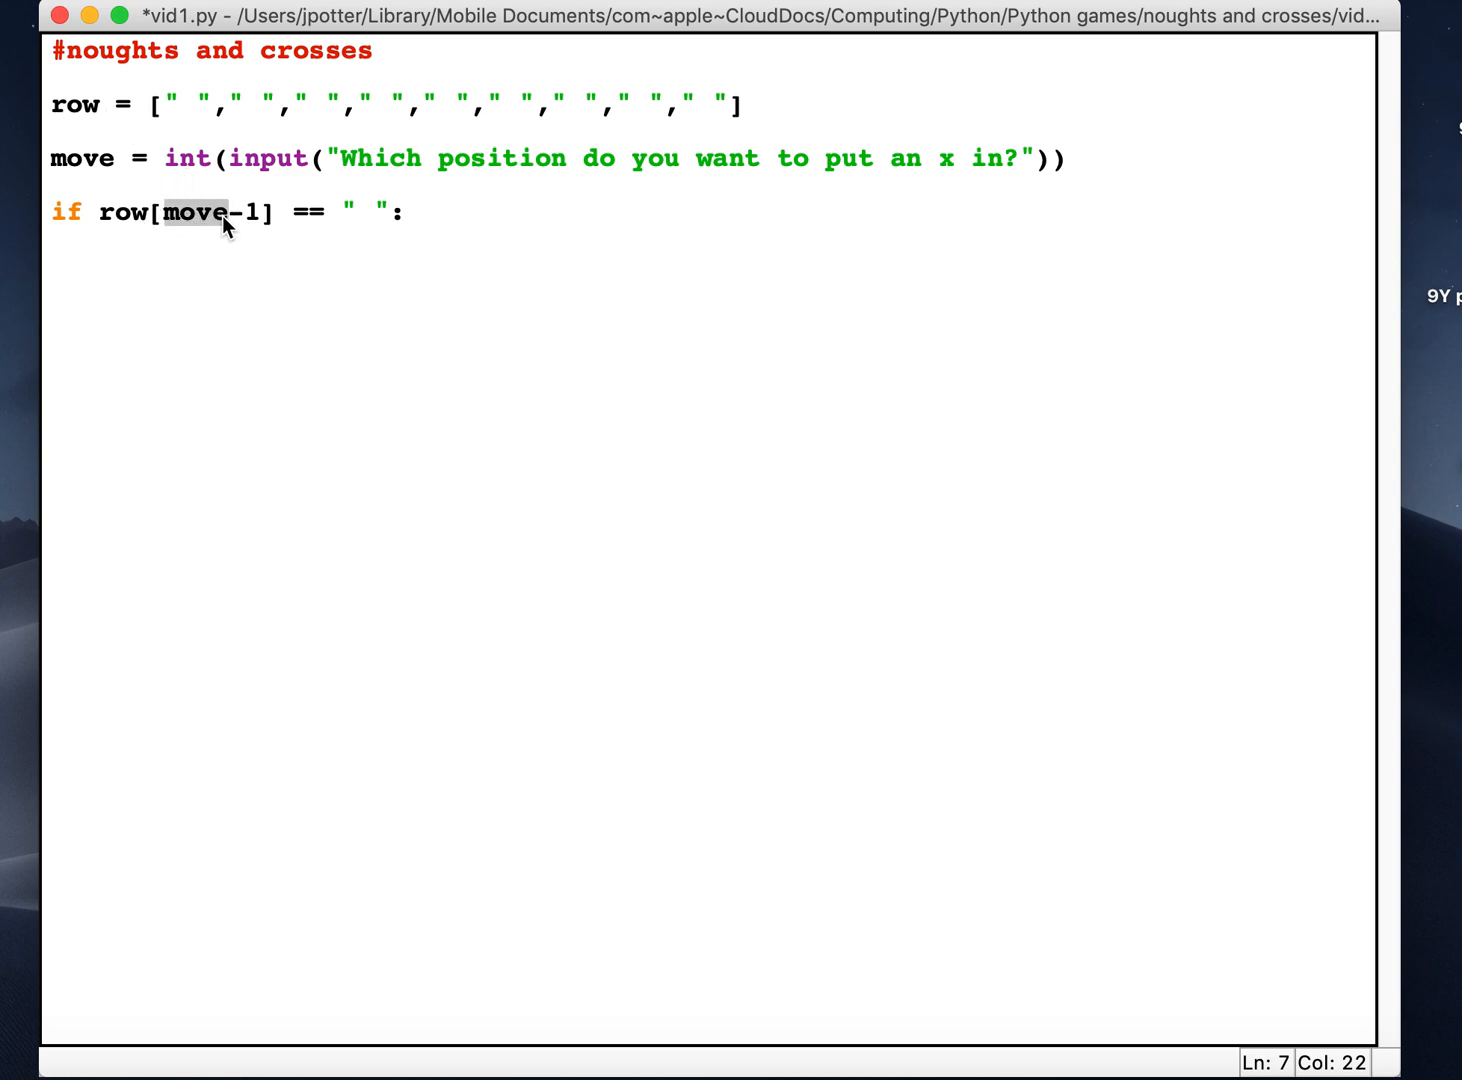
click(52, 158)
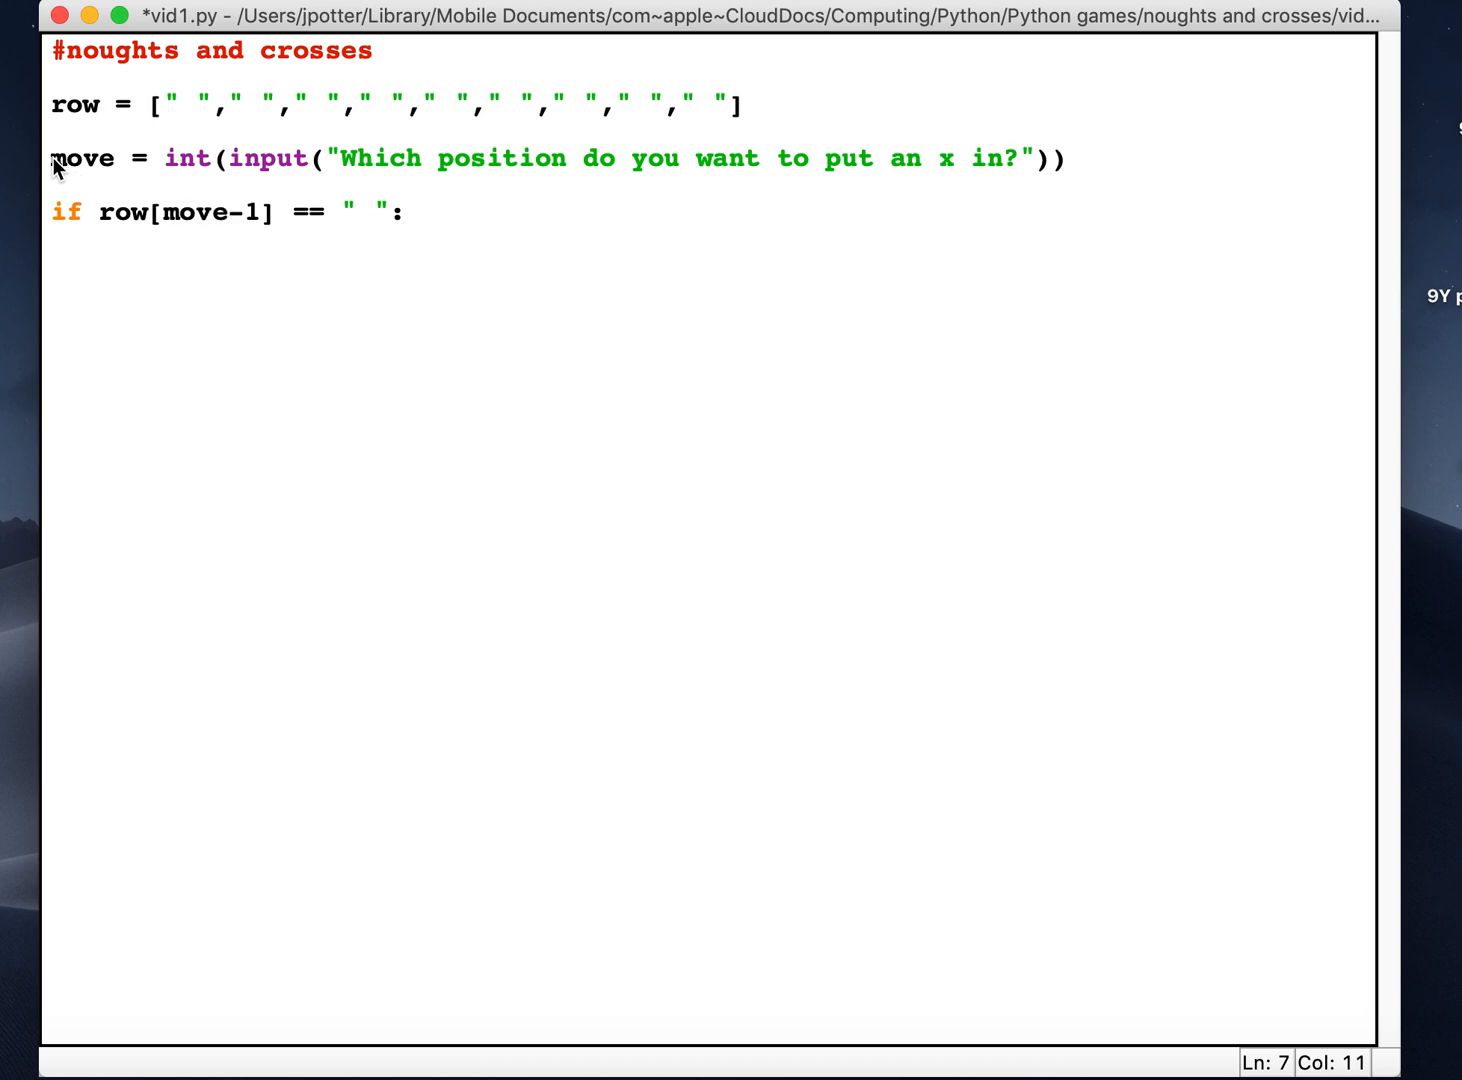
click(182, 108)
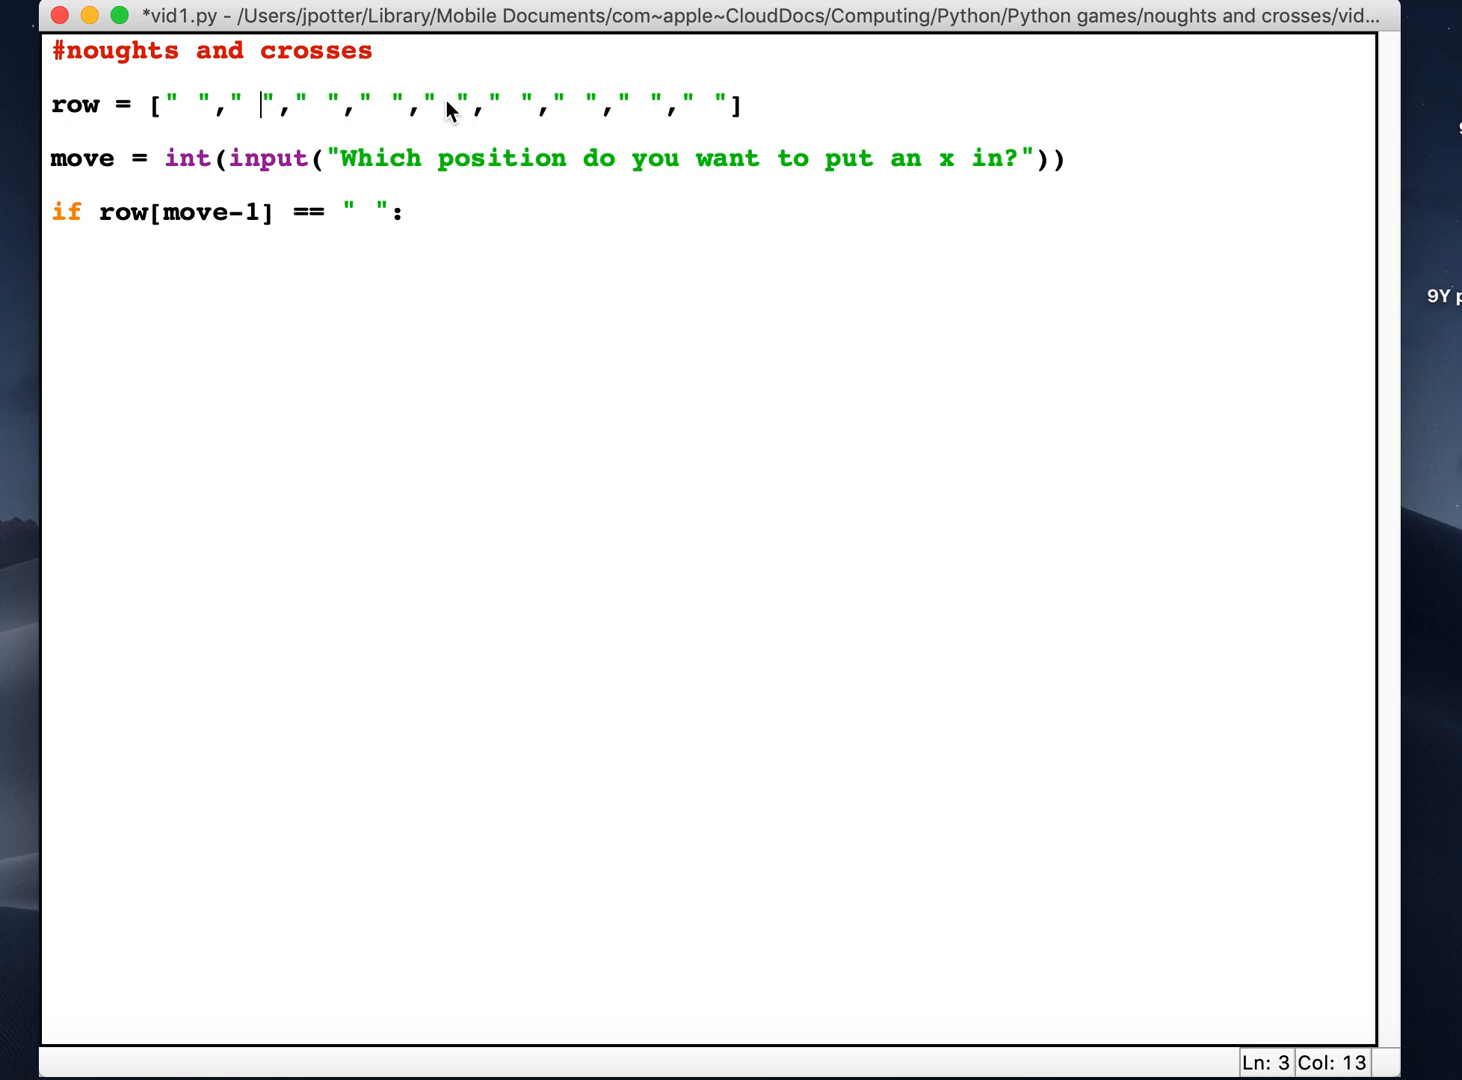
mouse_move(712, 110)
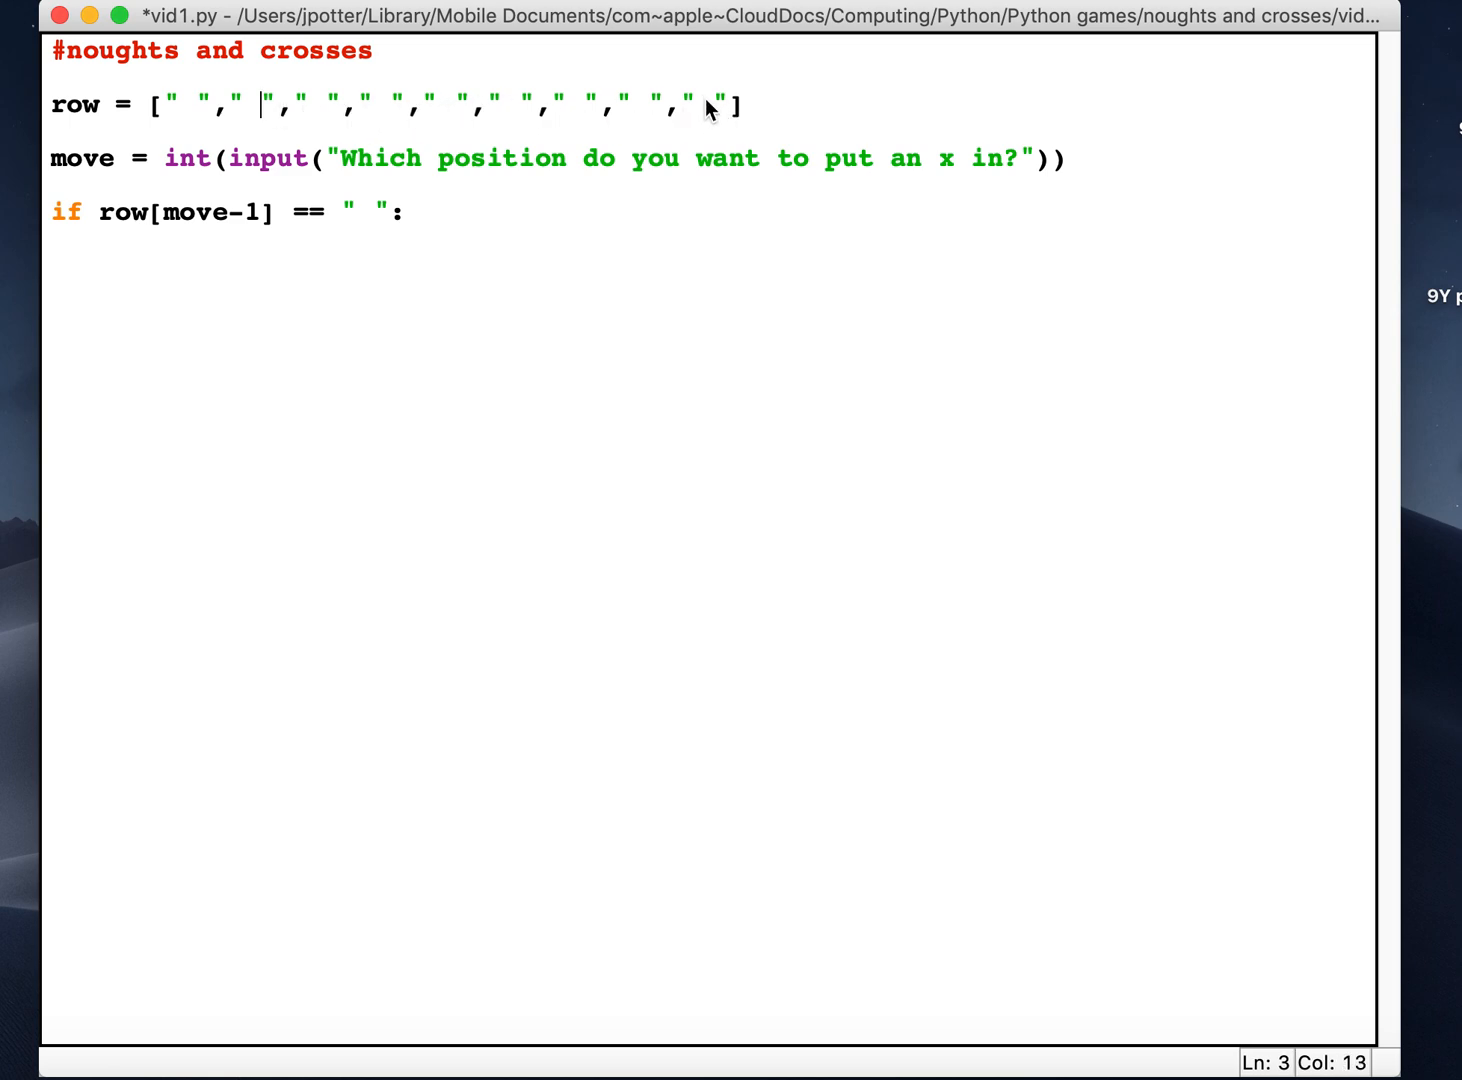
mouse_move(290, 148)
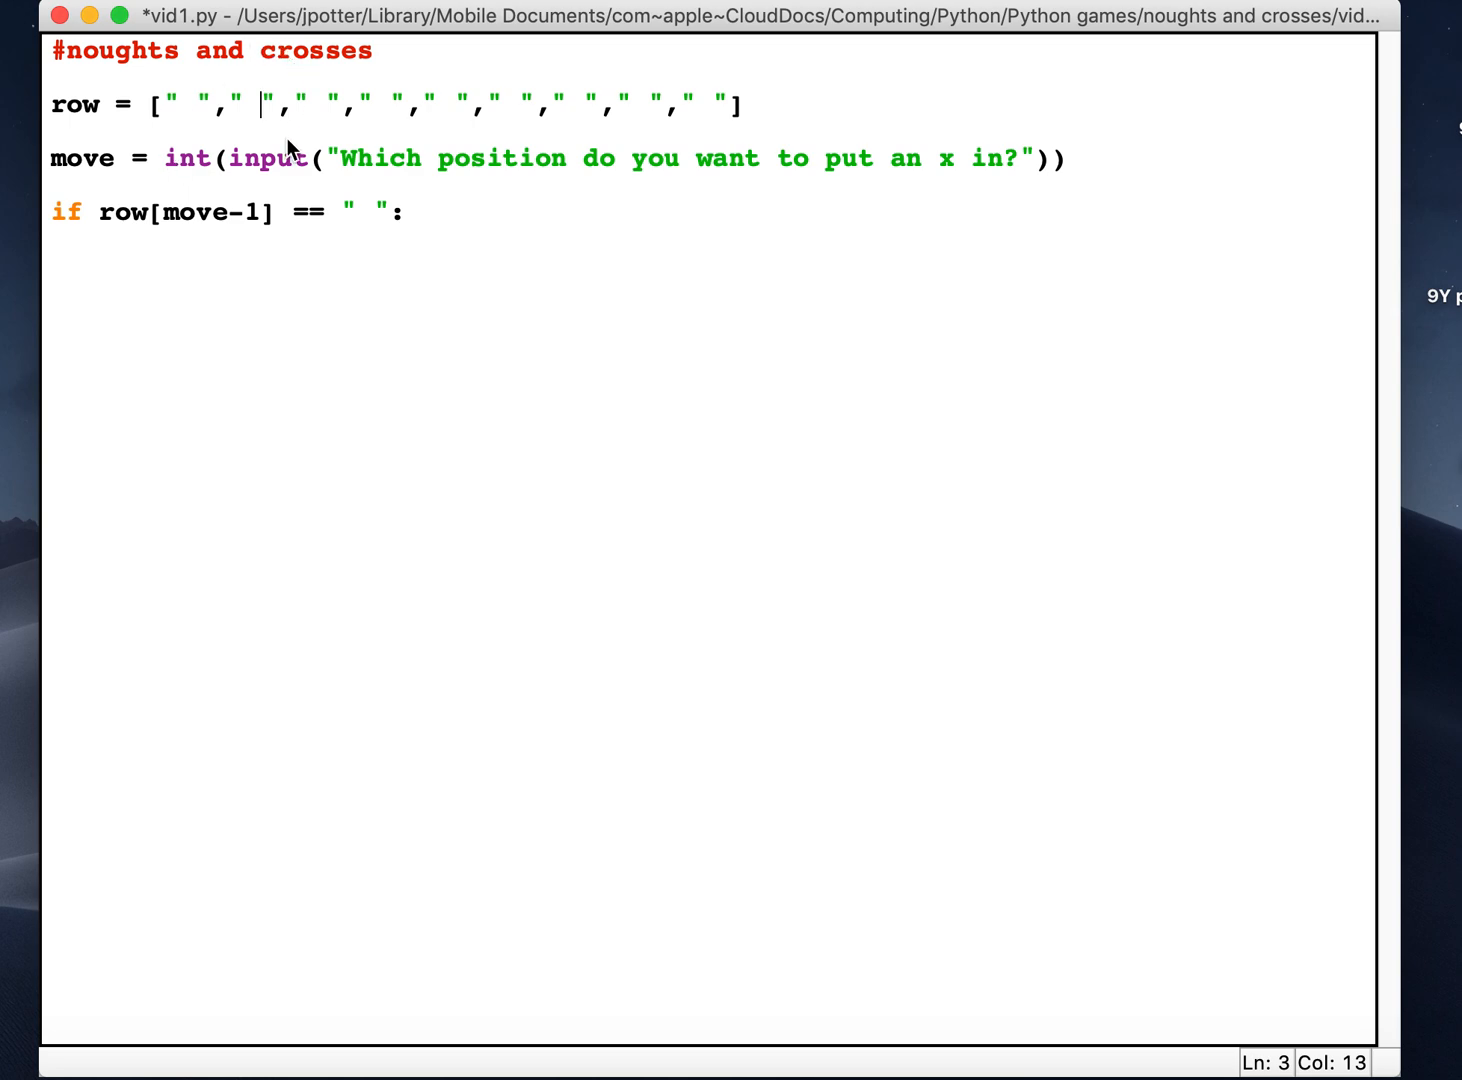
mouse_move(180, 118)
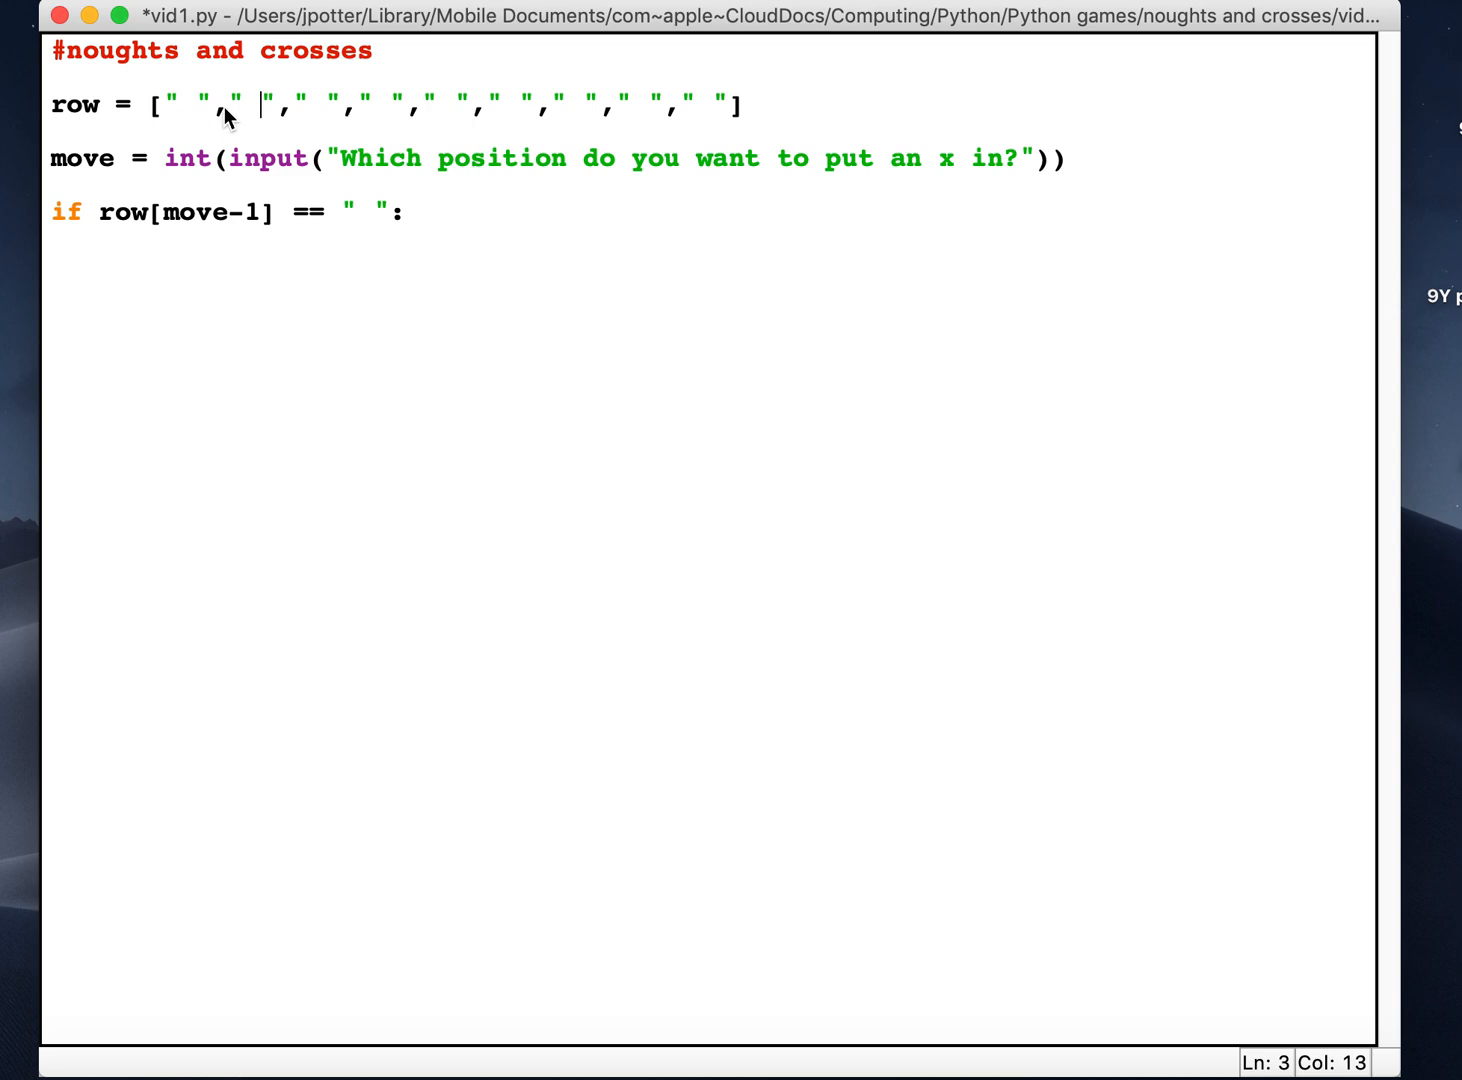
mouse_move(552, 128)
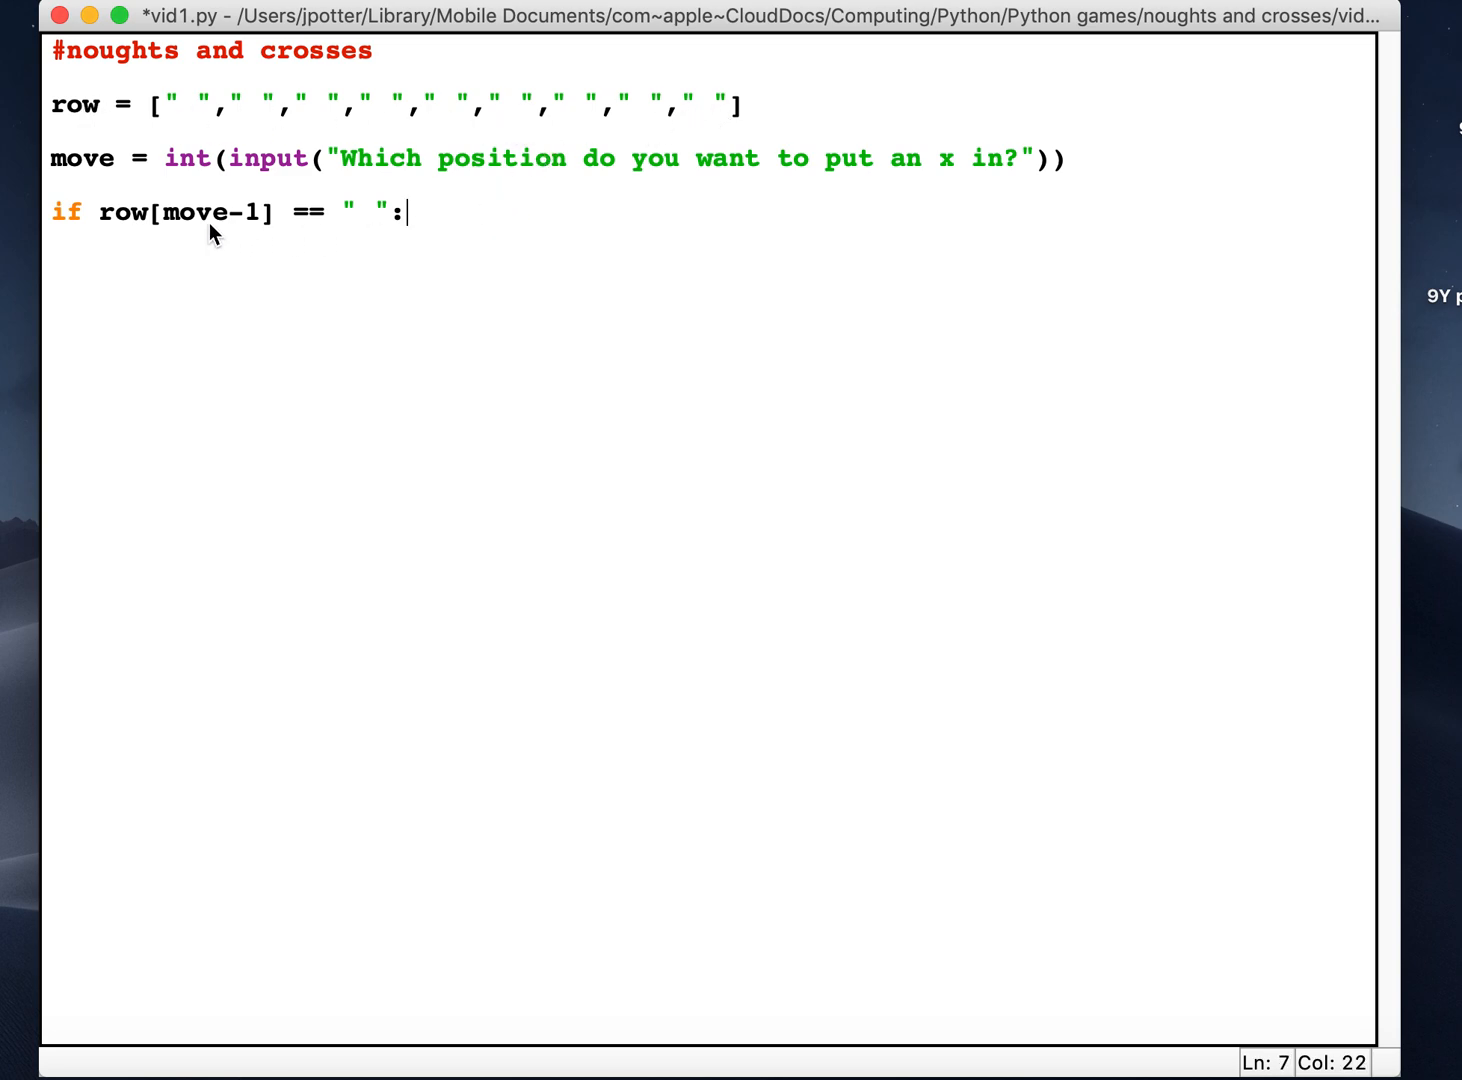
mouse_move(190, 176)
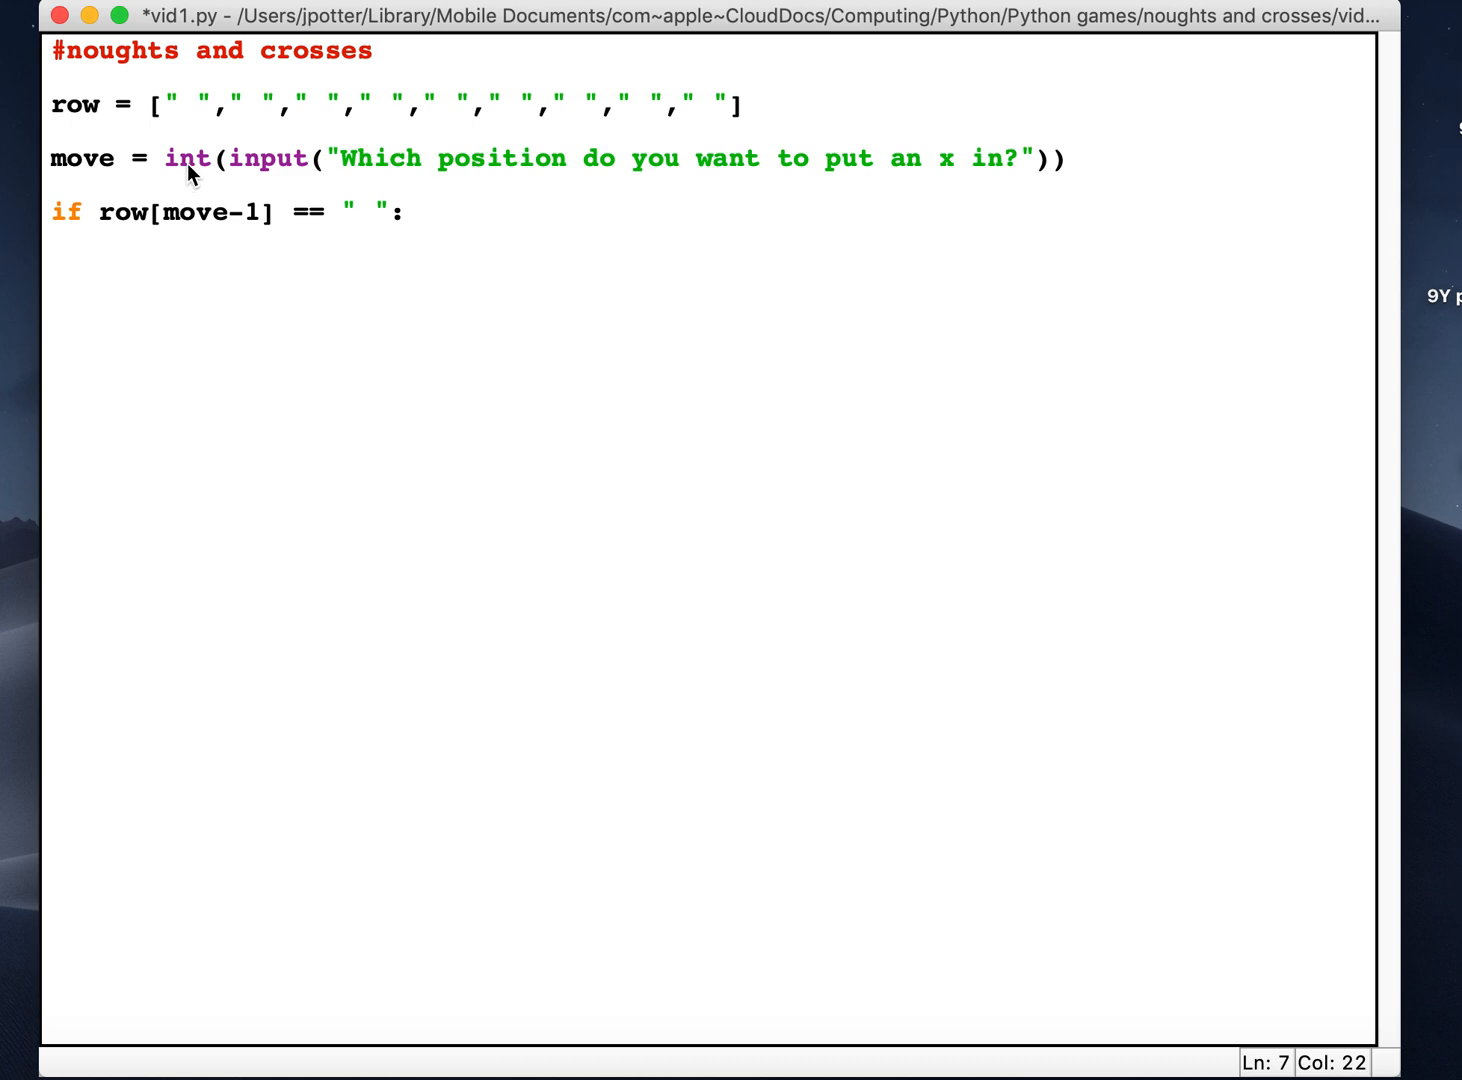
mouse_move(184, 104)
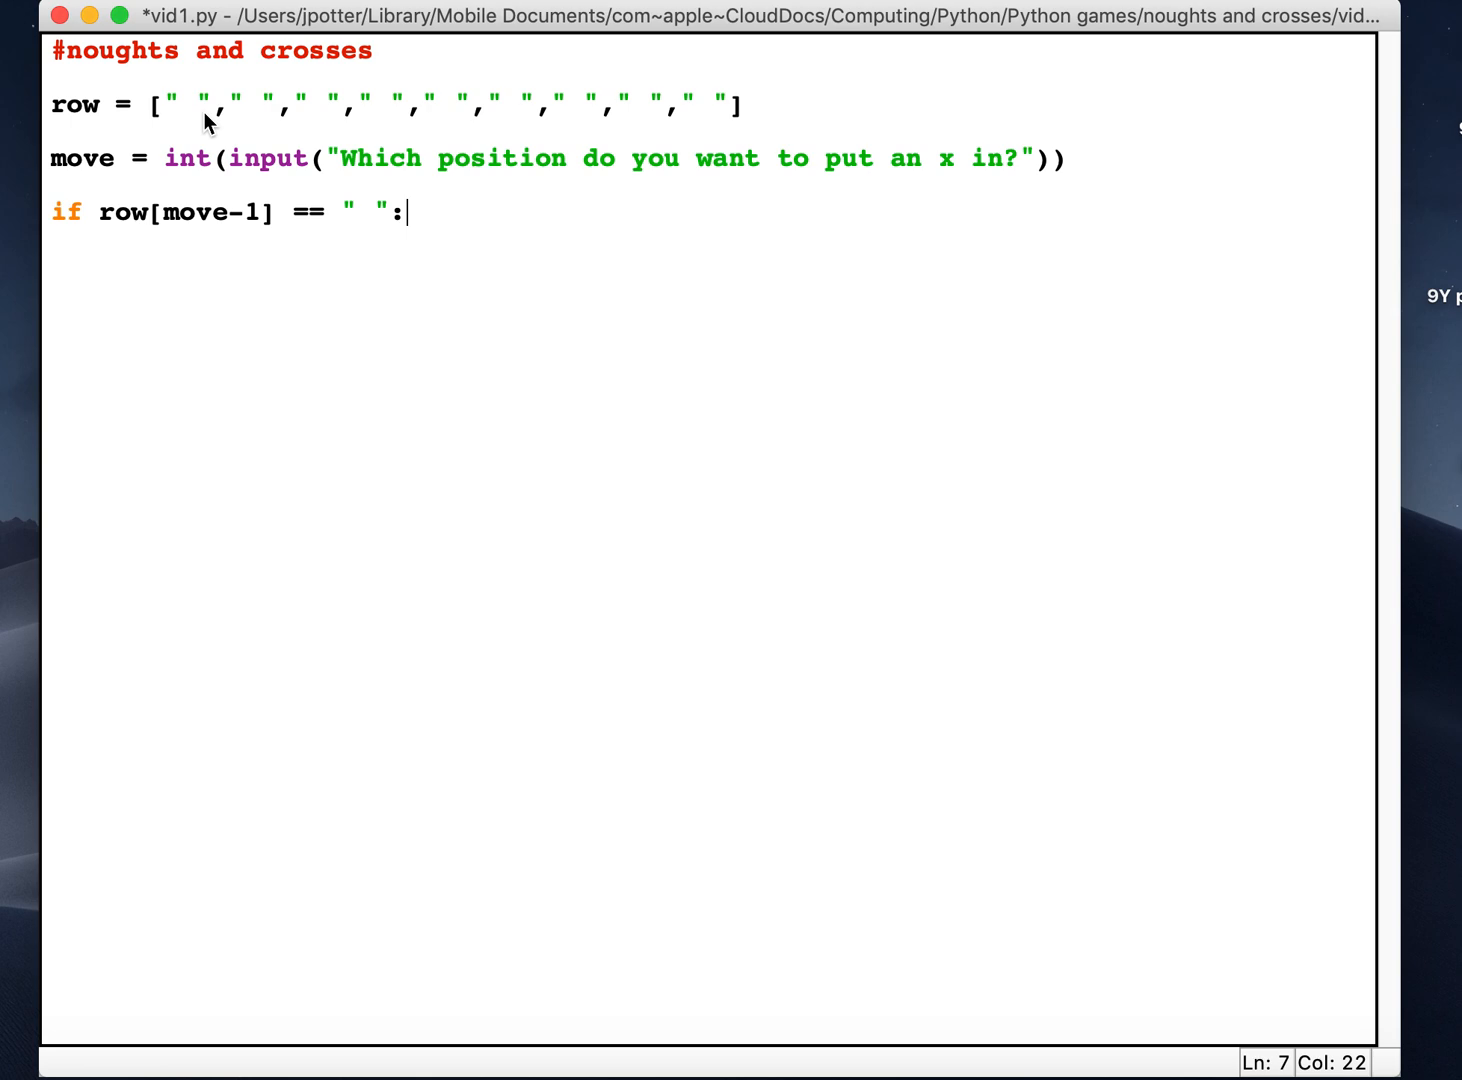
mouse_move(256, 222)
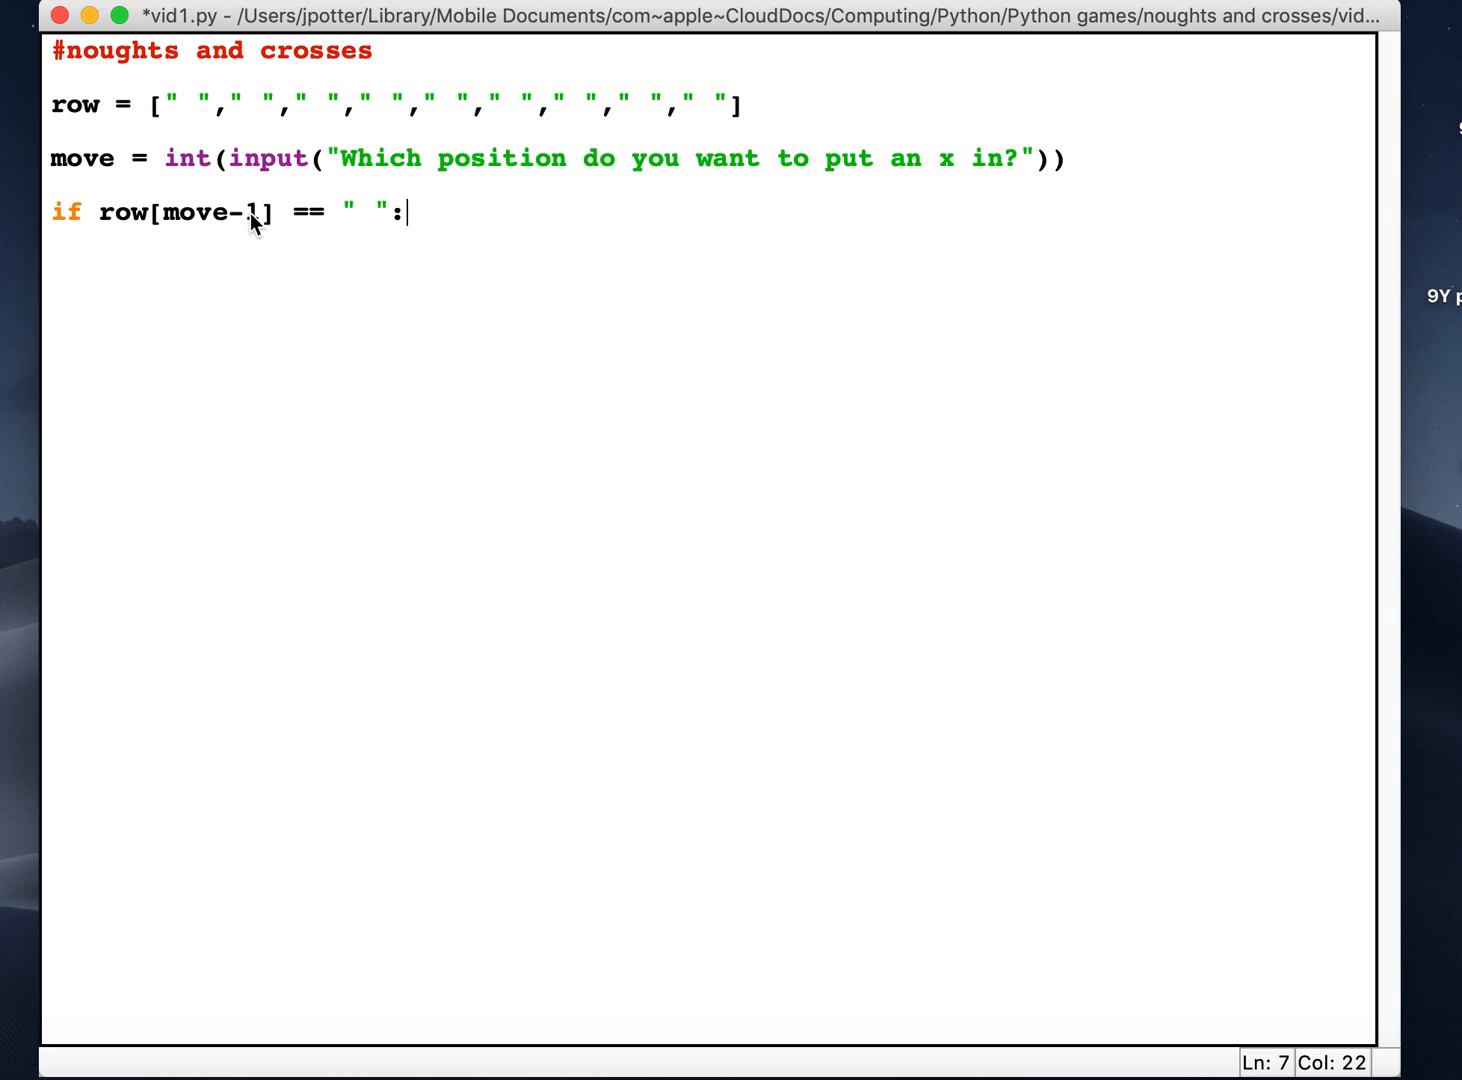
mouse_move(196, 96)
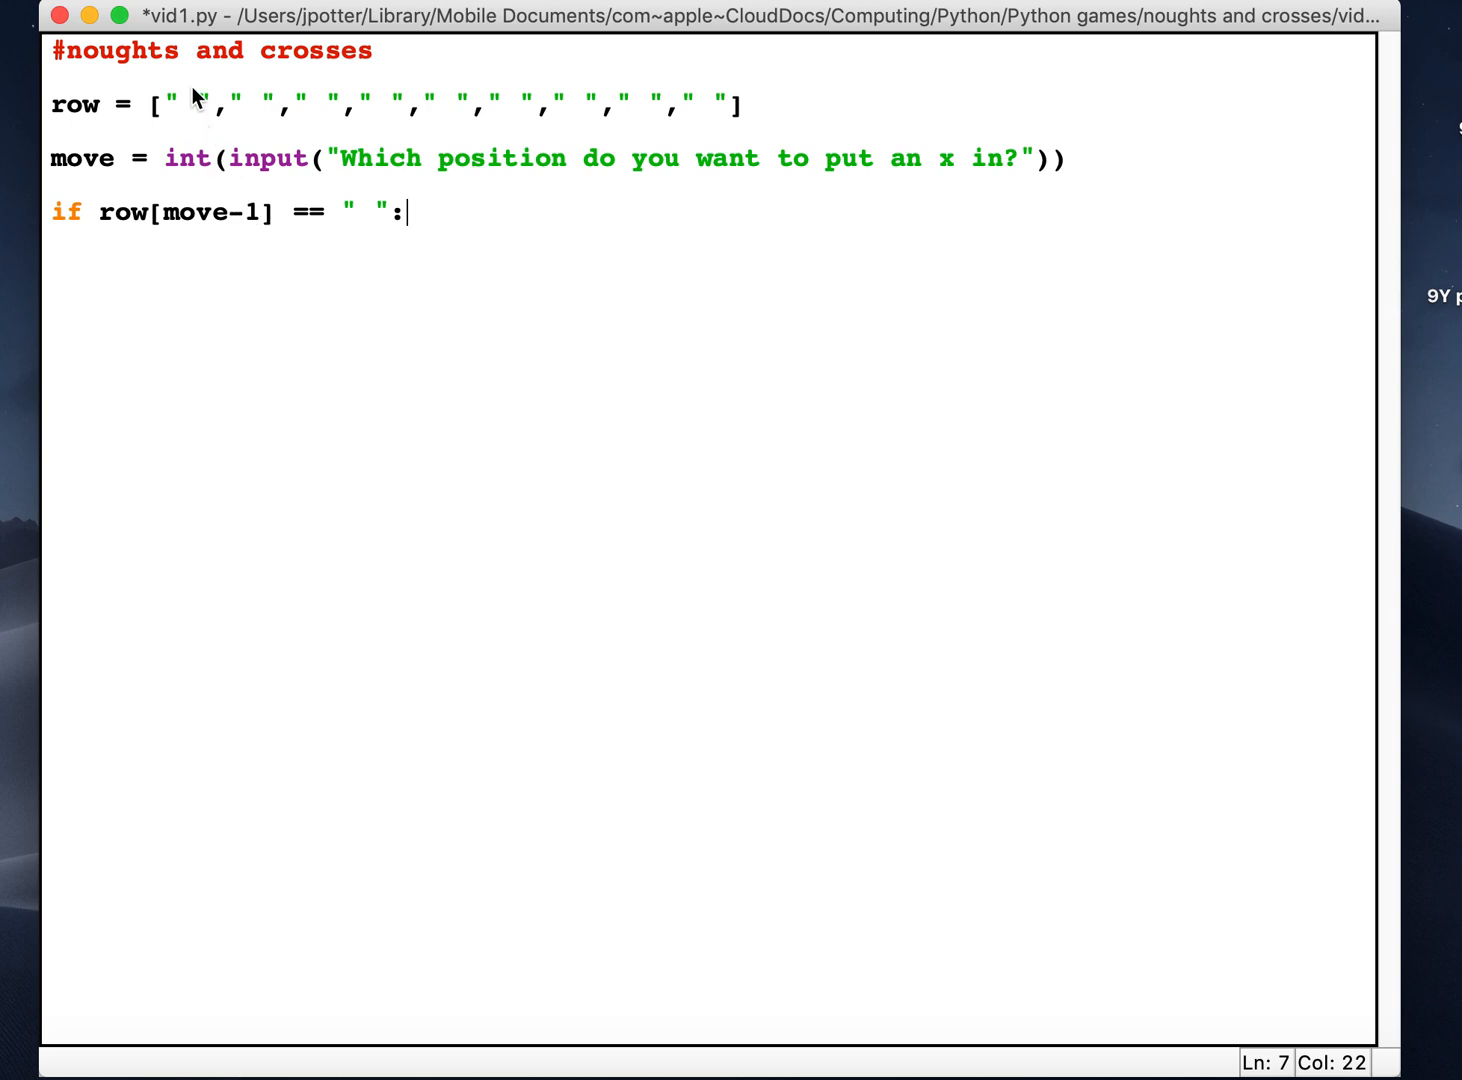
mouse_move(320, 92)
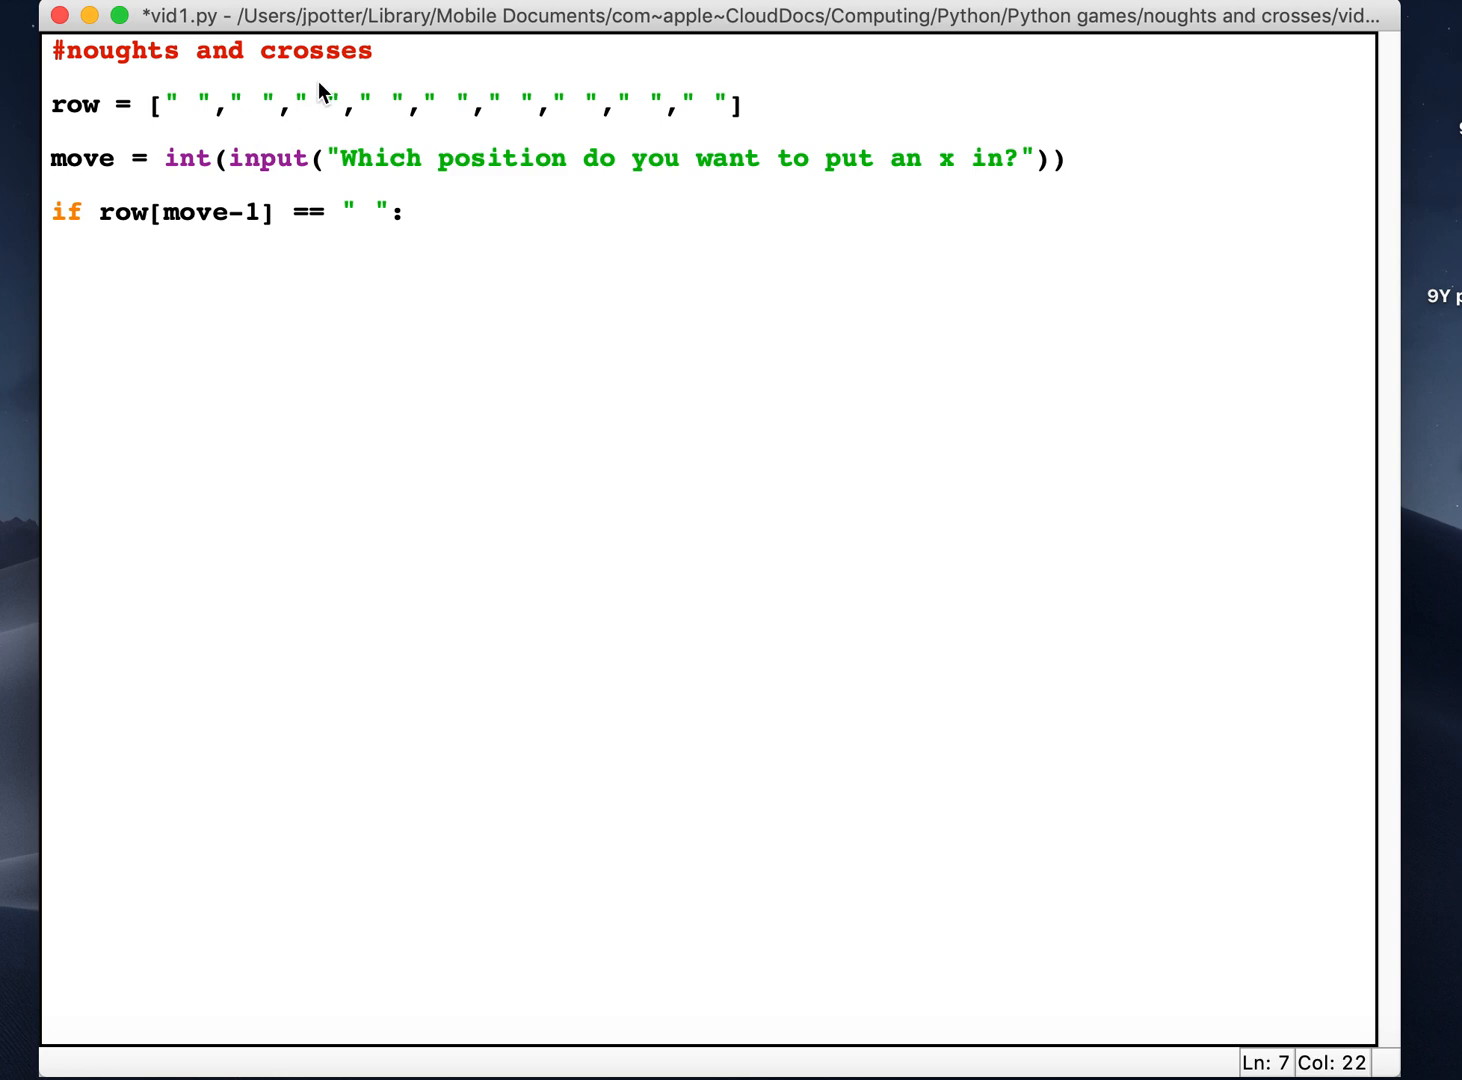
mouse_move(406, 248)
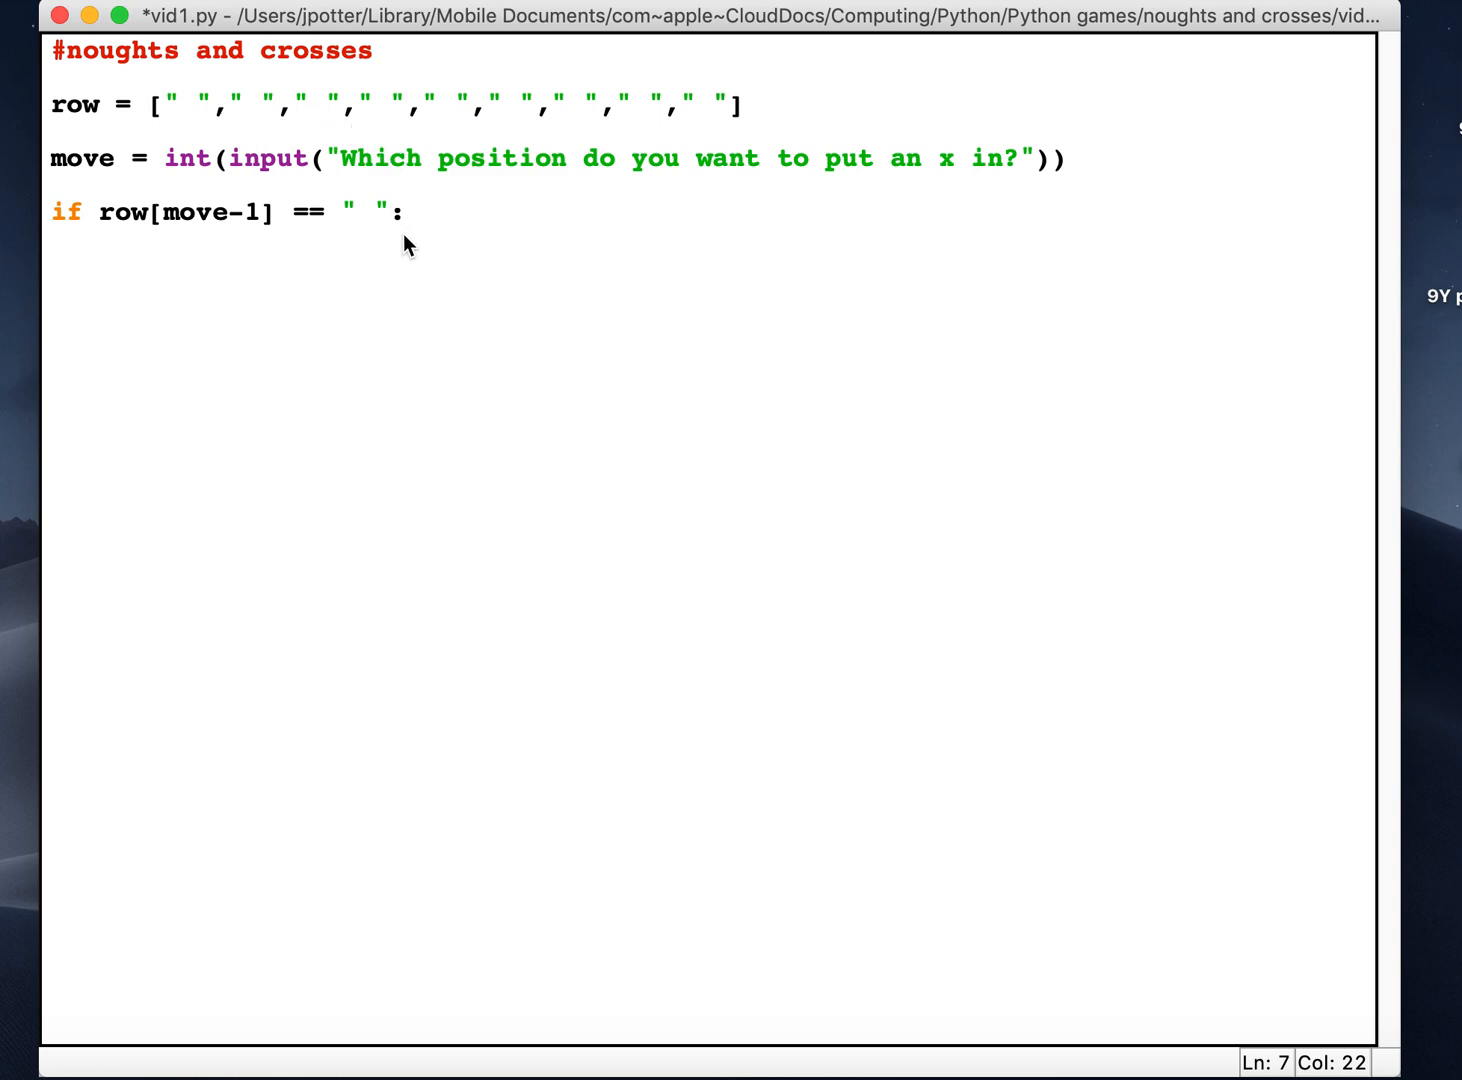
click(410, 210)
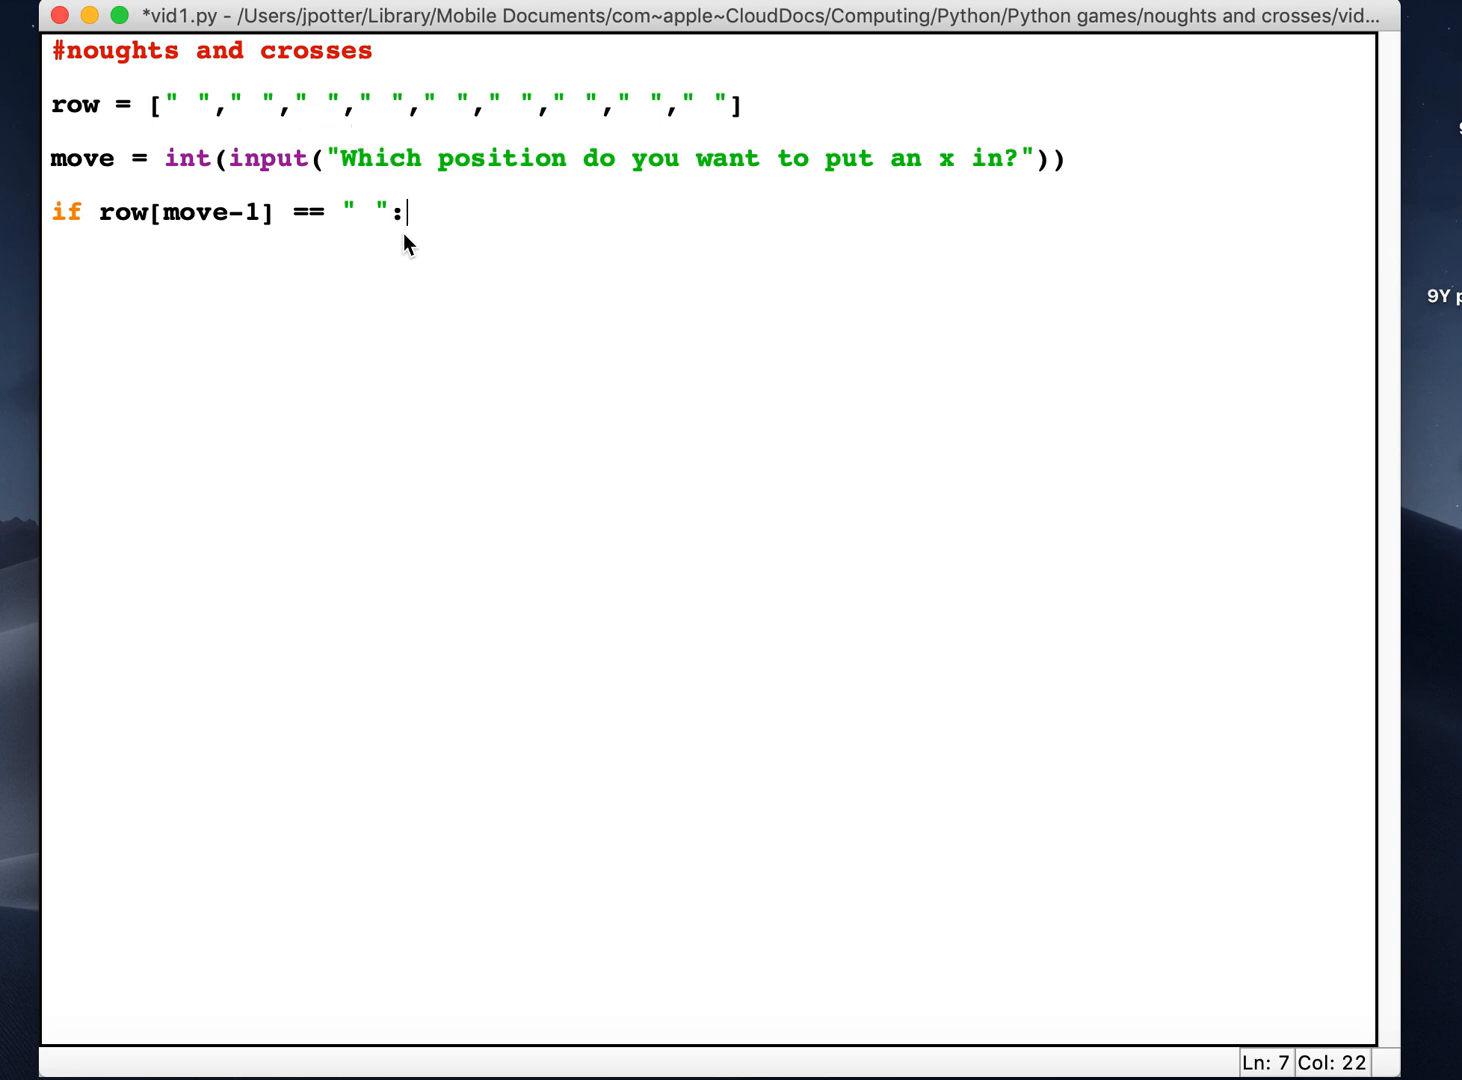
mouse_move(198, 122)
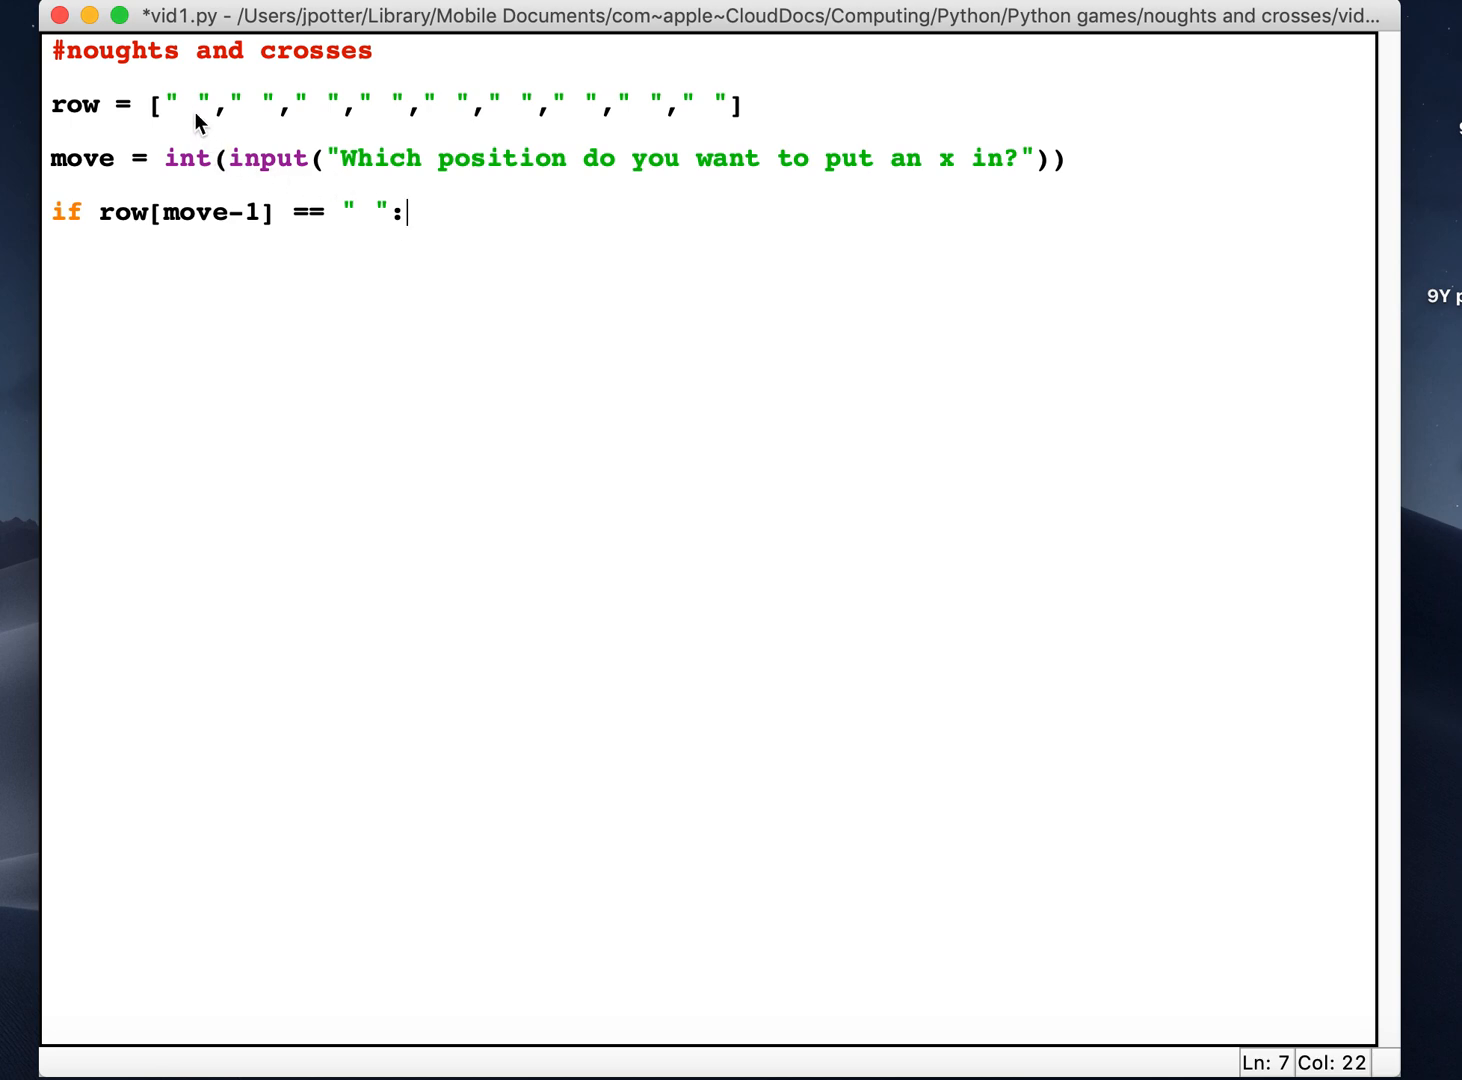
click(188, 104)
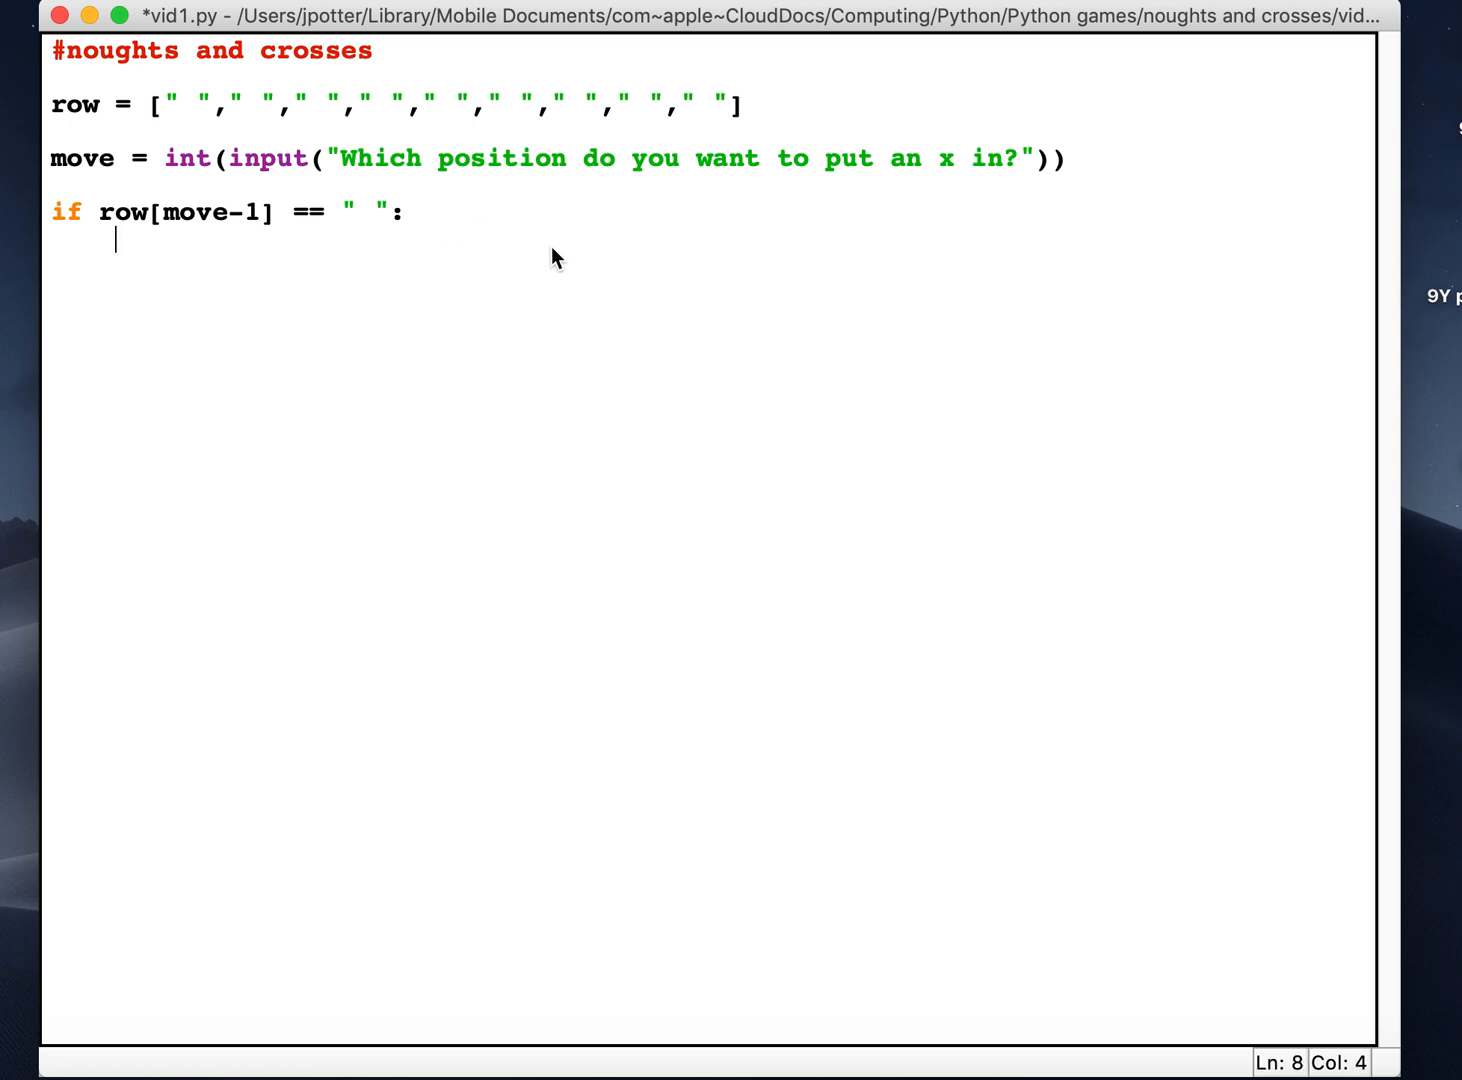
Give the if block the body row[move-1] = "x" to mark the chosen square.
text(r)
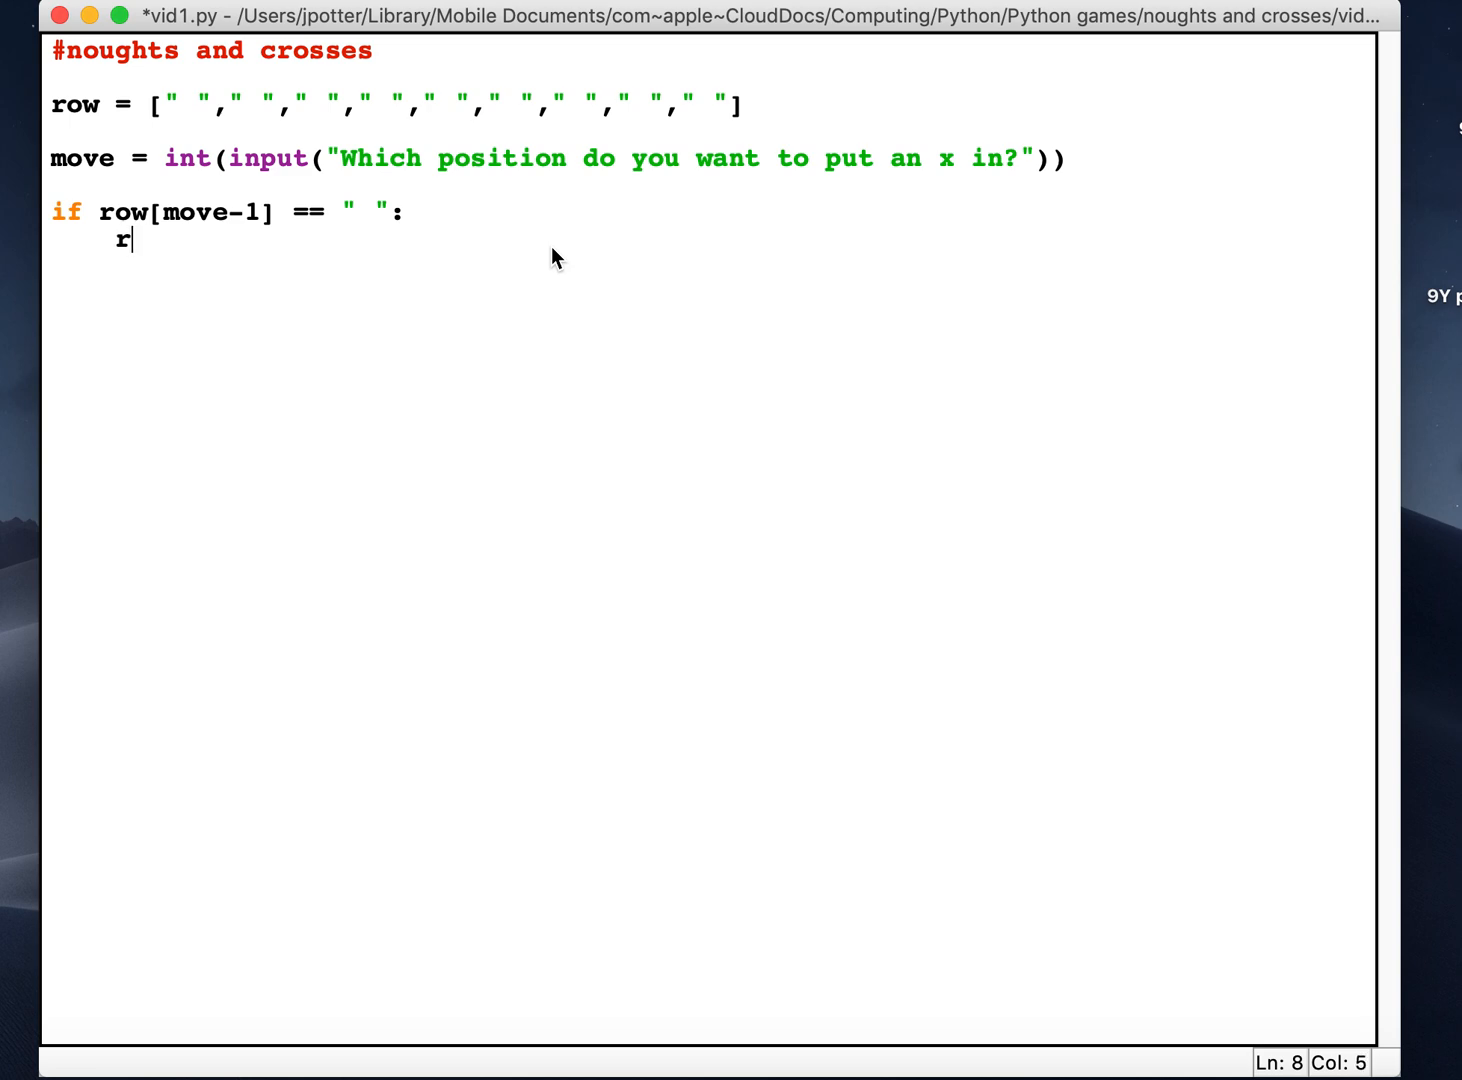
text(ow)
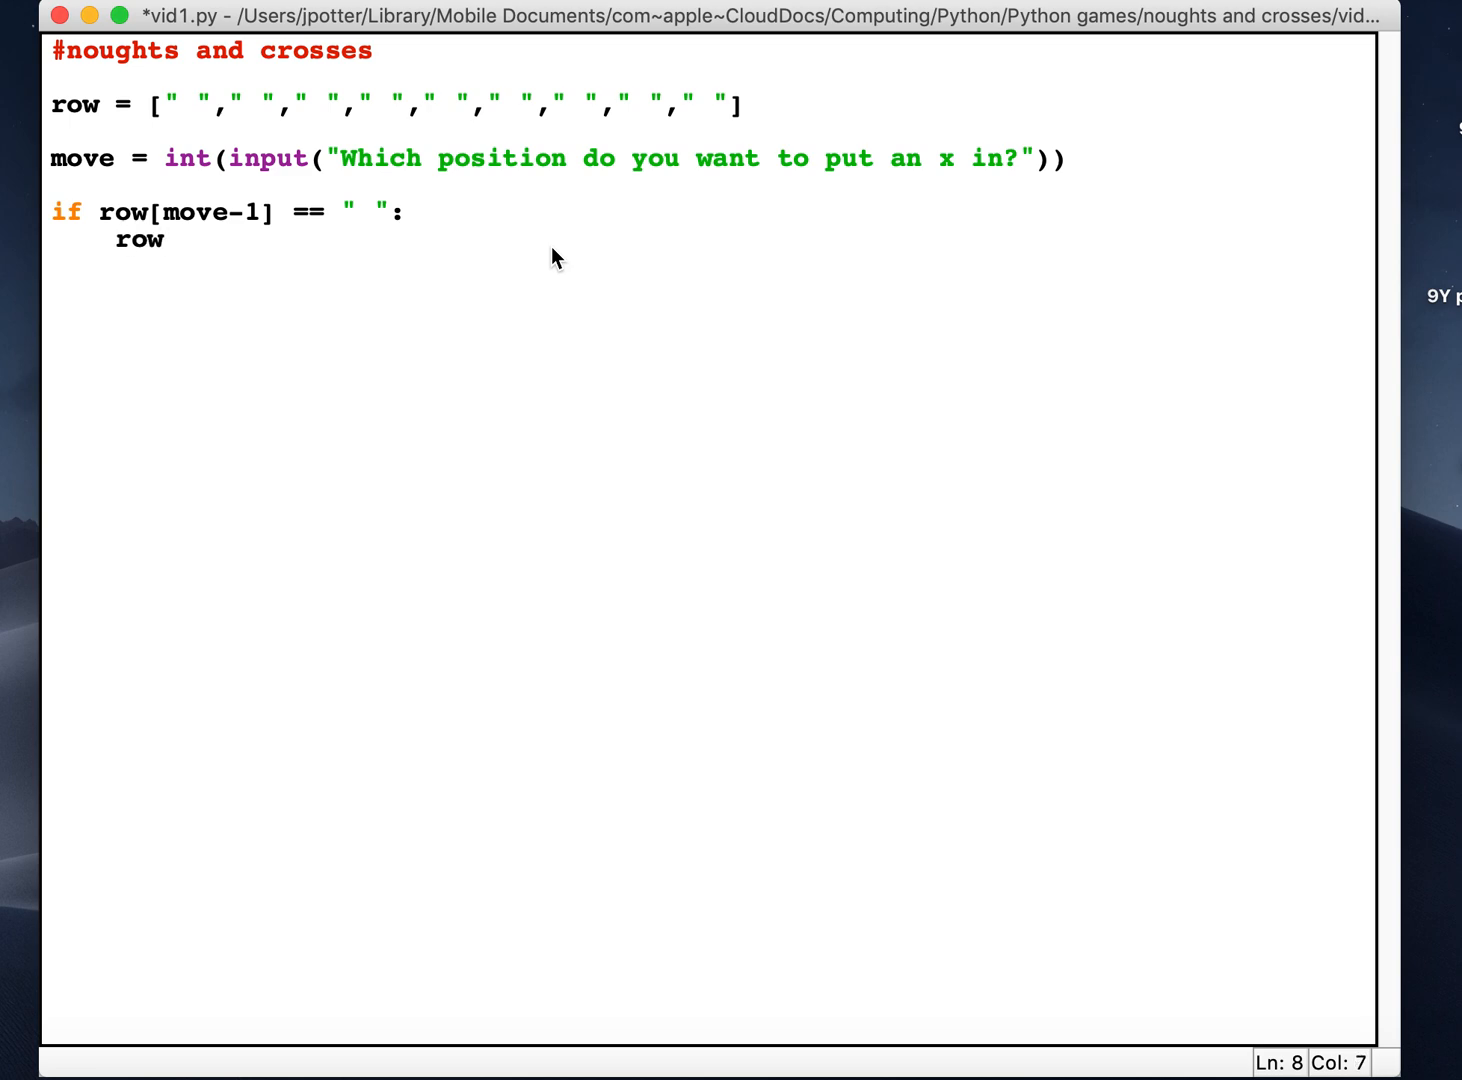
text([ro)
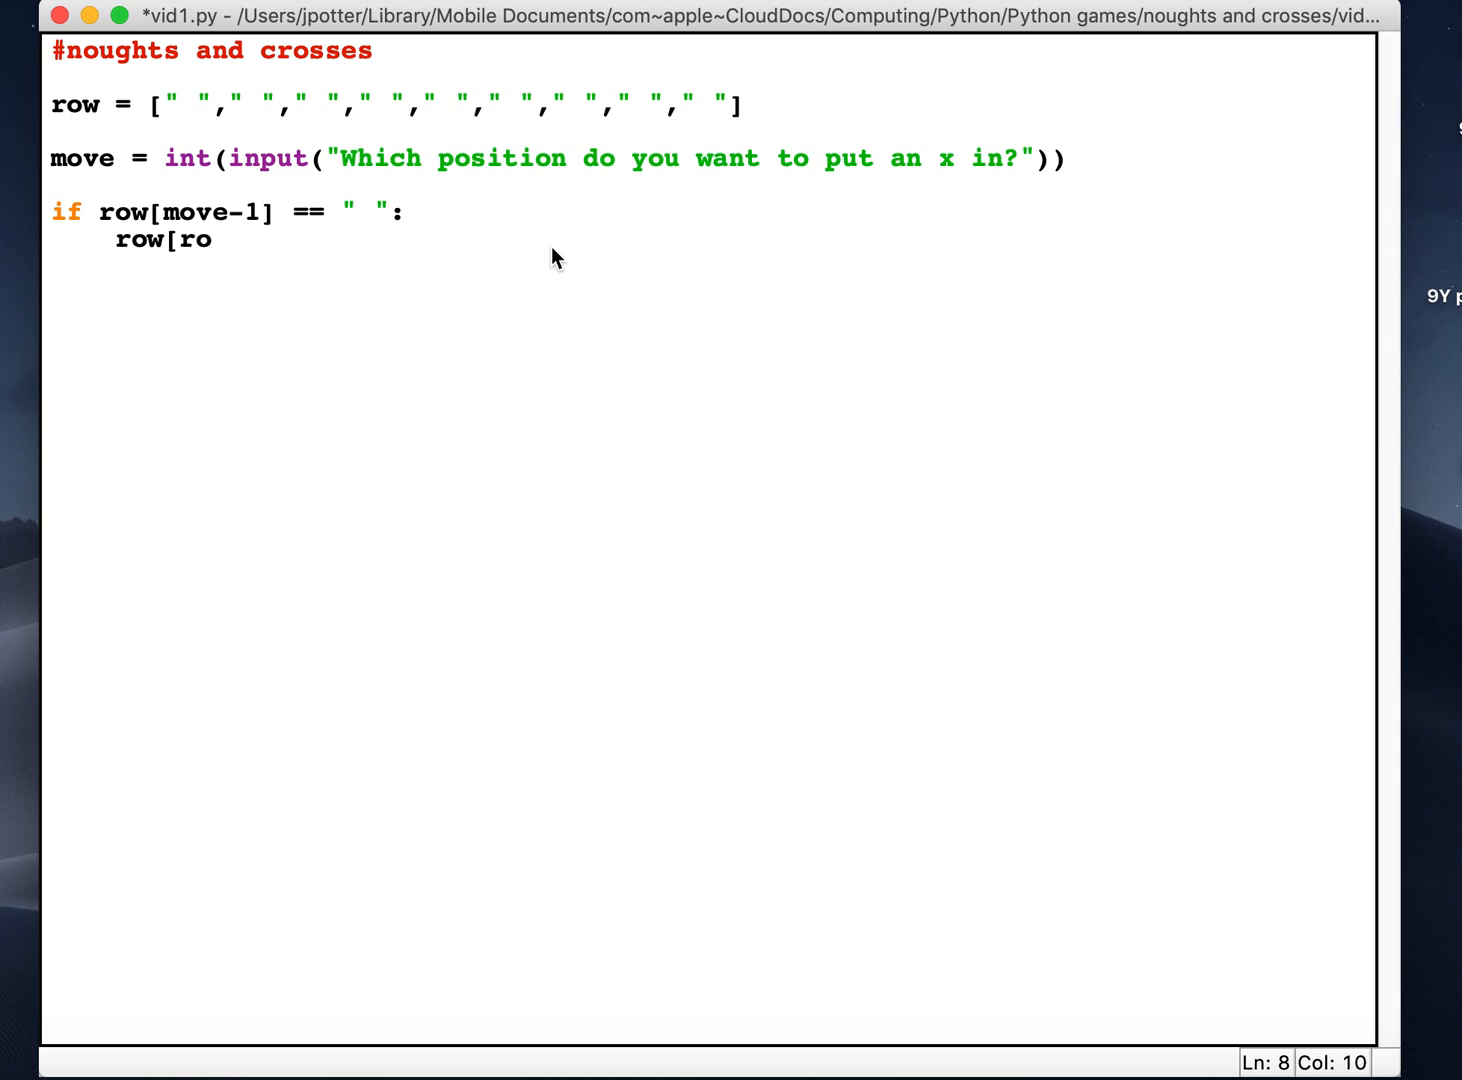
text(w-1)
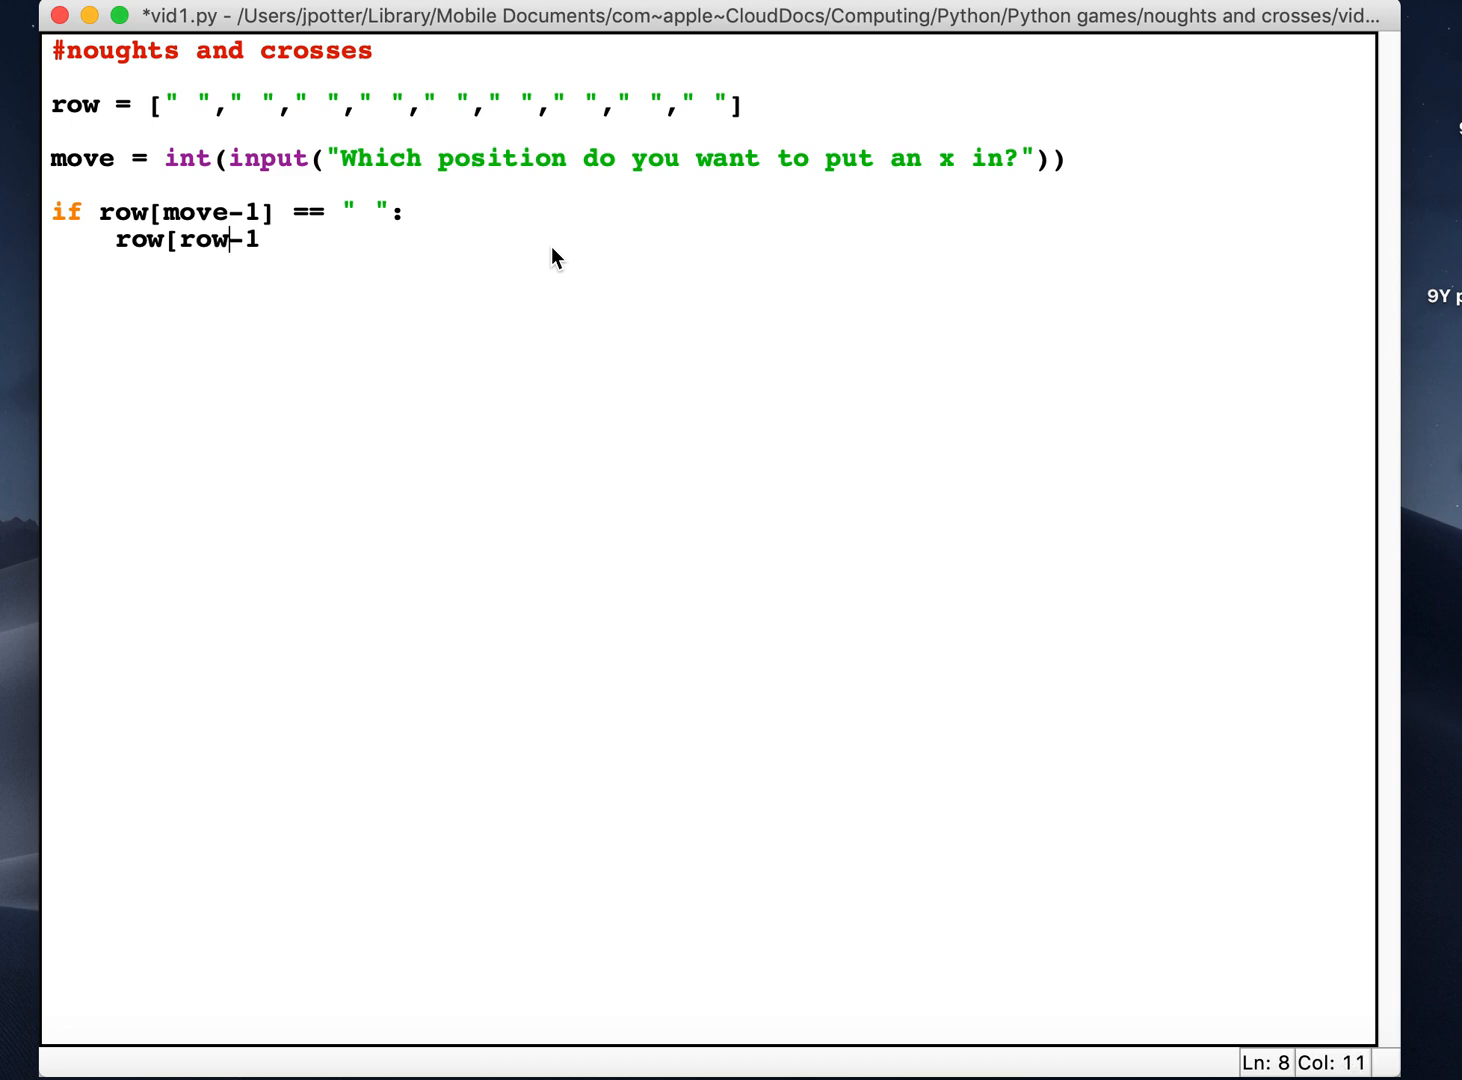
text(move)
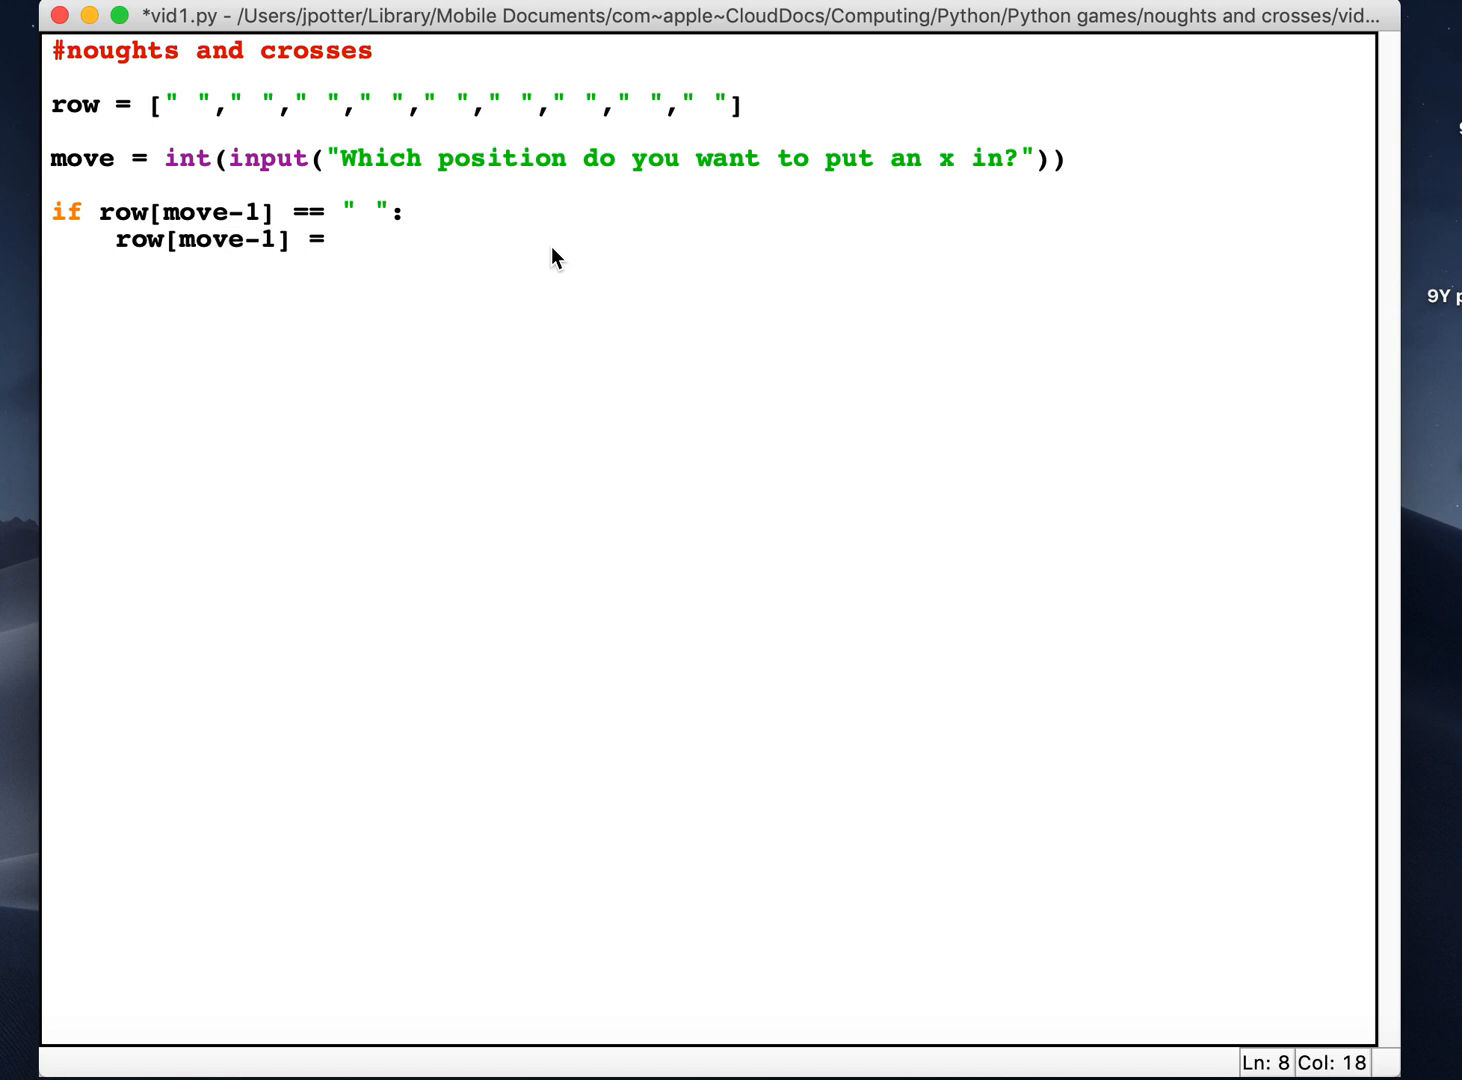
text(x)
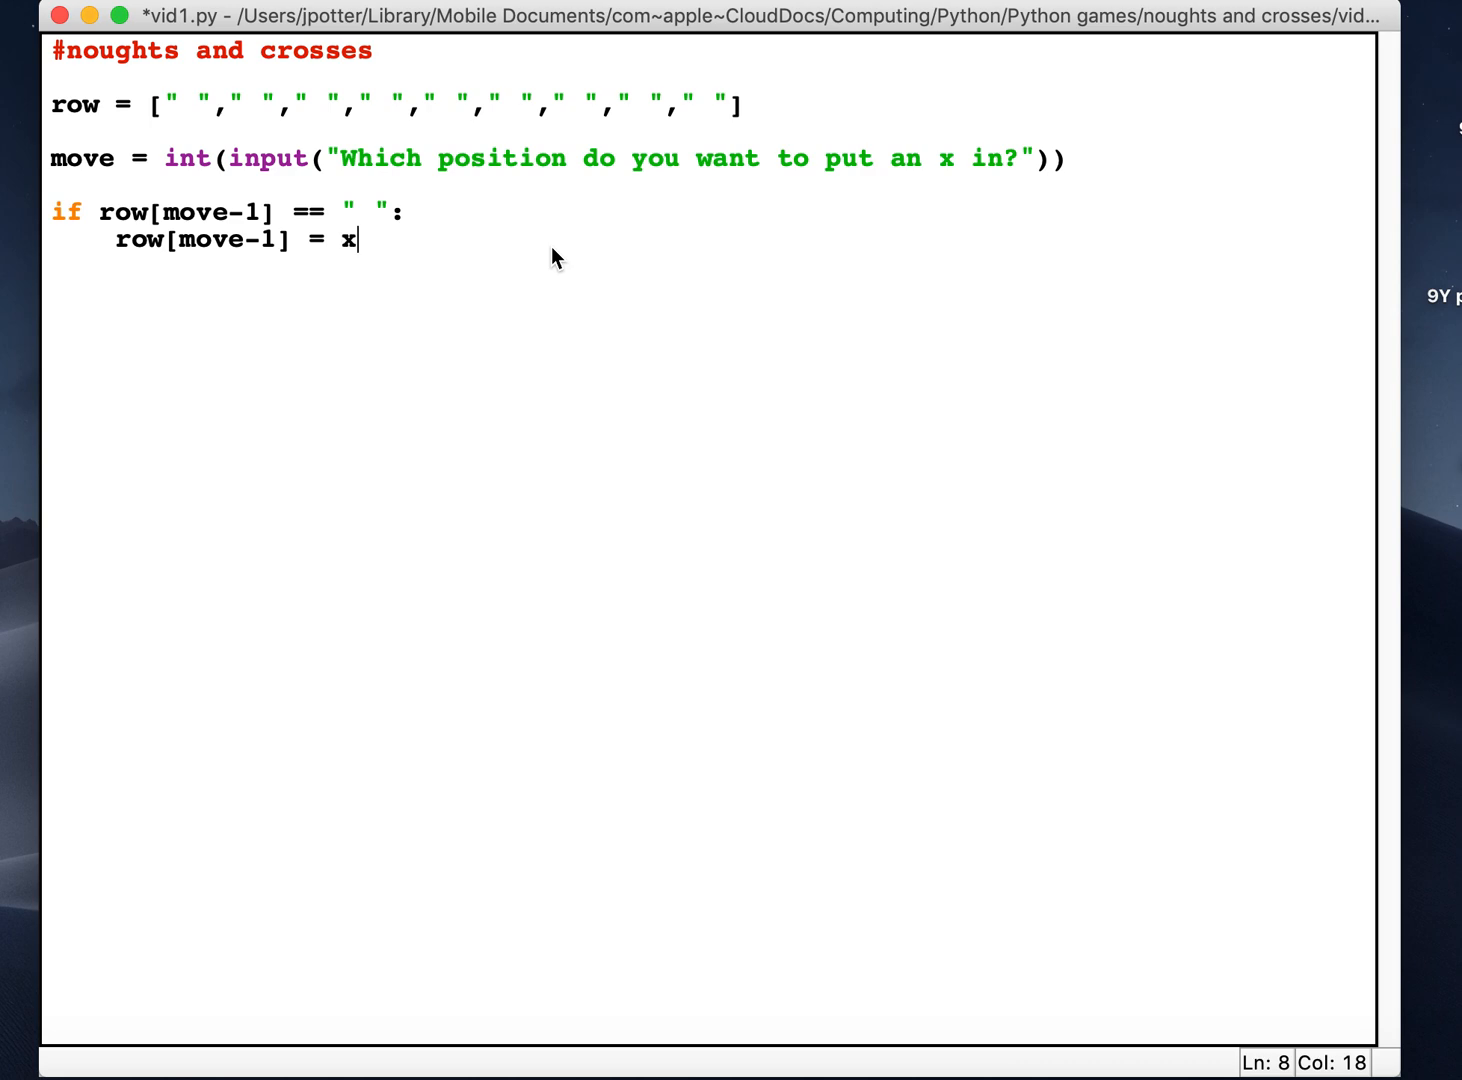
text("x)
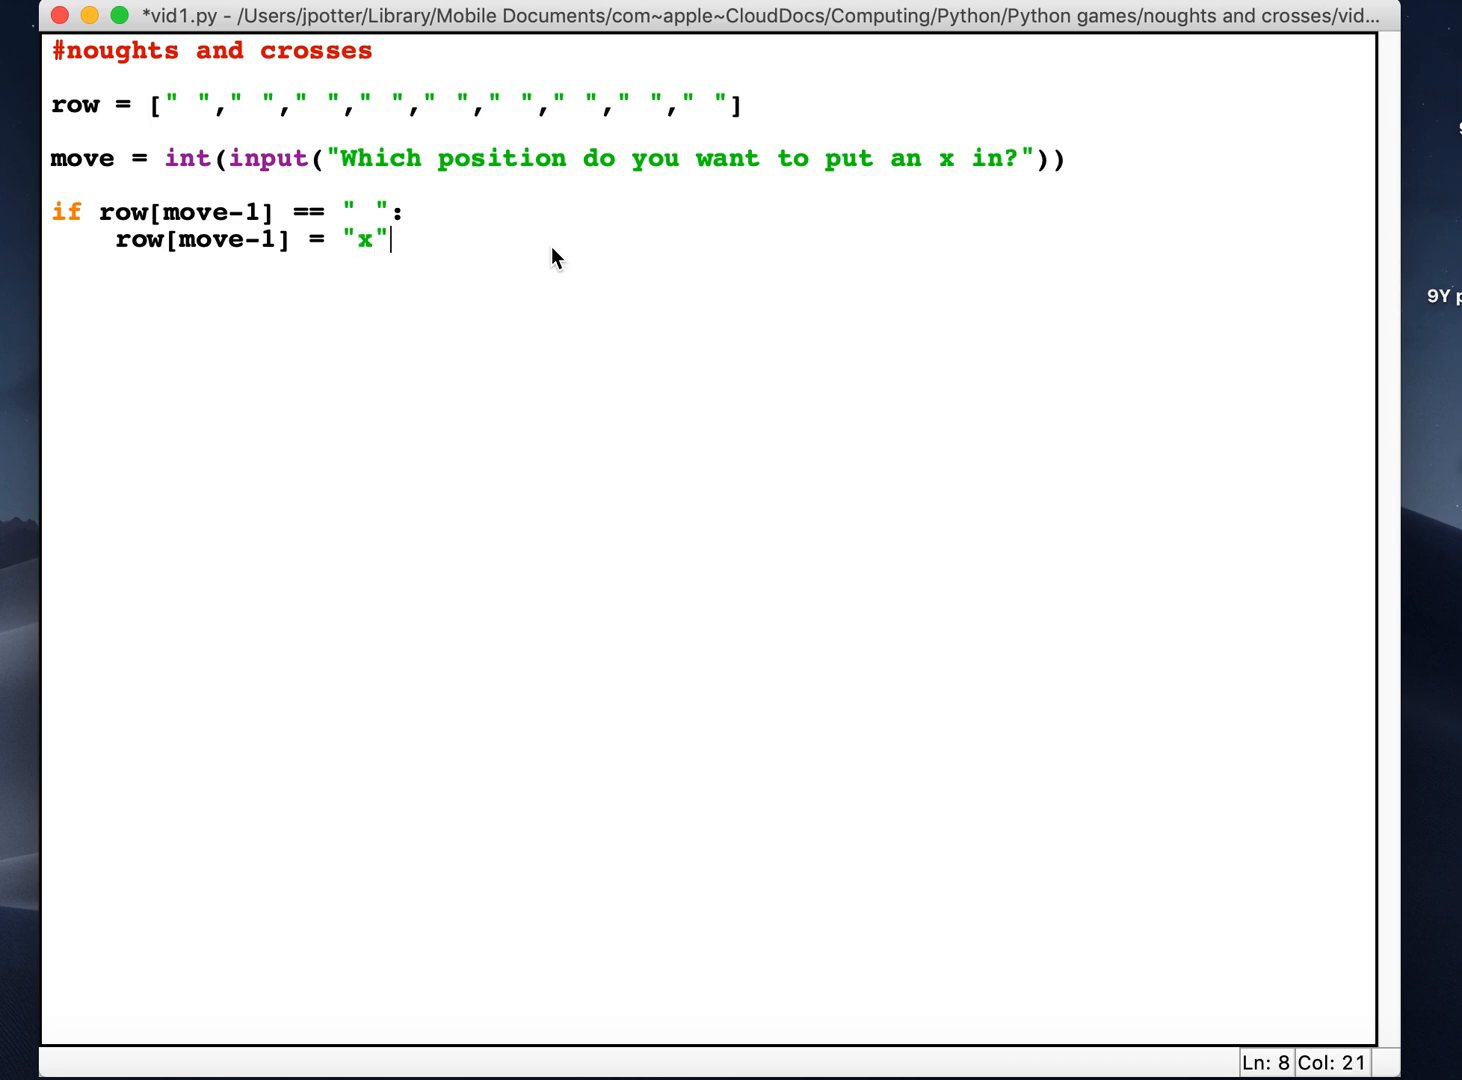
mouse_move(320, 118)
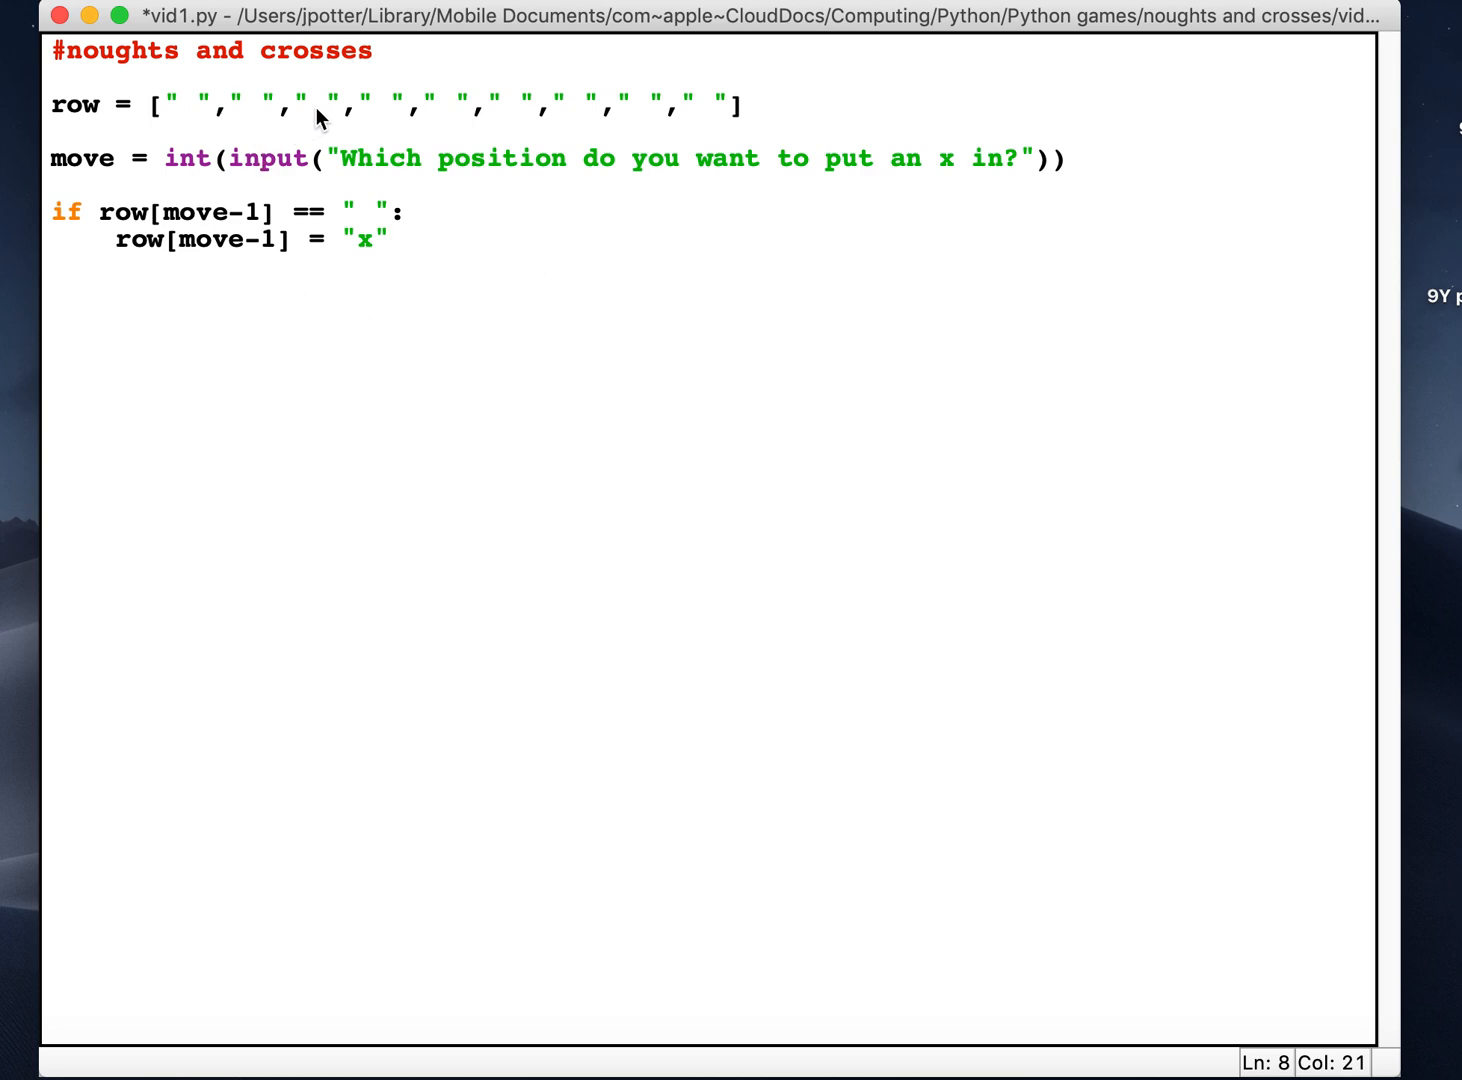
click(318, 104)
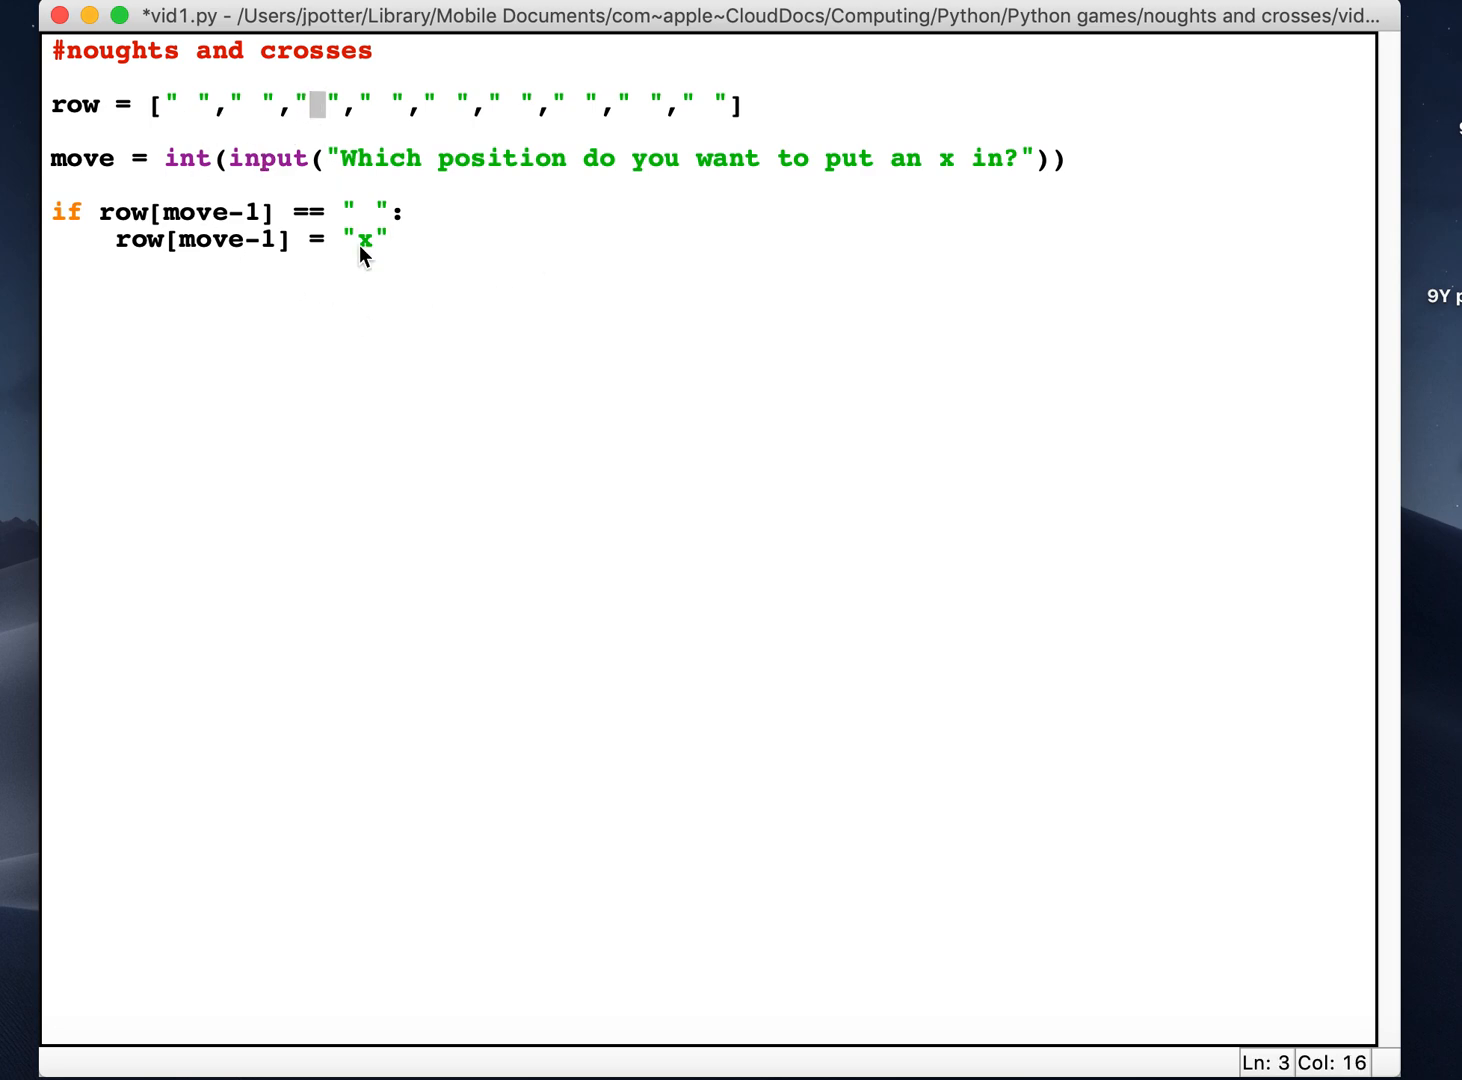
click(392, 240)
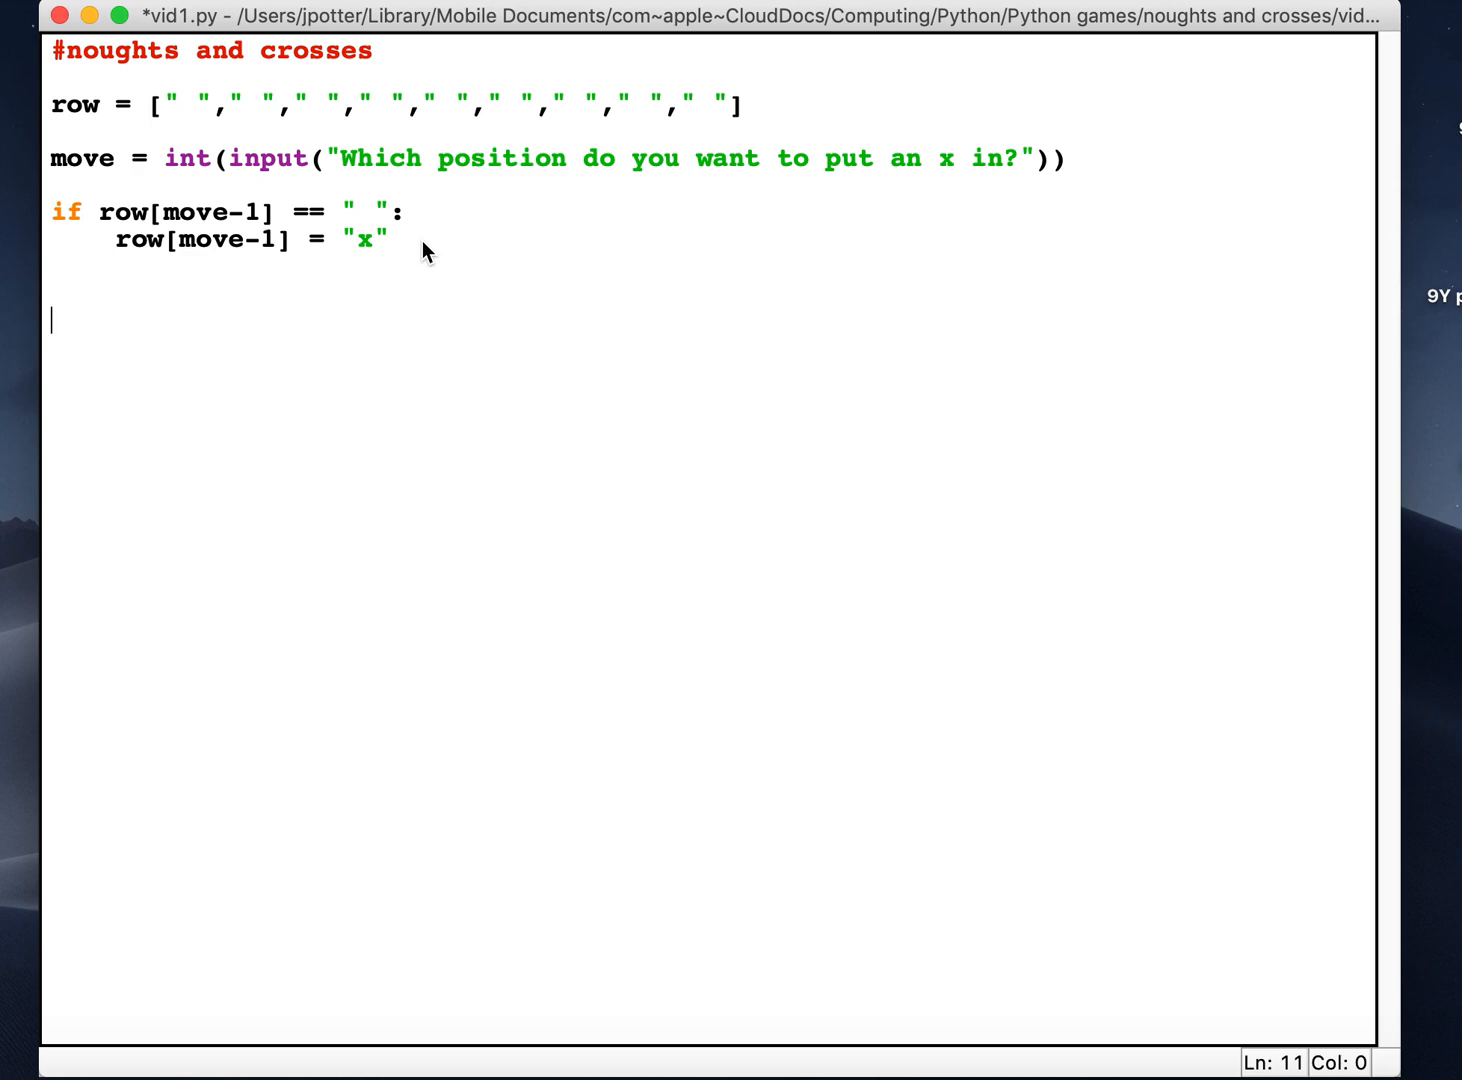
mouse_move(360, 292)
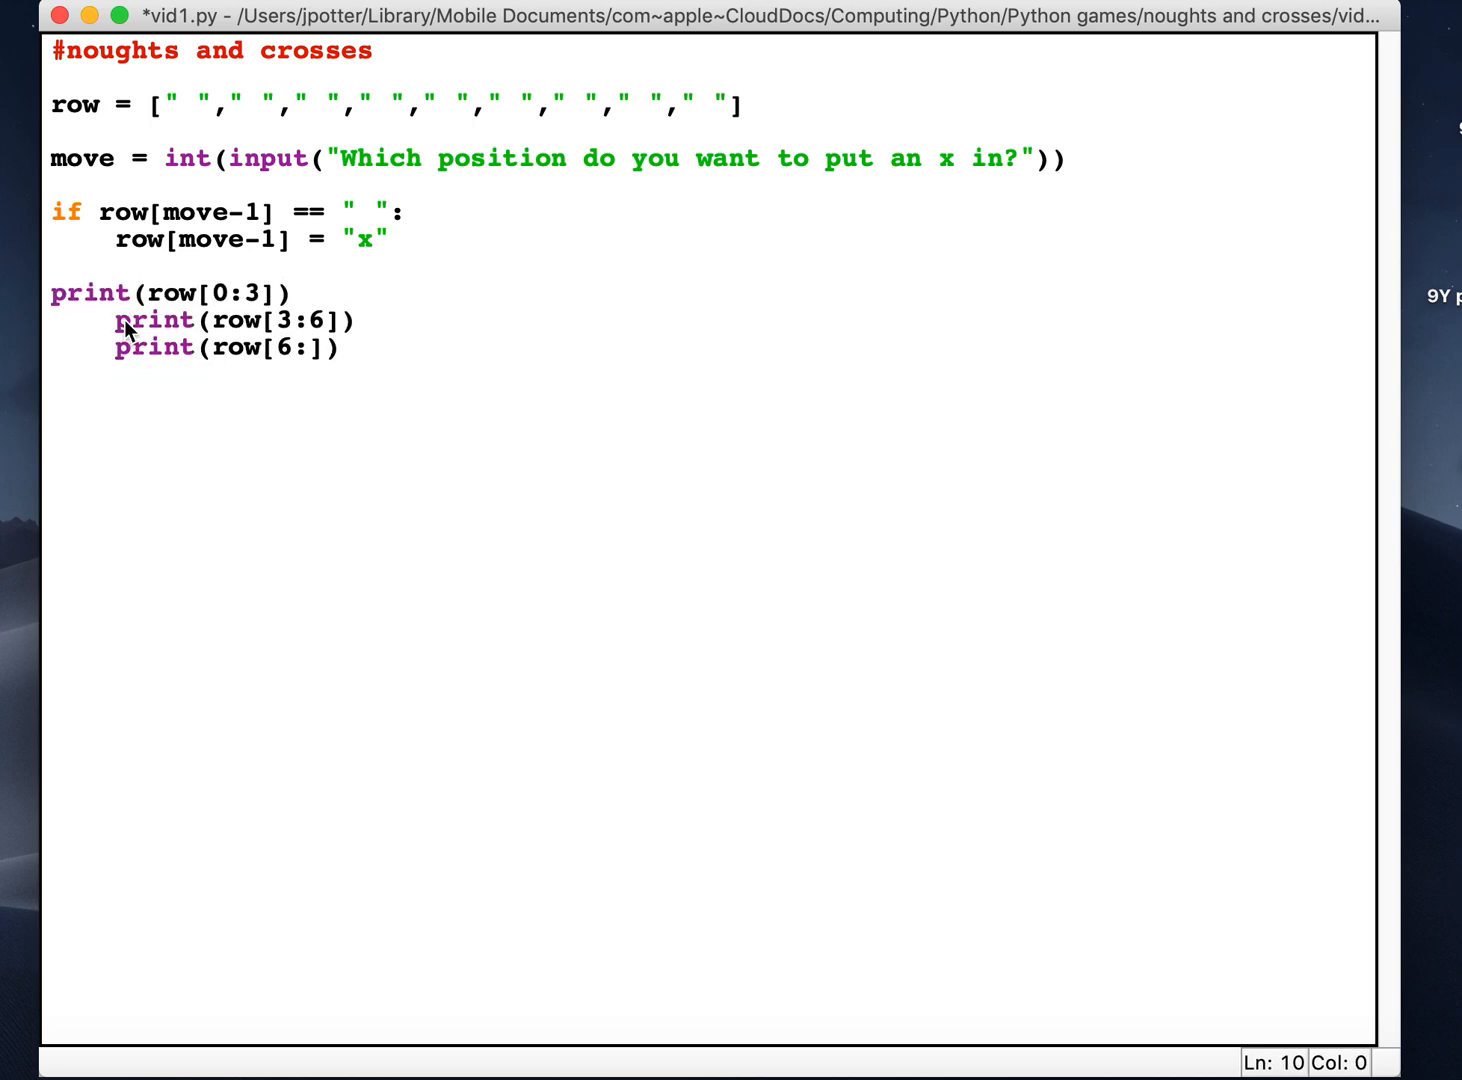
Remove the extra indentation so the three print lines sit at top level.
click(164, 320)
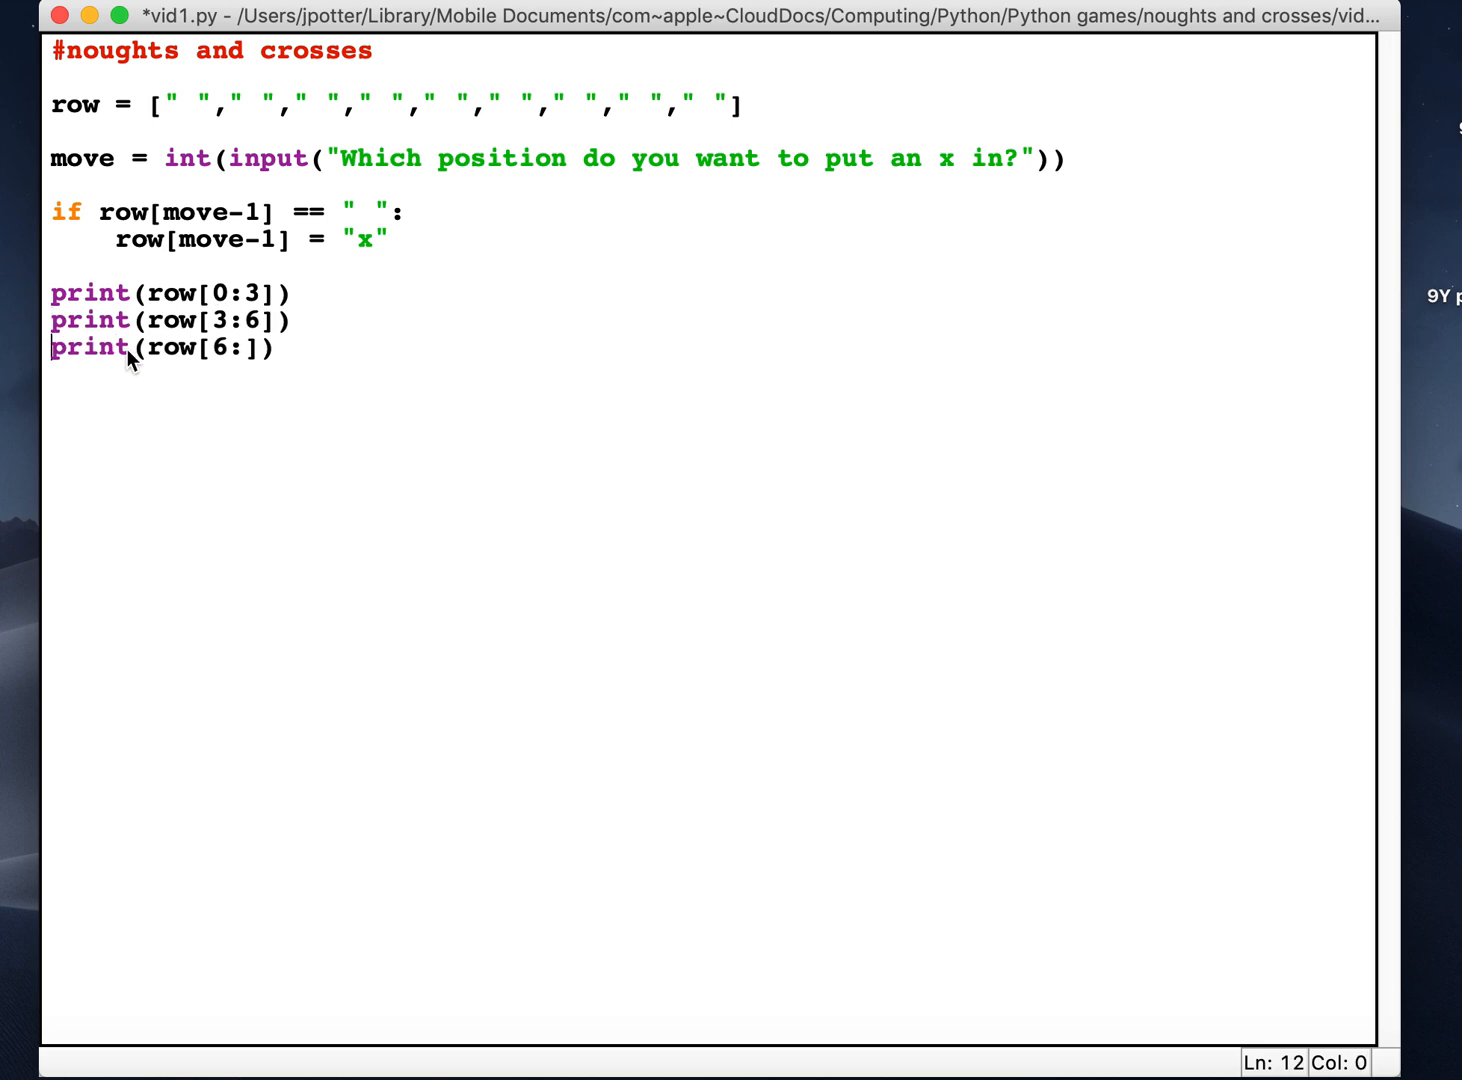
mouse_move(204, 268)
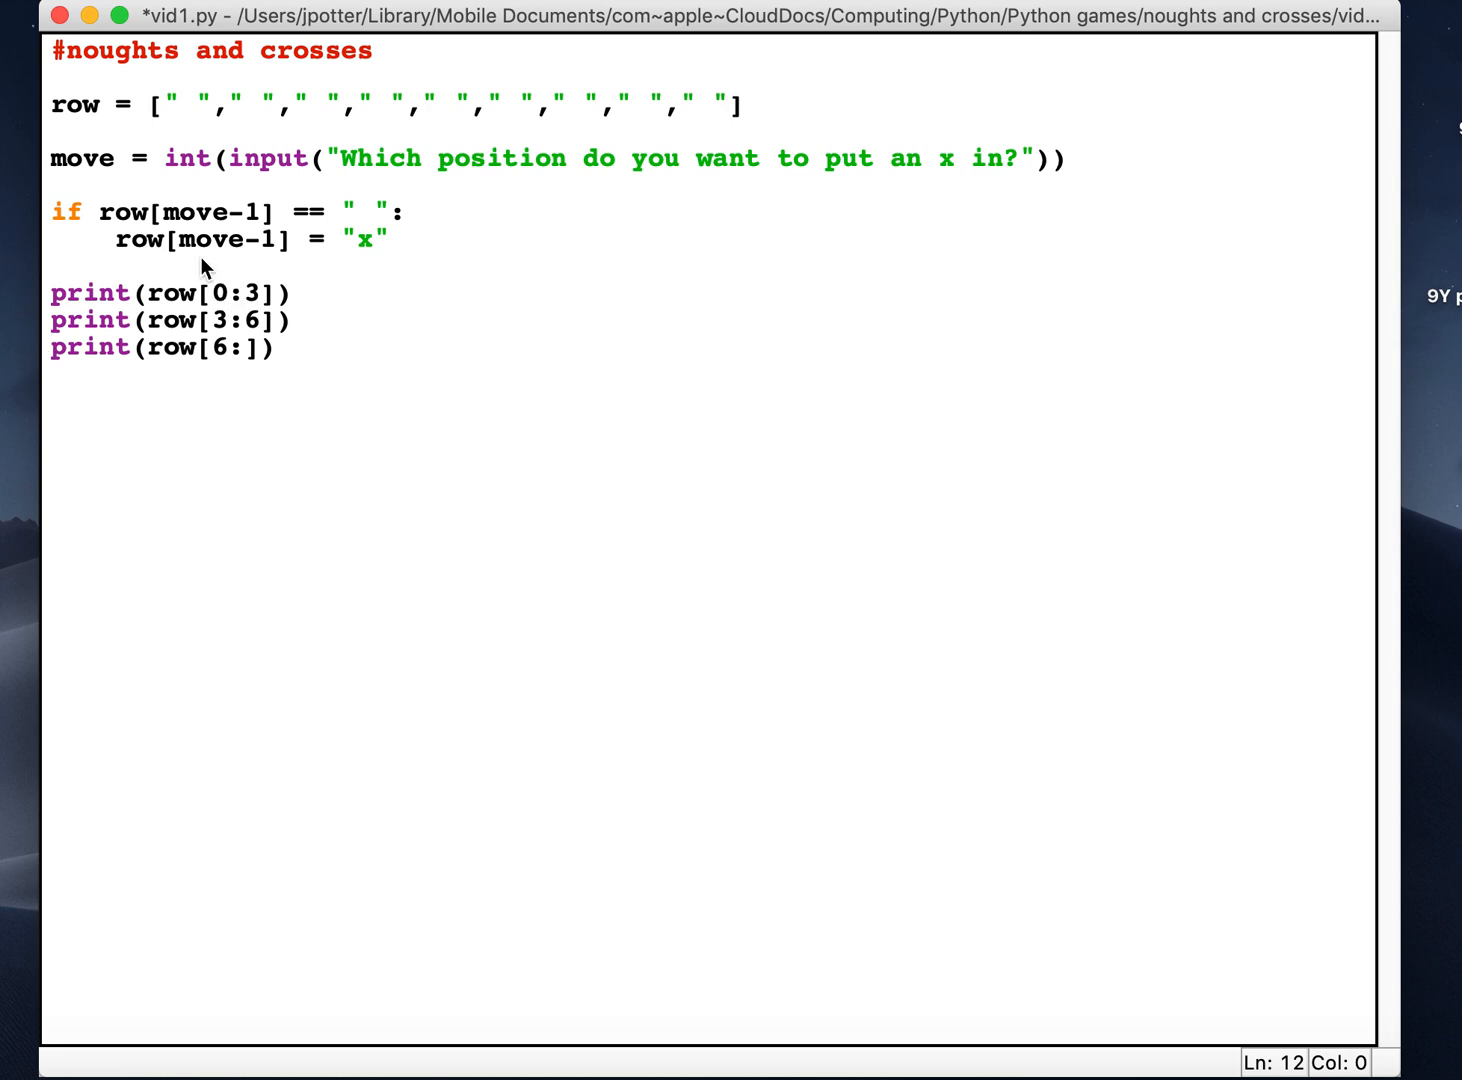
mouse_move(226, 312)
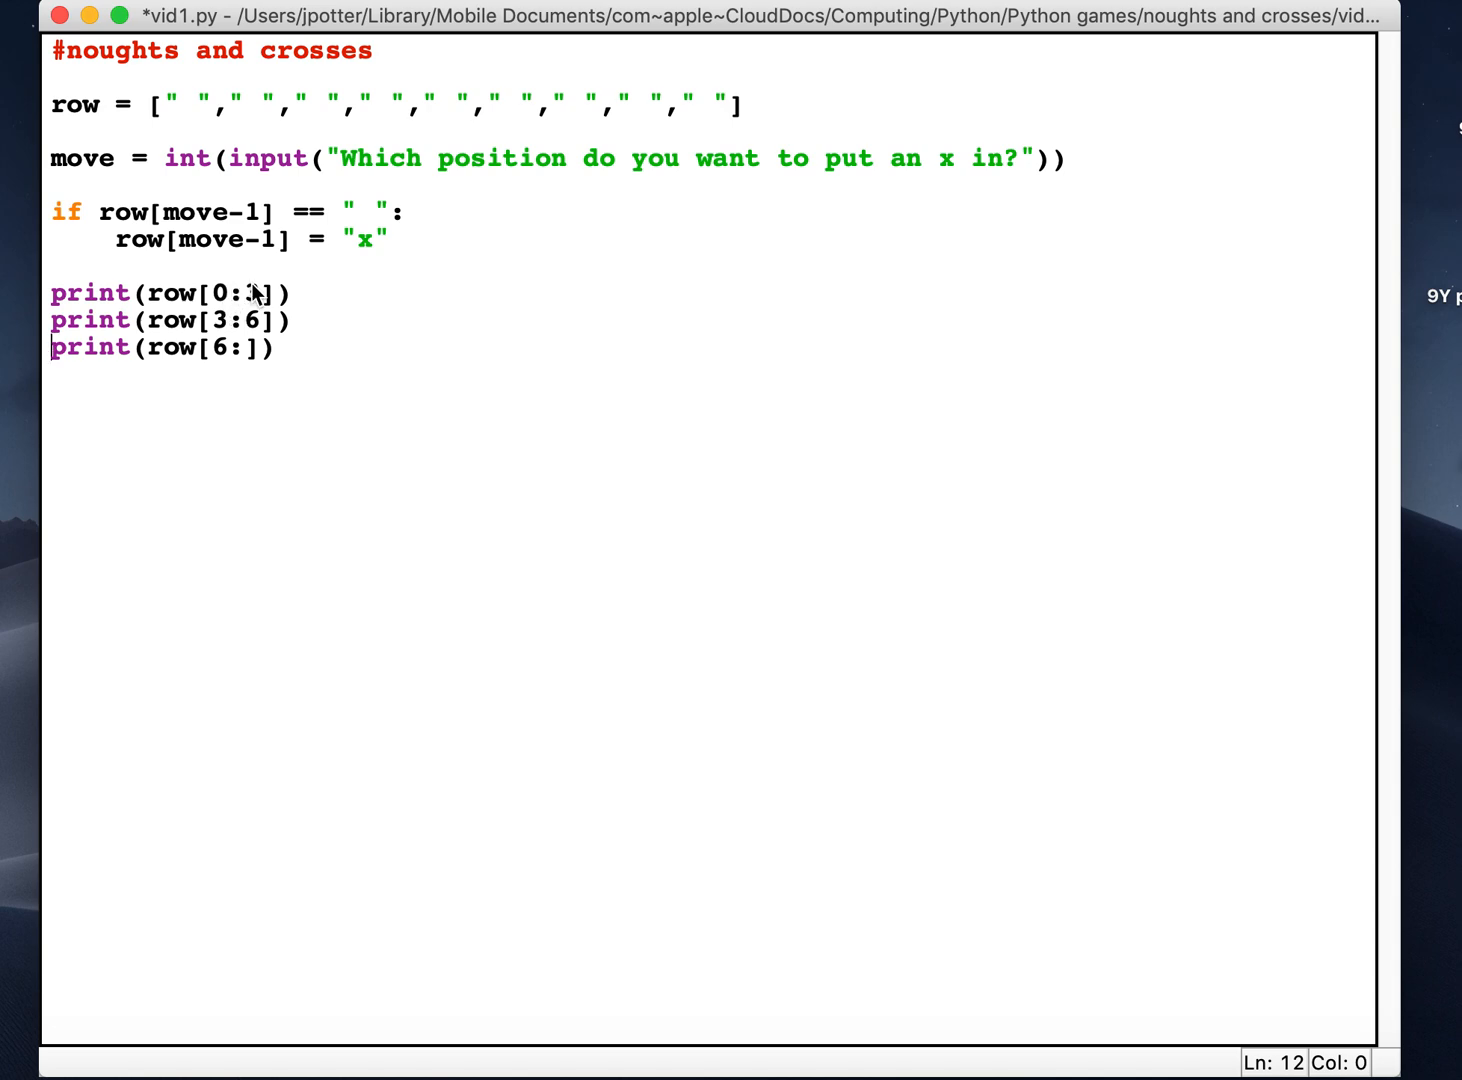
mouse_move(262, 300)
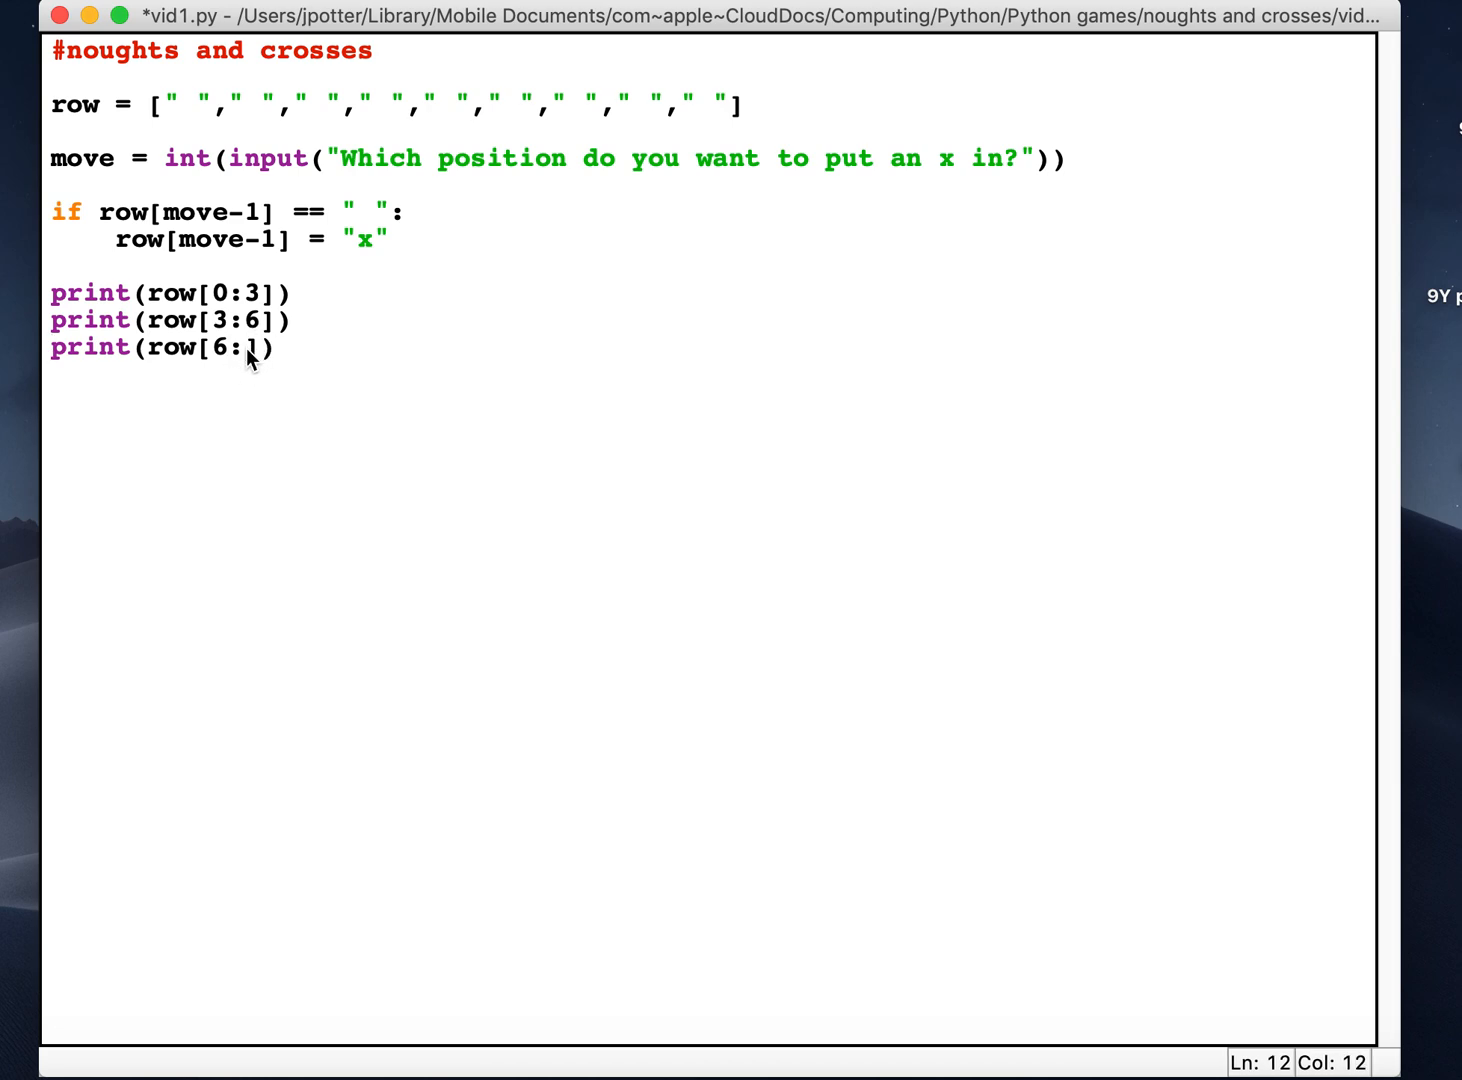
key(backspace)
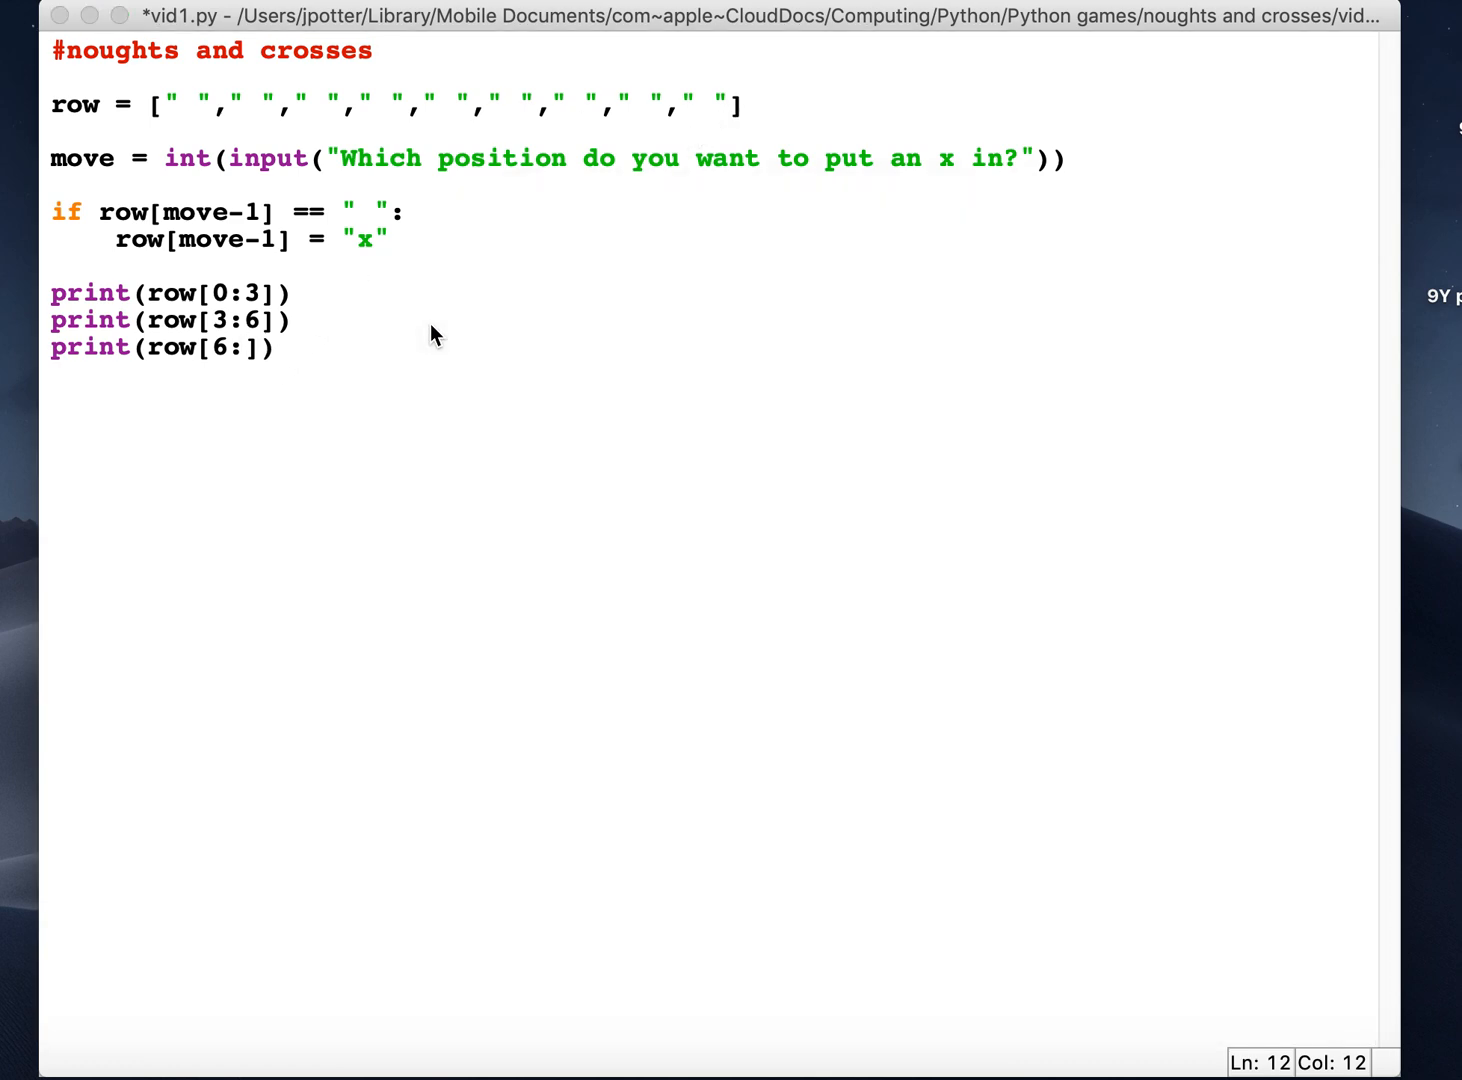
Run the module with F5 and answer 2 at the position prompt.
key(f5)
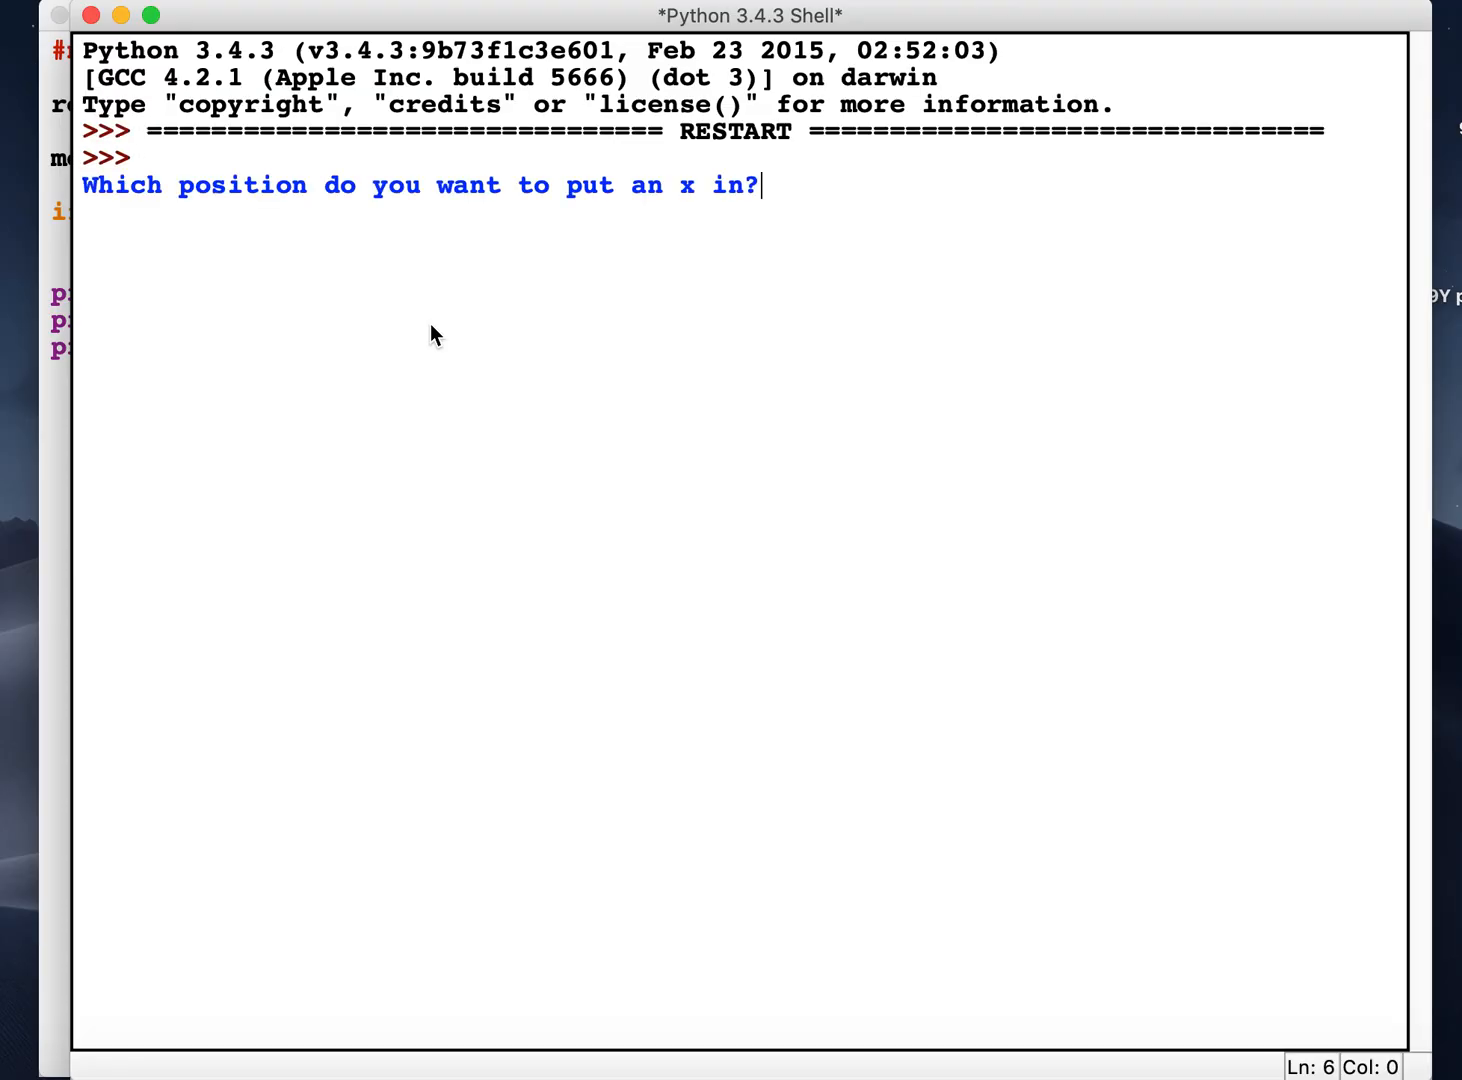
text(2)
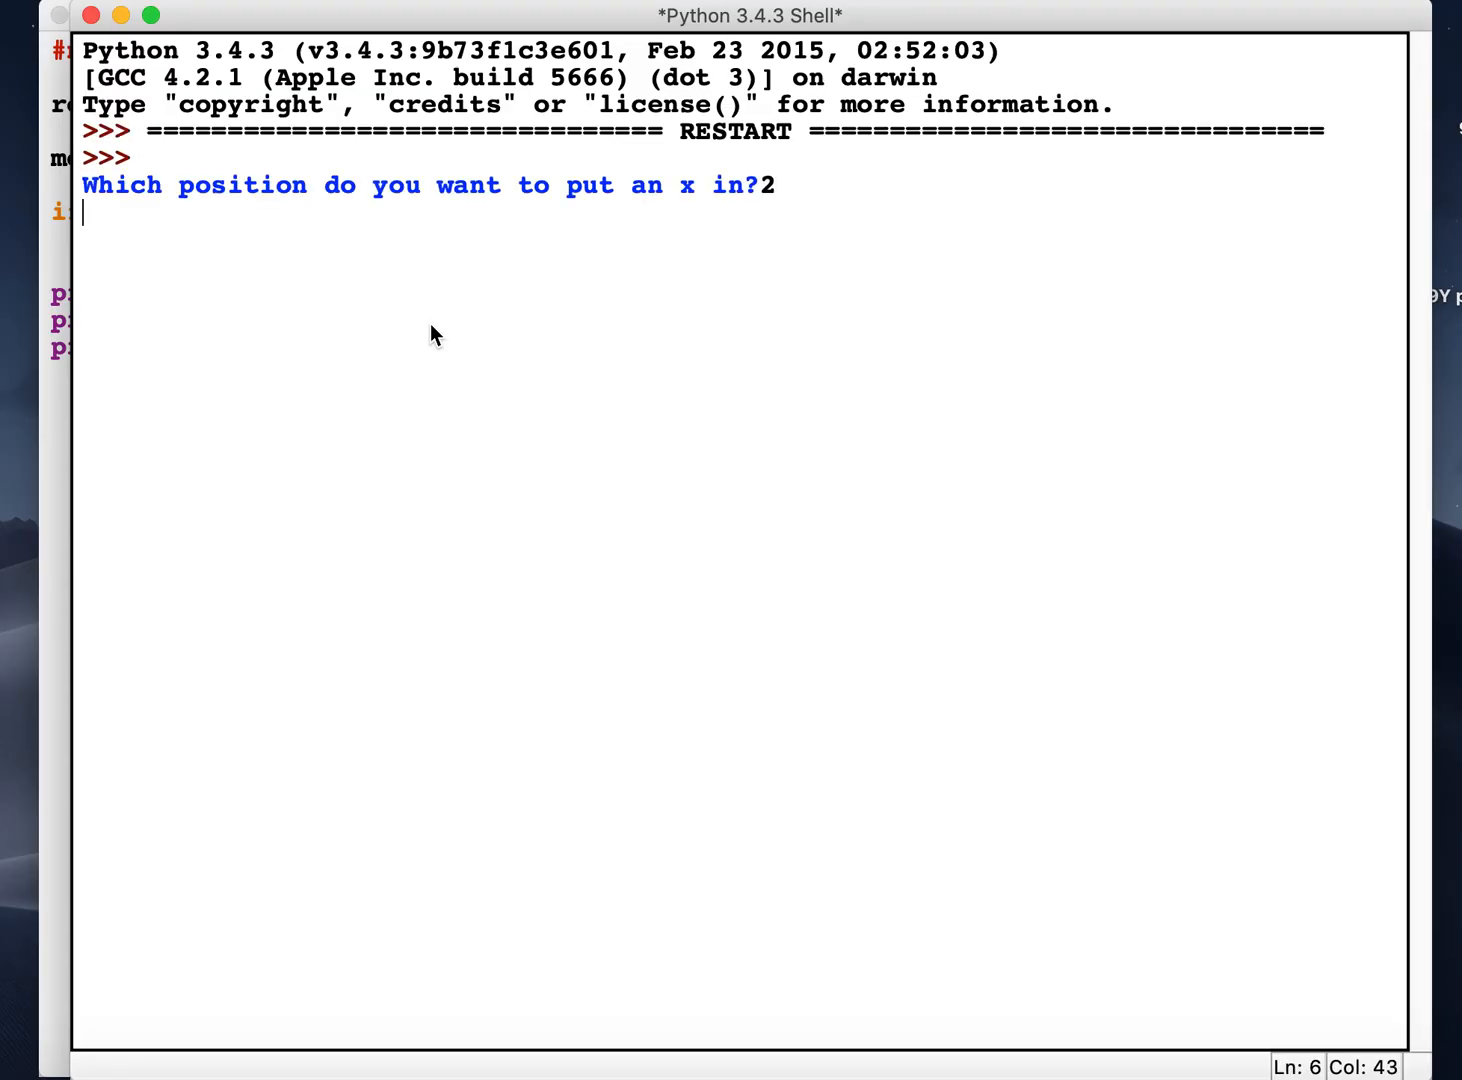
key(Return)
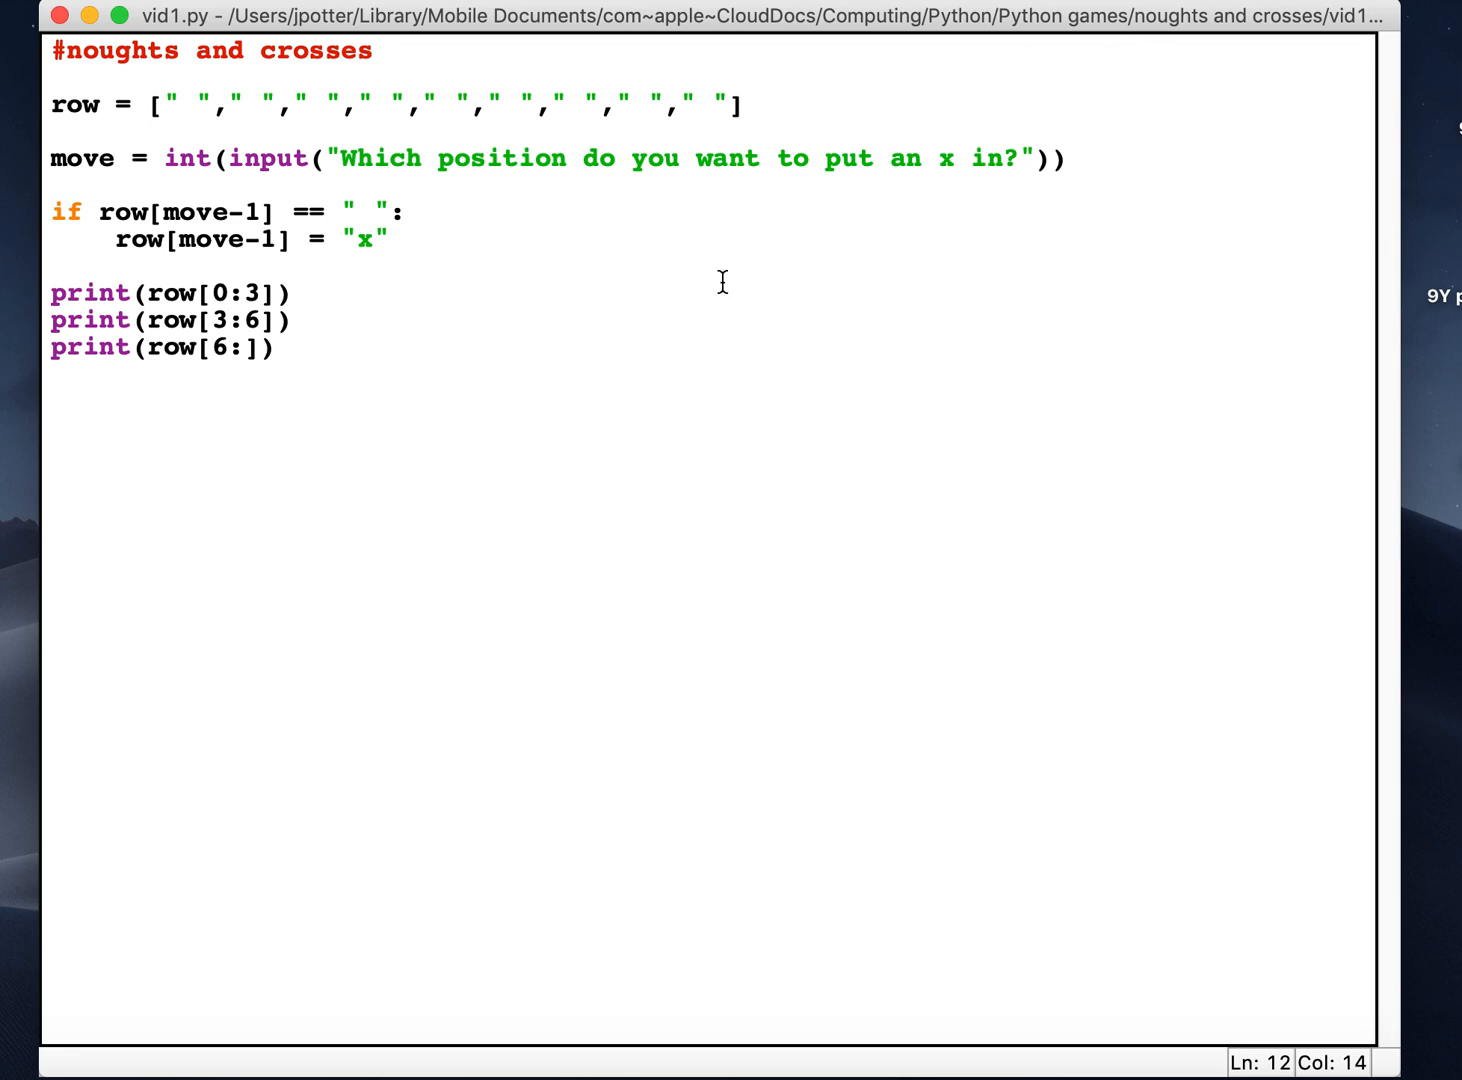
mouse_move(772, 388)
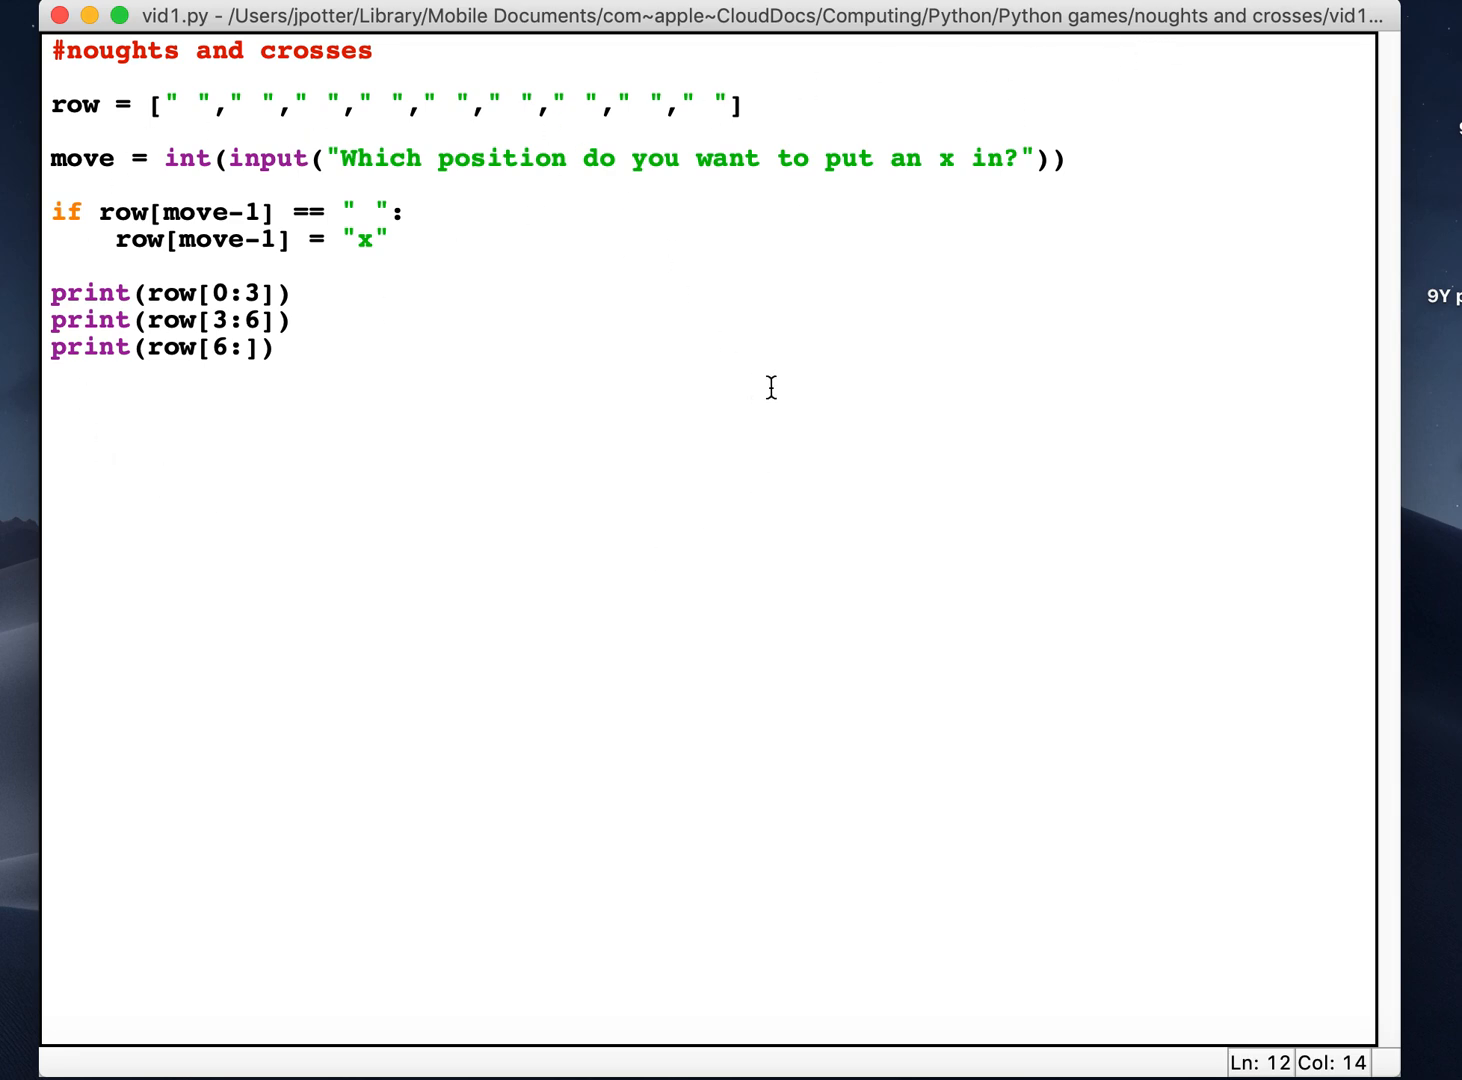